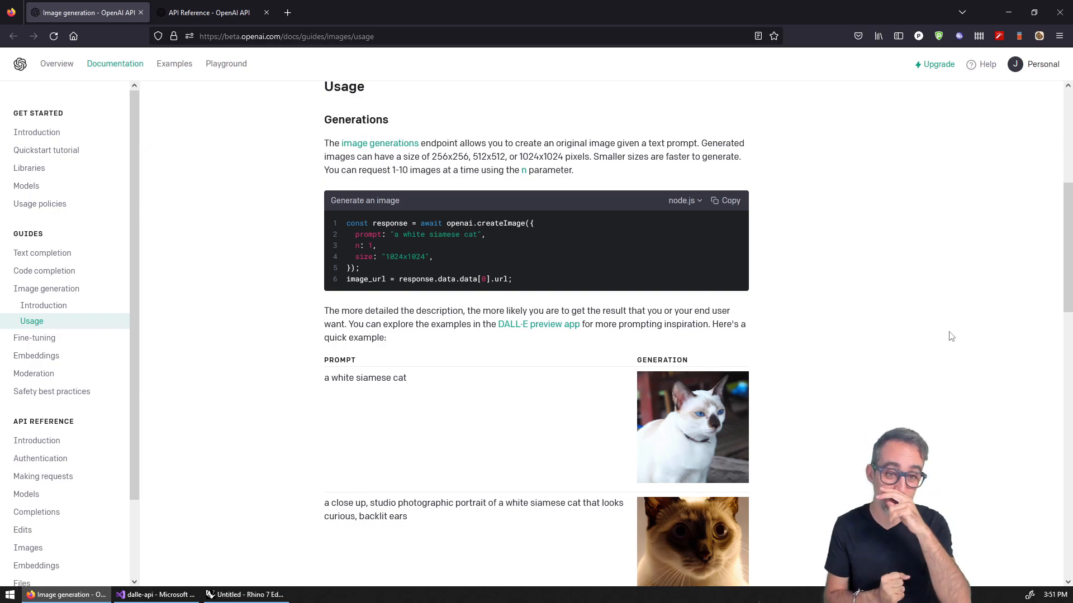
Scroll the image generation Usage docs page in Firefox
scroll(up, 3)
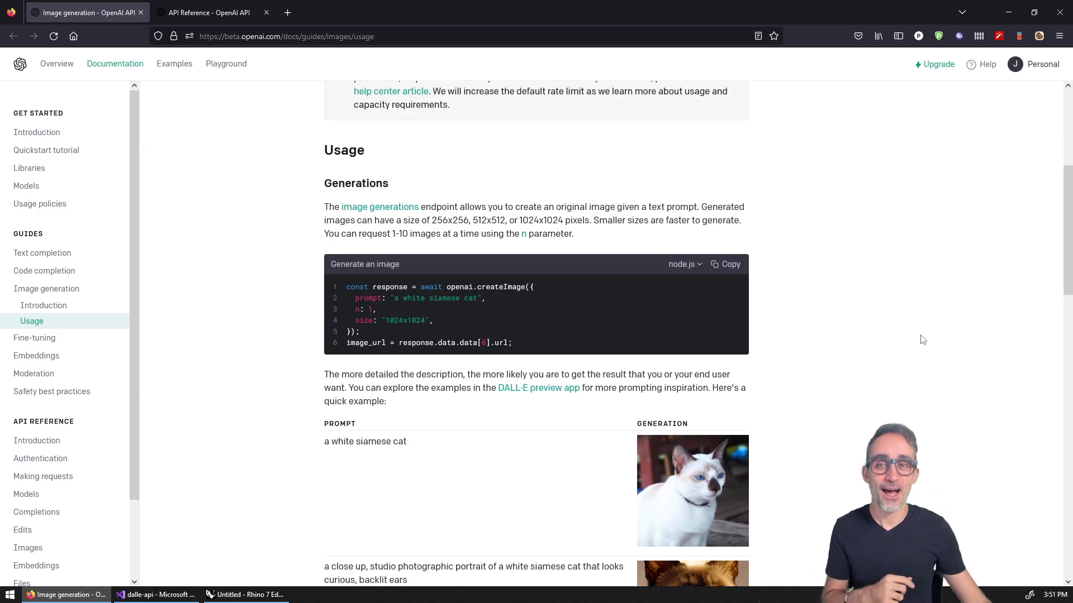
mouse_move(855, 343)
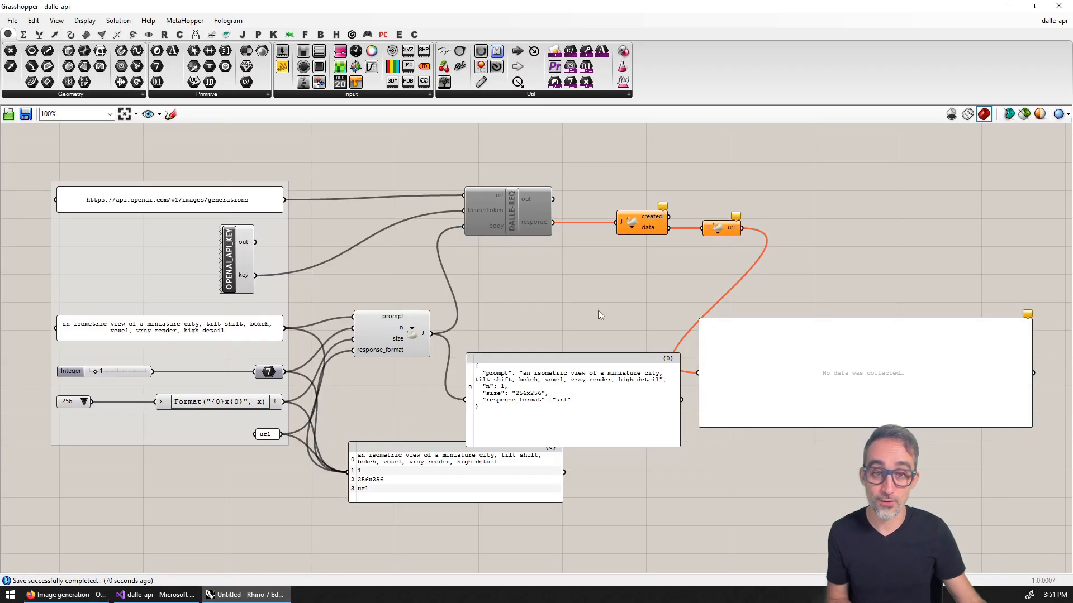
mouse_move(628, 285)
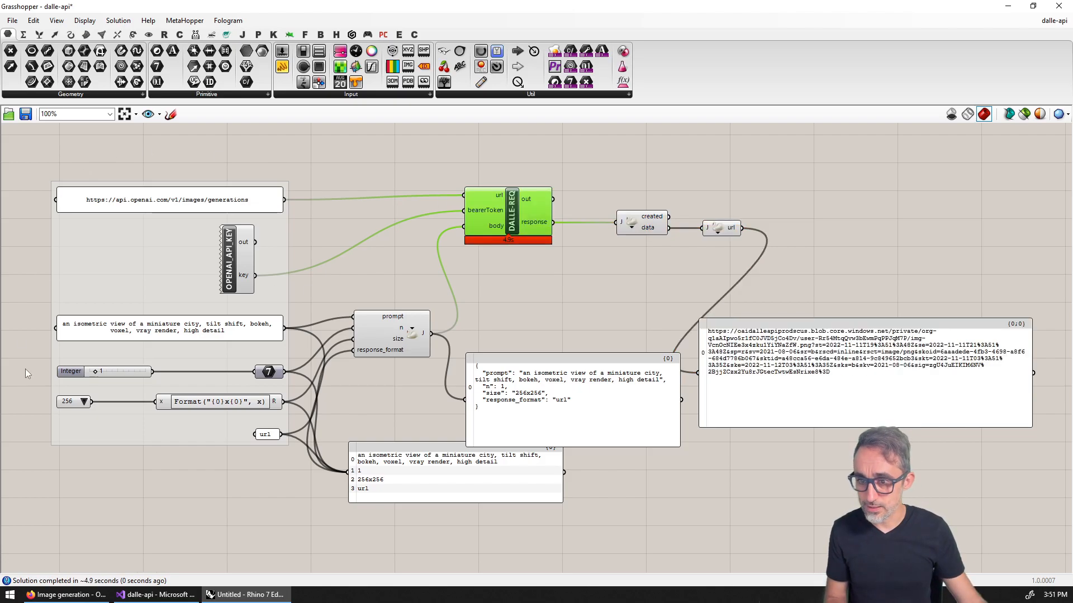
mouse_move(593, 408)
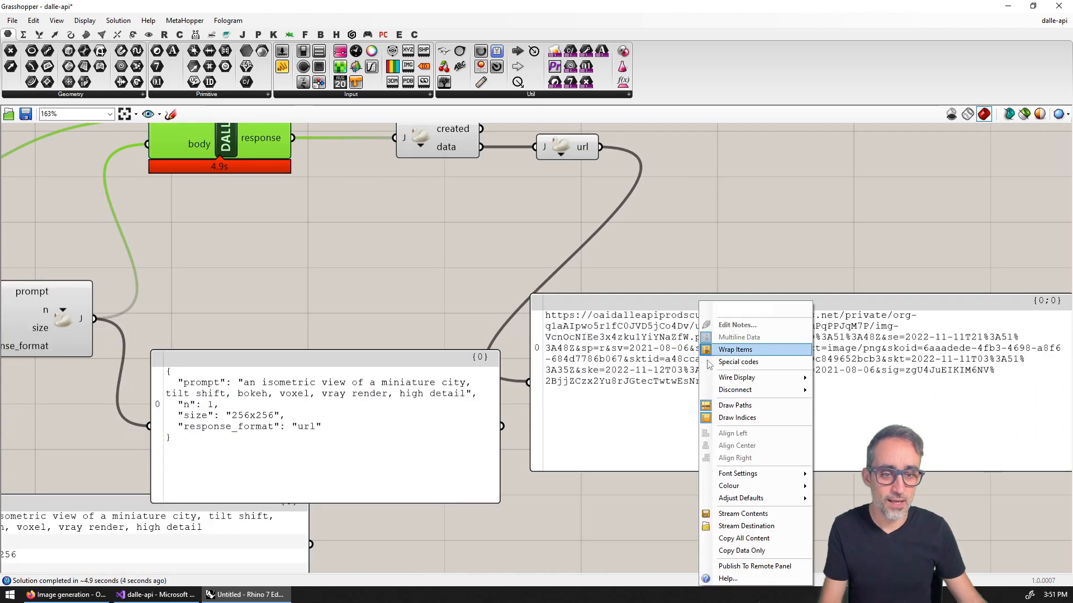
Copy the returned image url from the DALLE-REQ response panel
click(65, 594)
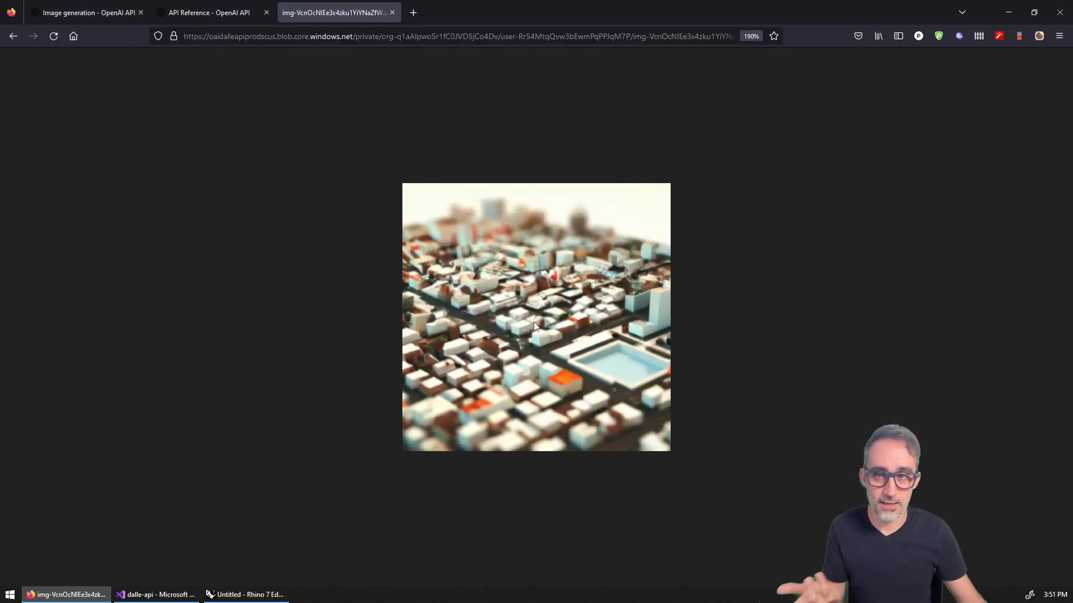
Bring up the Create image API reference and highlight the size line in its parameters example
click(157, 593)
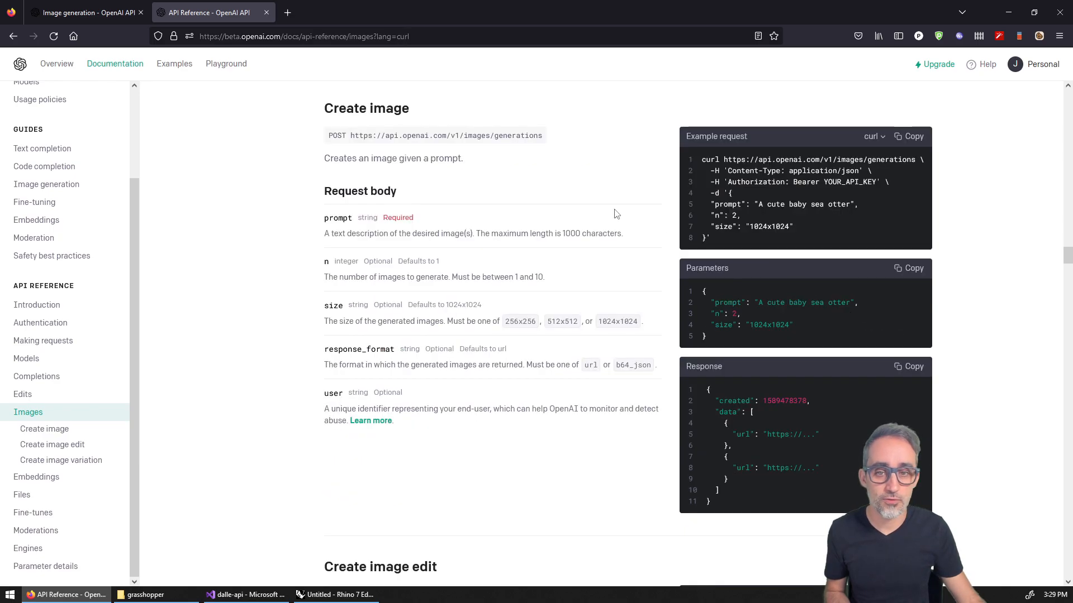
double_click(336, 135)
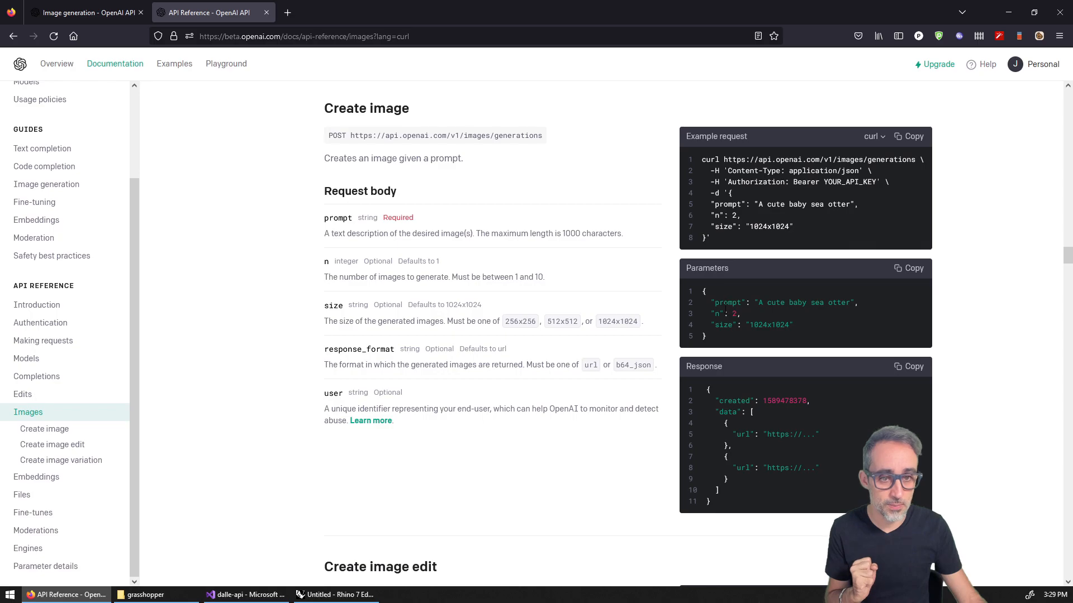
double_click(720, 313)
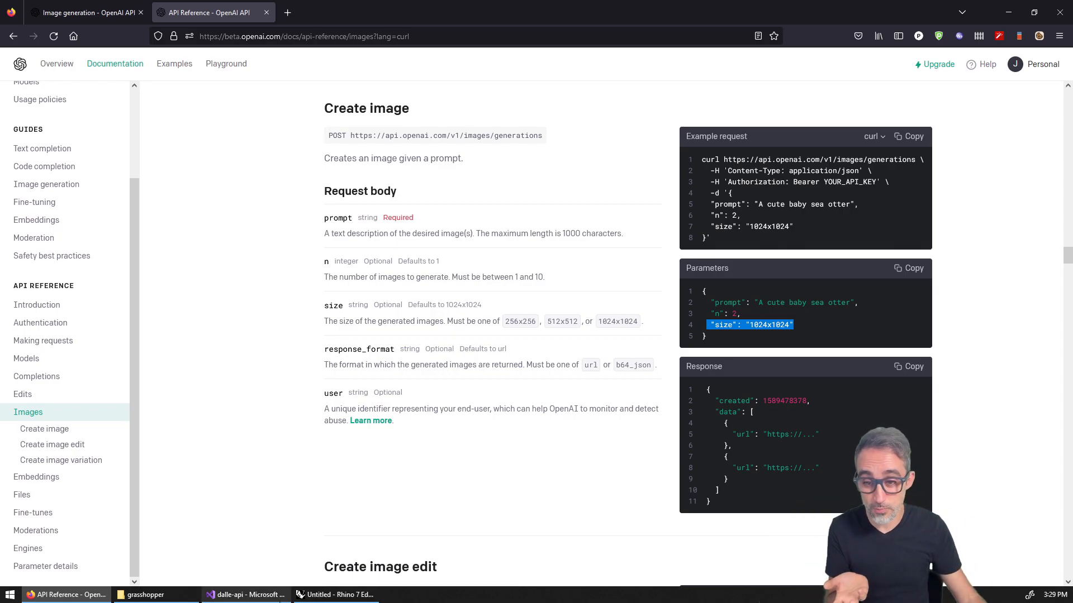
click(246, 594)
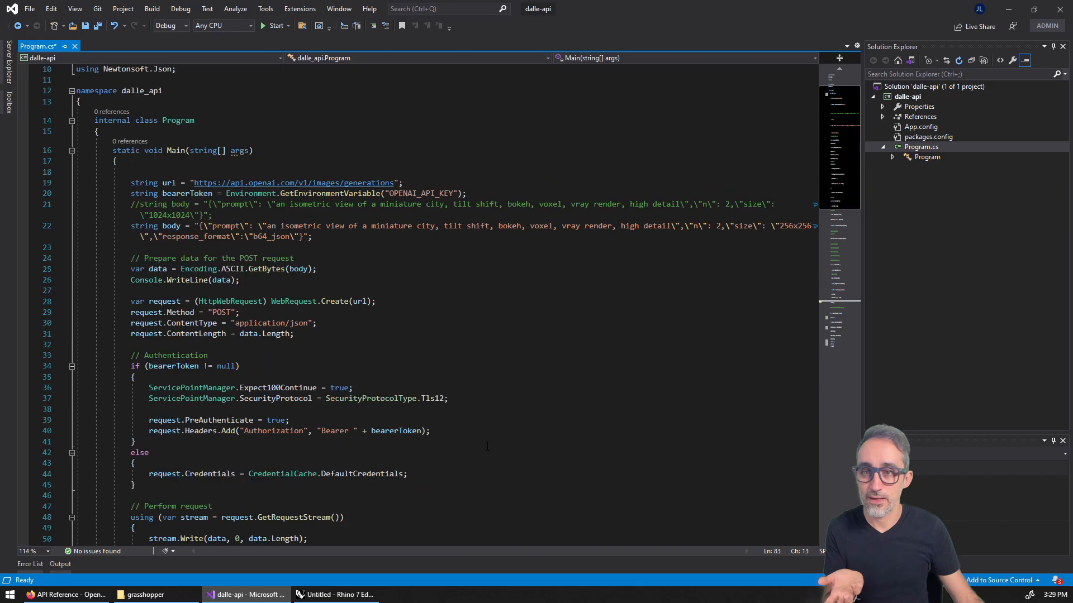
scroll(up, 3)
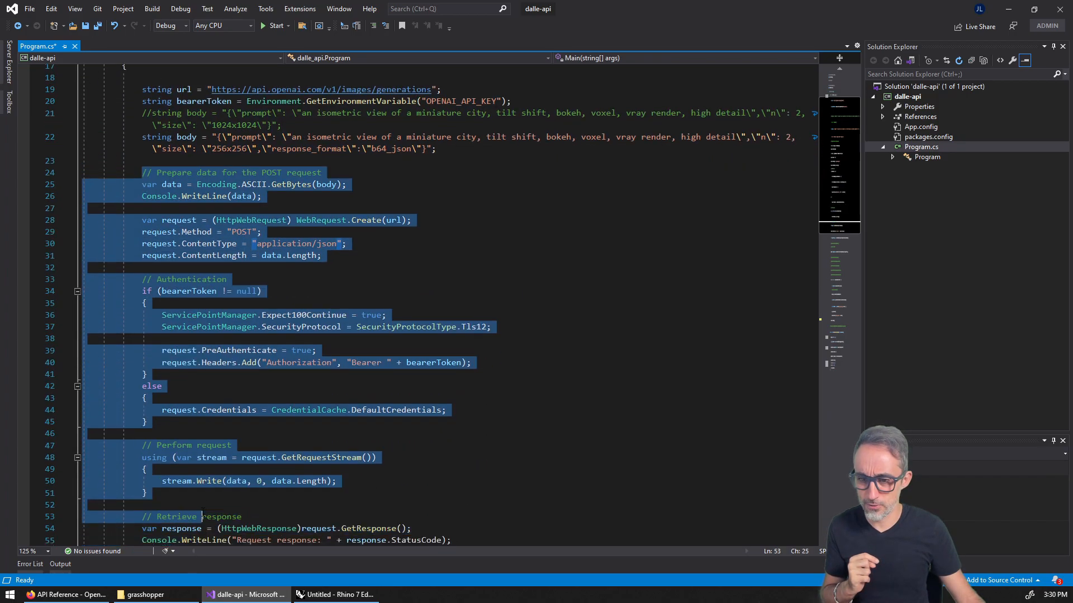
scroll(down, 3)
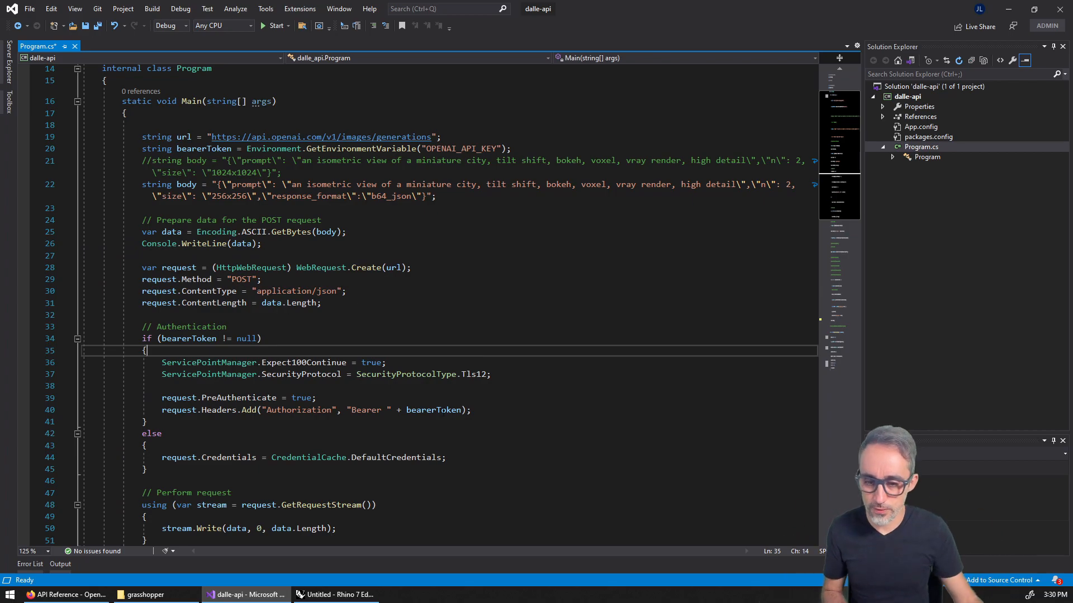
click(144, 594)
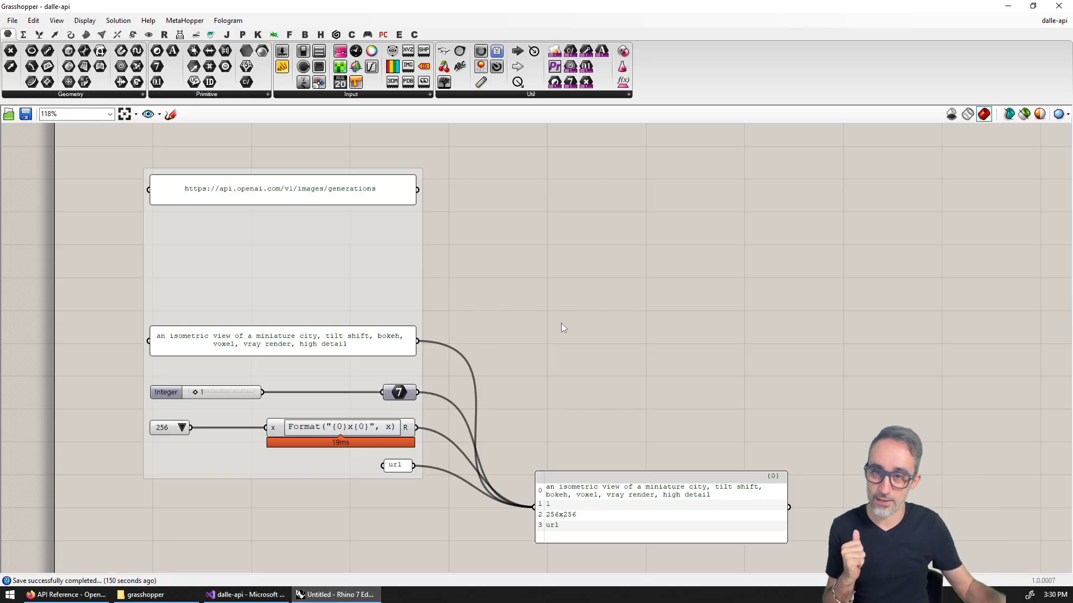
mouse_move(422, 322)
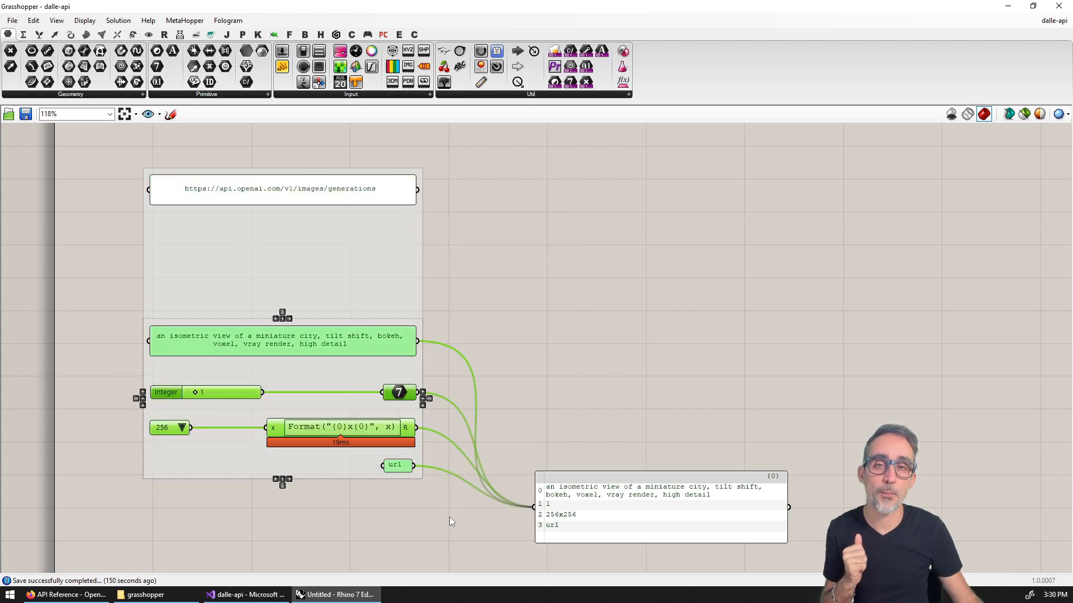
mouse_move(516, 388)
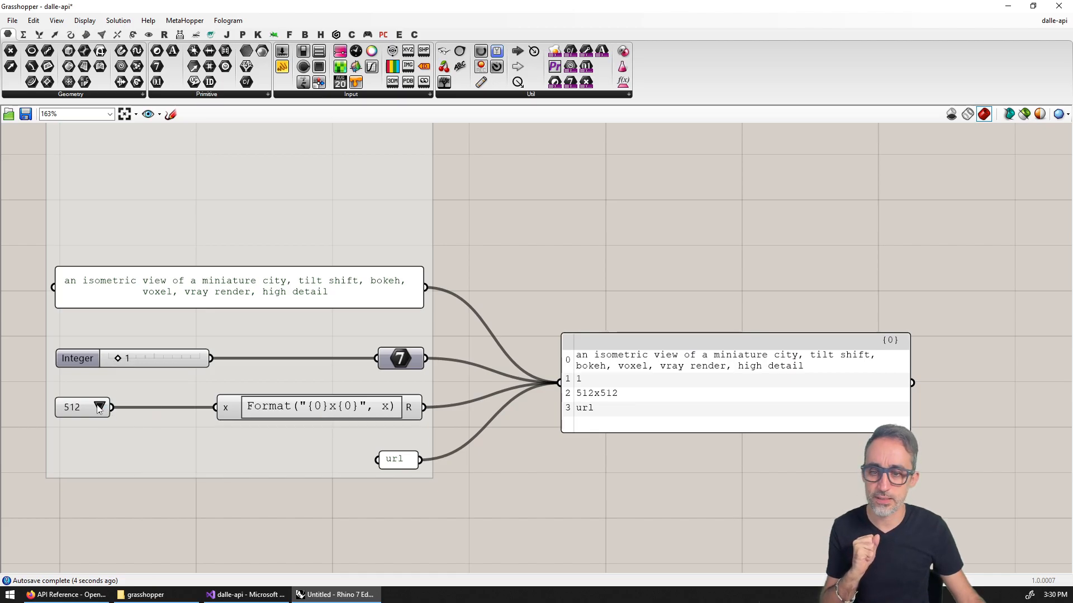
scroll(down, 3)
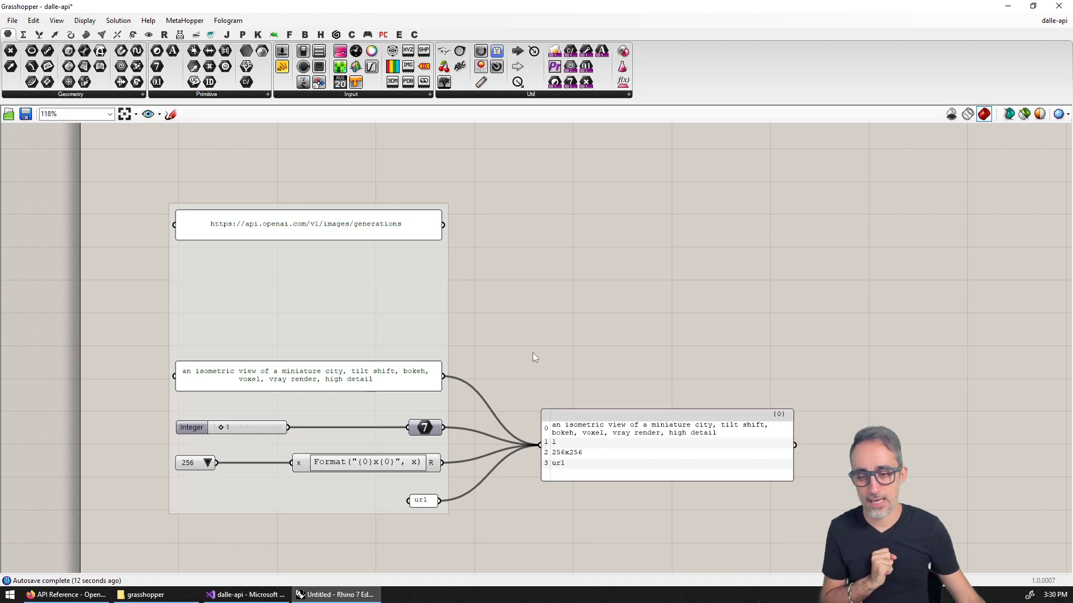
click(245, 594)
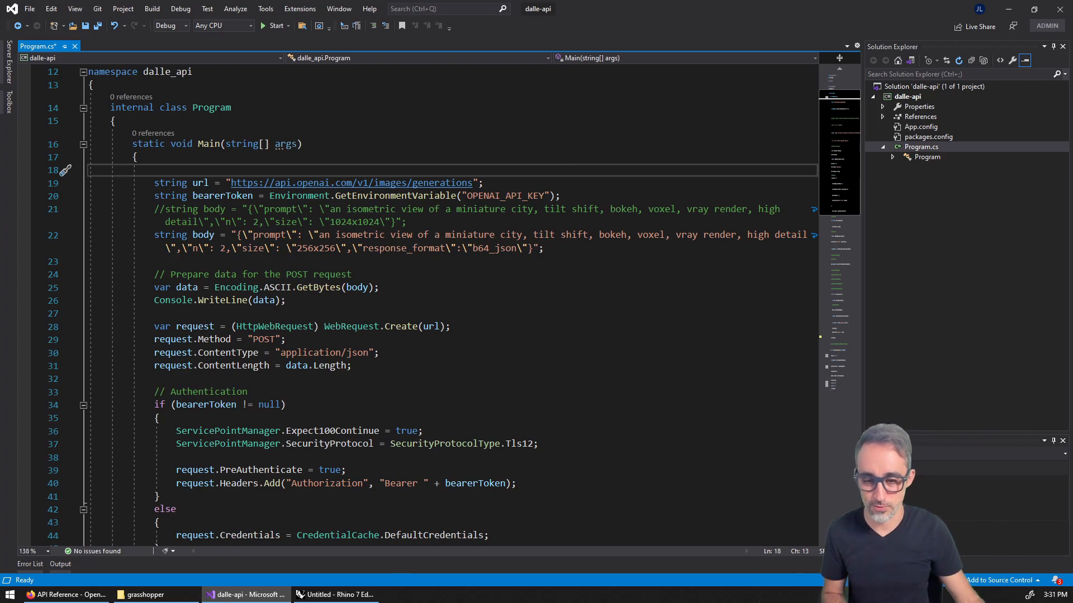
Place a new C# script component on the canvas and name it OPENAI_API_KEY
click(145, 594)
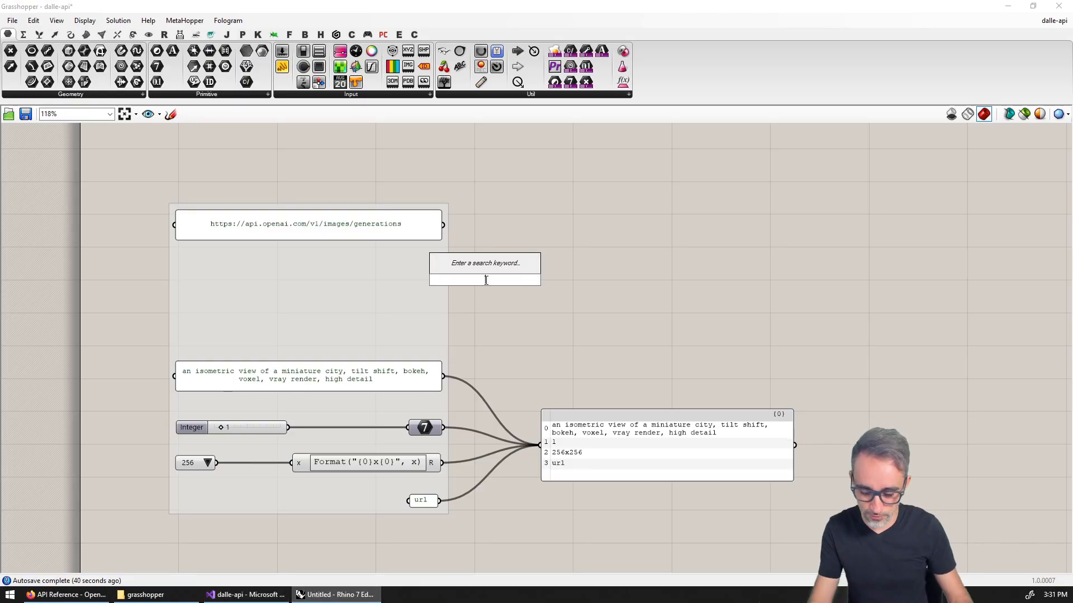
click(484, 278)
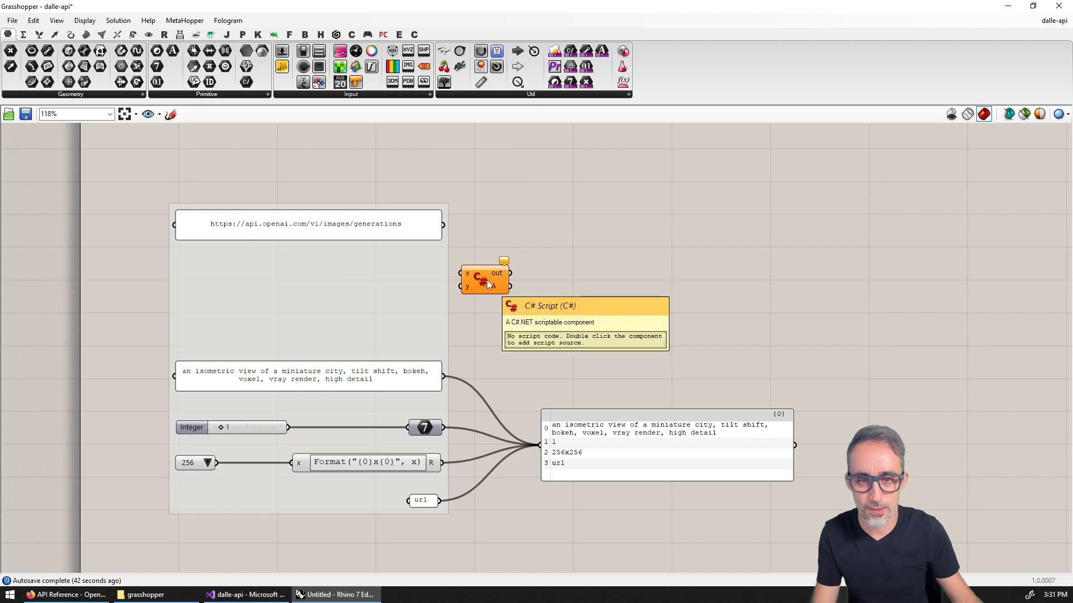
right_click(486, 278)
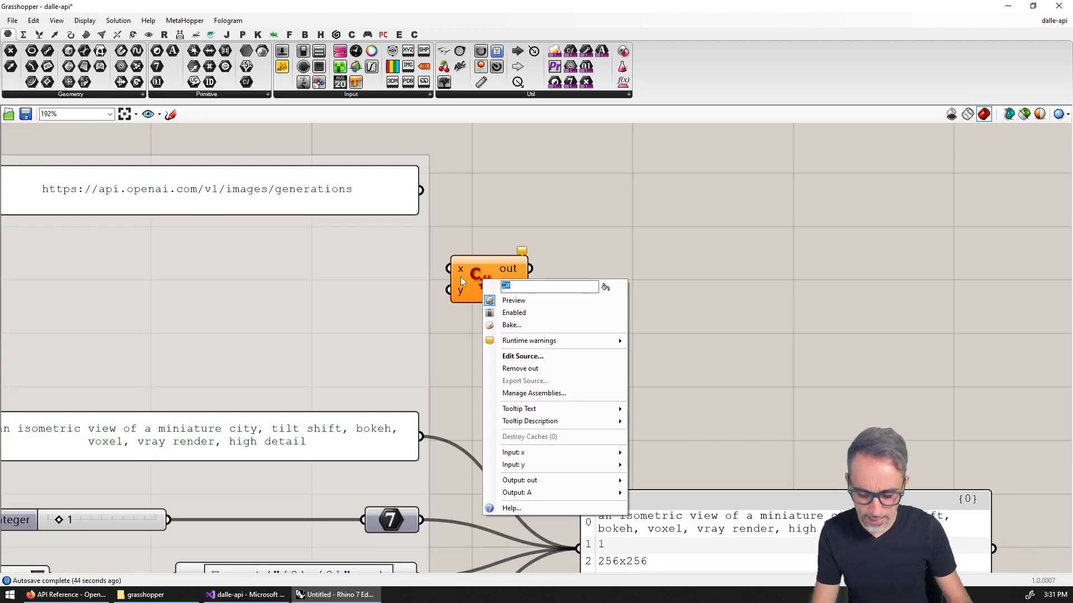
text(OPEN_A)
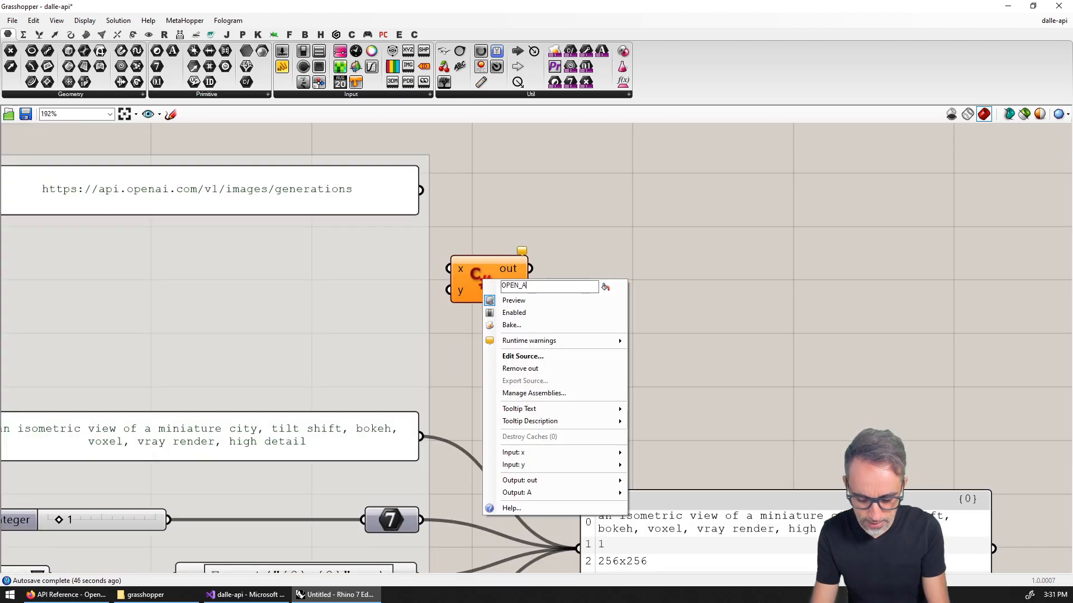
key(Backspace)
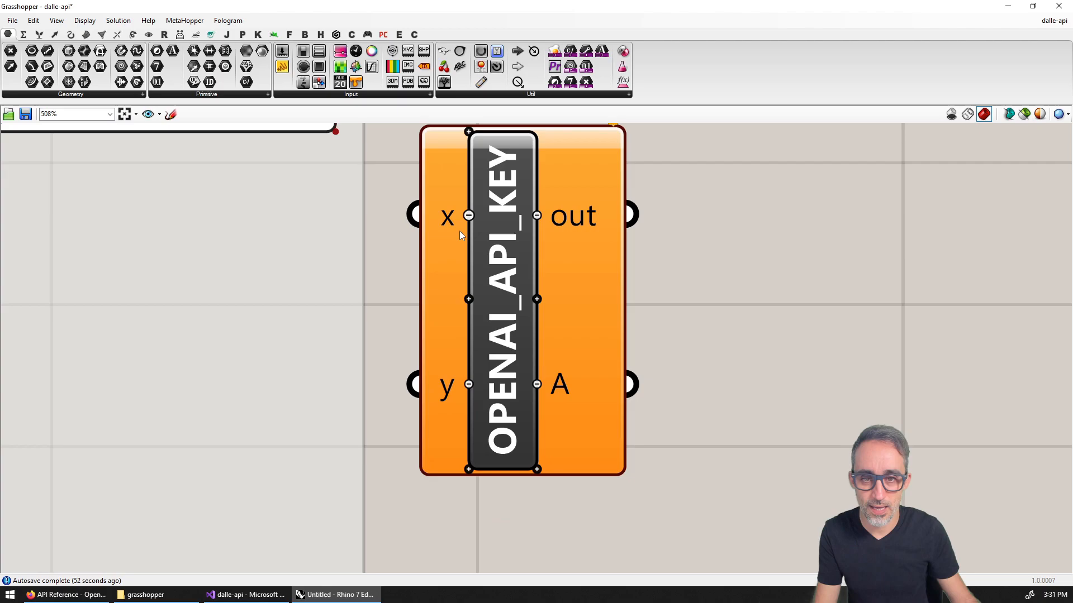
scroll(down, 3)
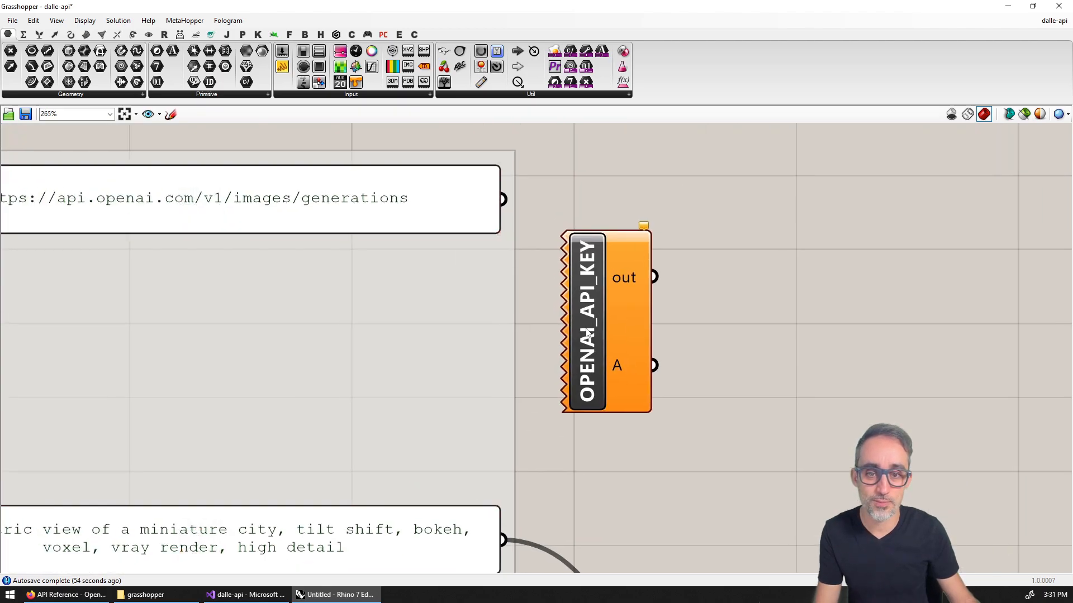
scroll(down, 3)
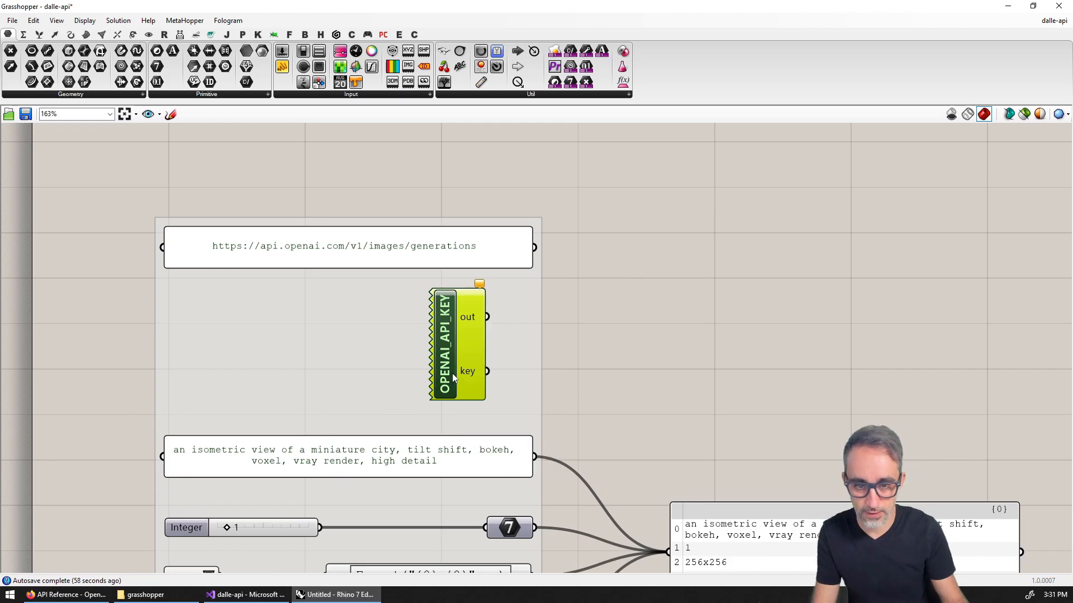
Write key = Environment.GetEnvironmentVariable("OPENAI_API_KEY"); in the component's script
double_click(444, 342)
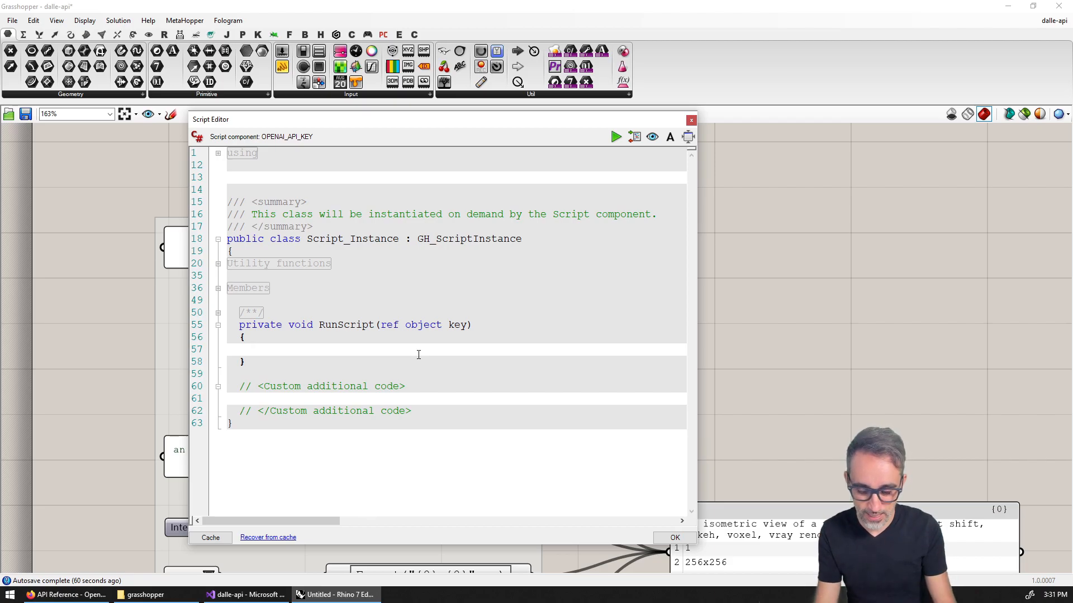
text(key)
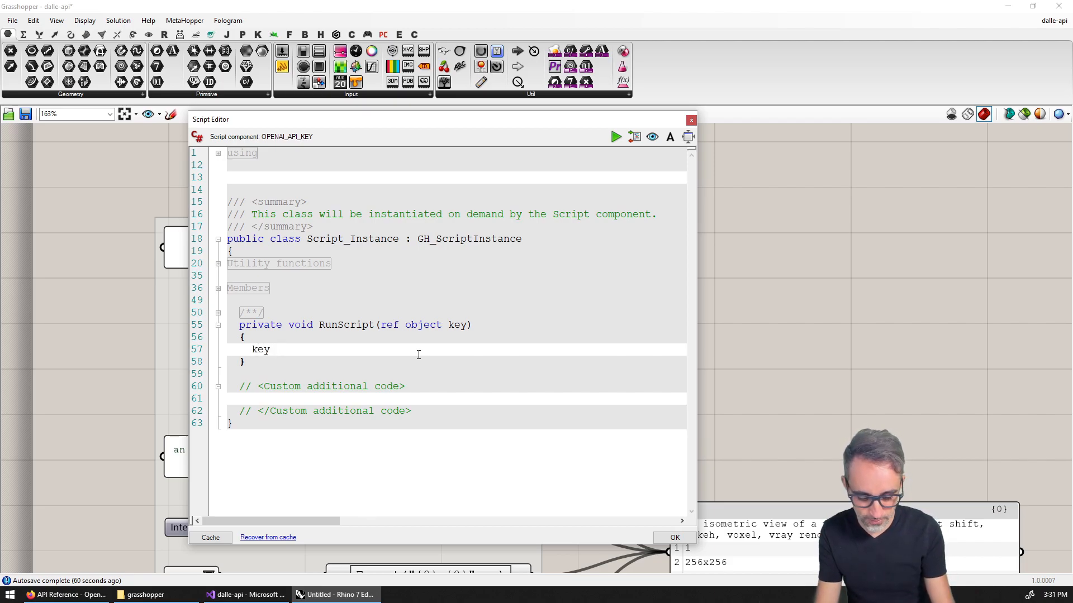
text(= Environment.)
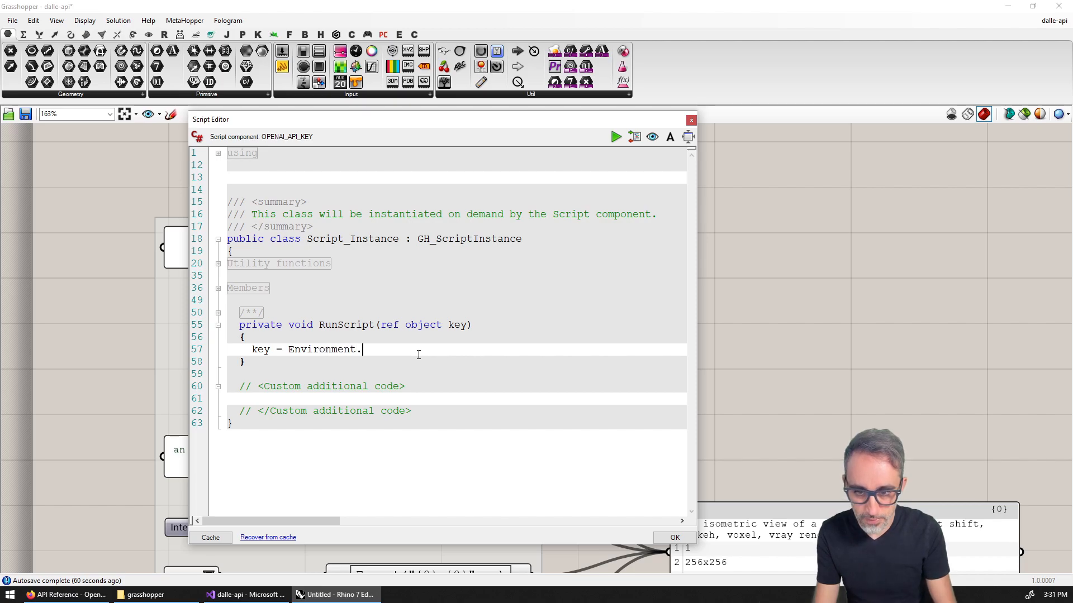
text(GetEnvironmentVariable)
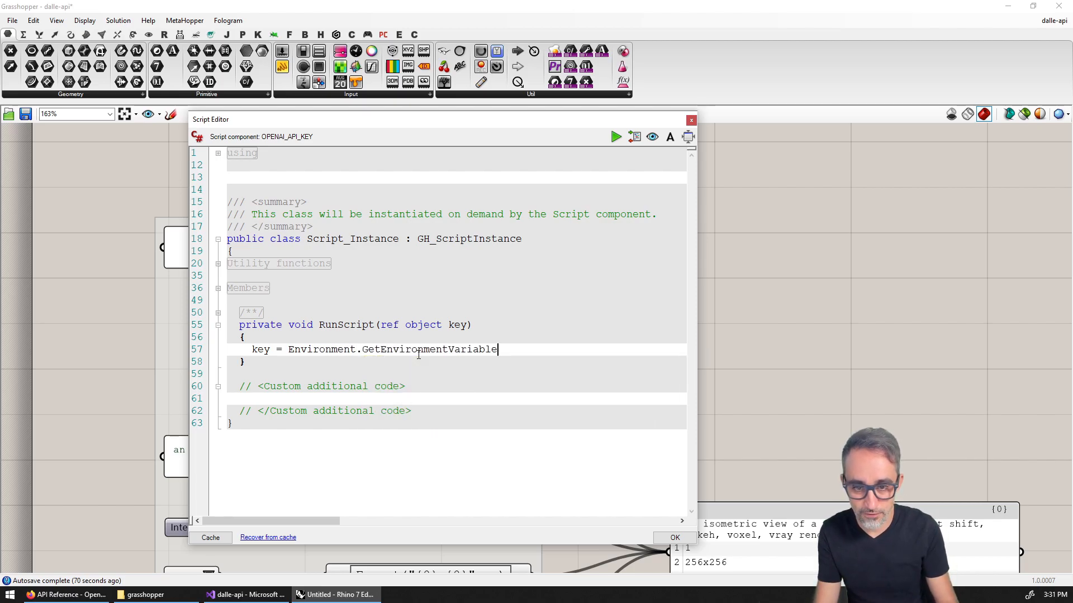
text(("O)
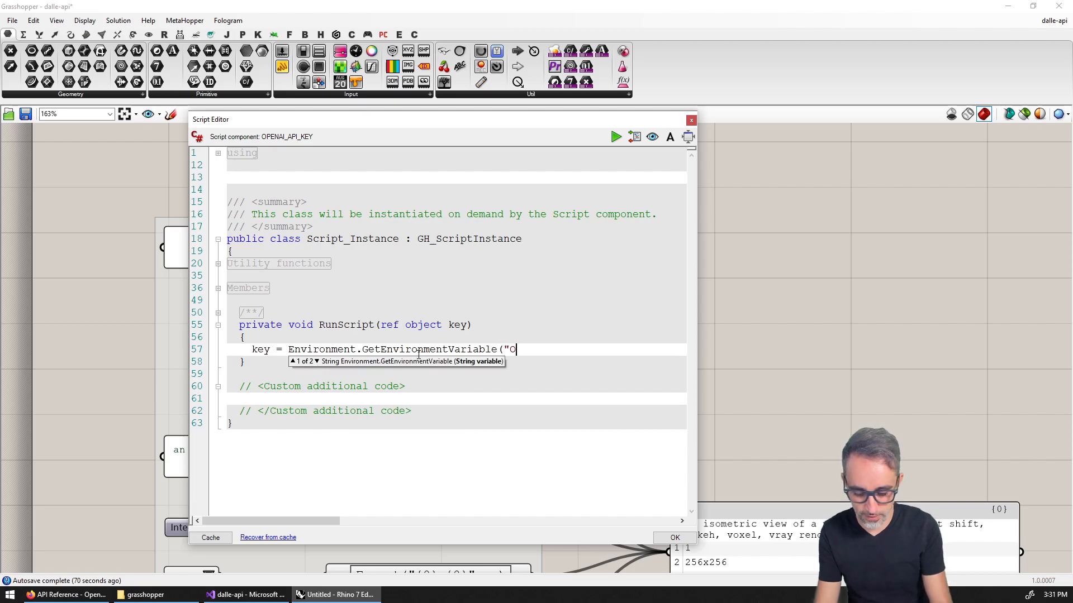
text(PENAI_API_KEY");)
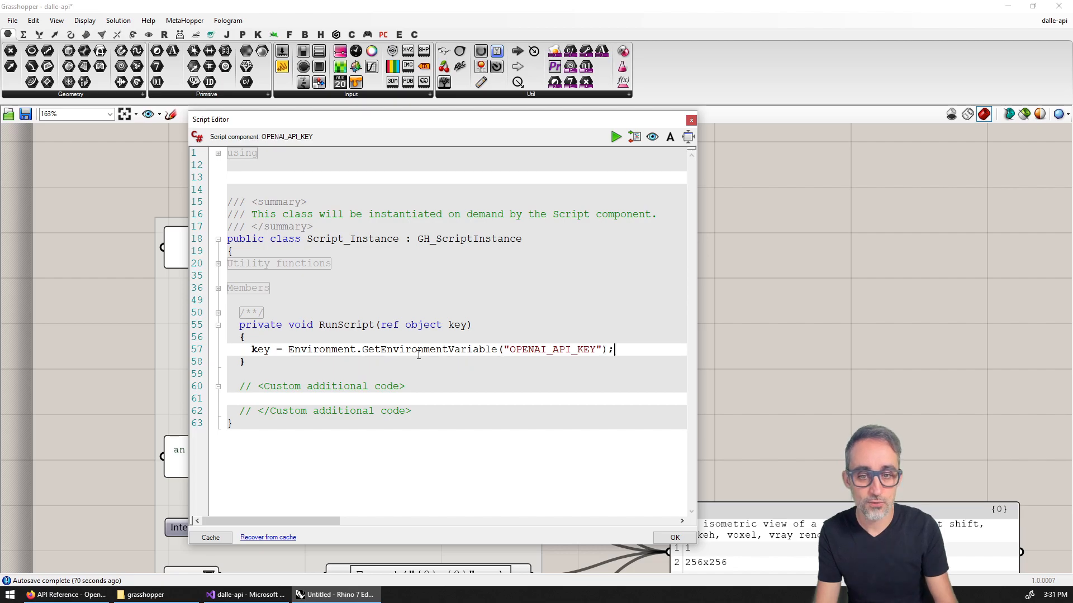
Start adding a new component with the search box open next to the API inputs
click(690, 119)
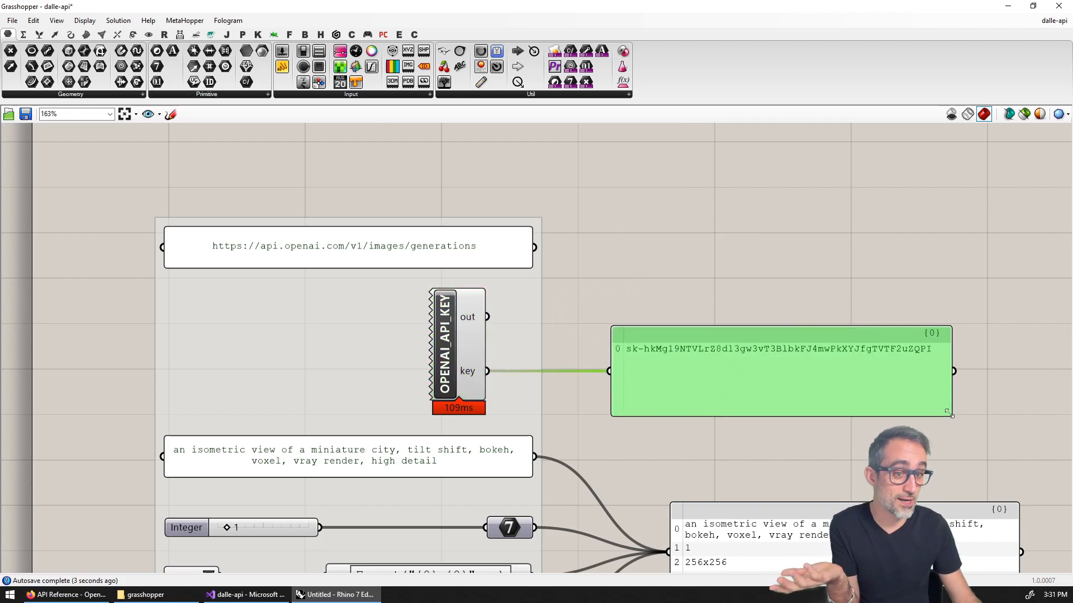
scroll(up, 3)
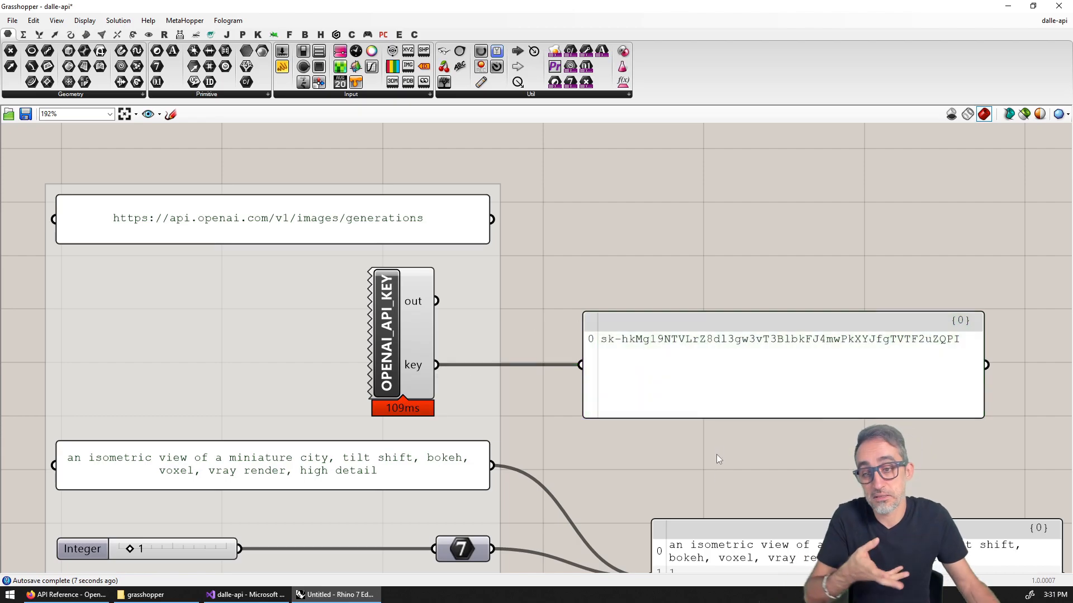
mouse_move(403, 312)
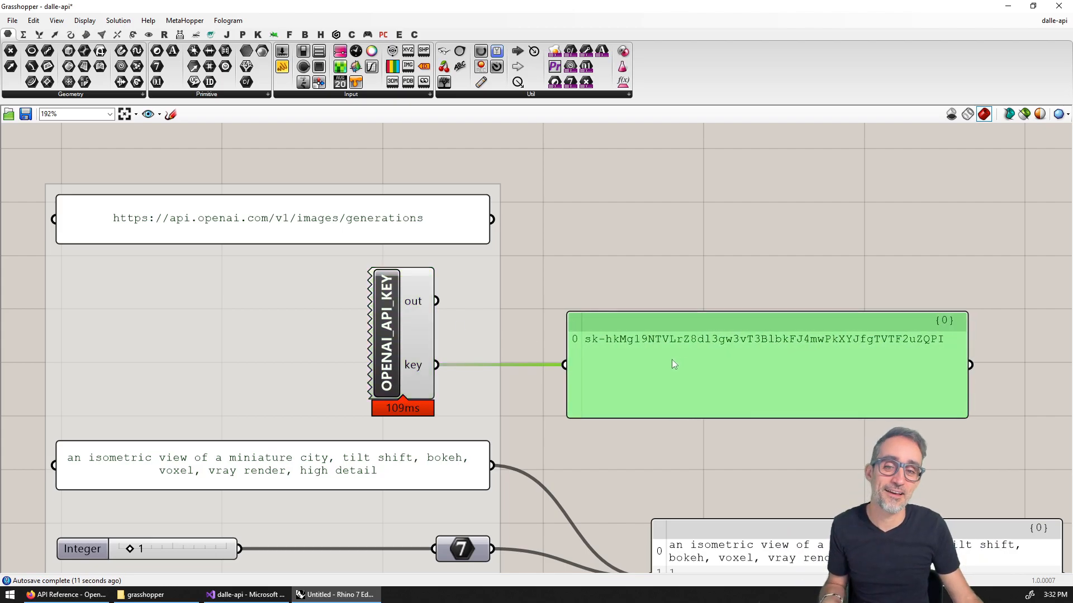
mouse_move(681, 392)
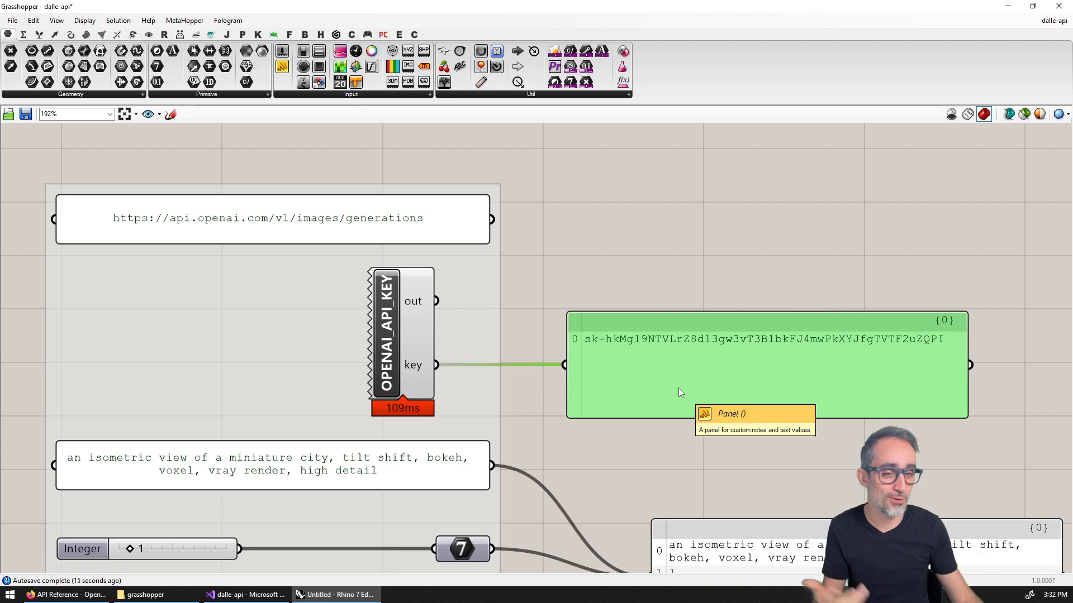
mouse_move(722, 370)
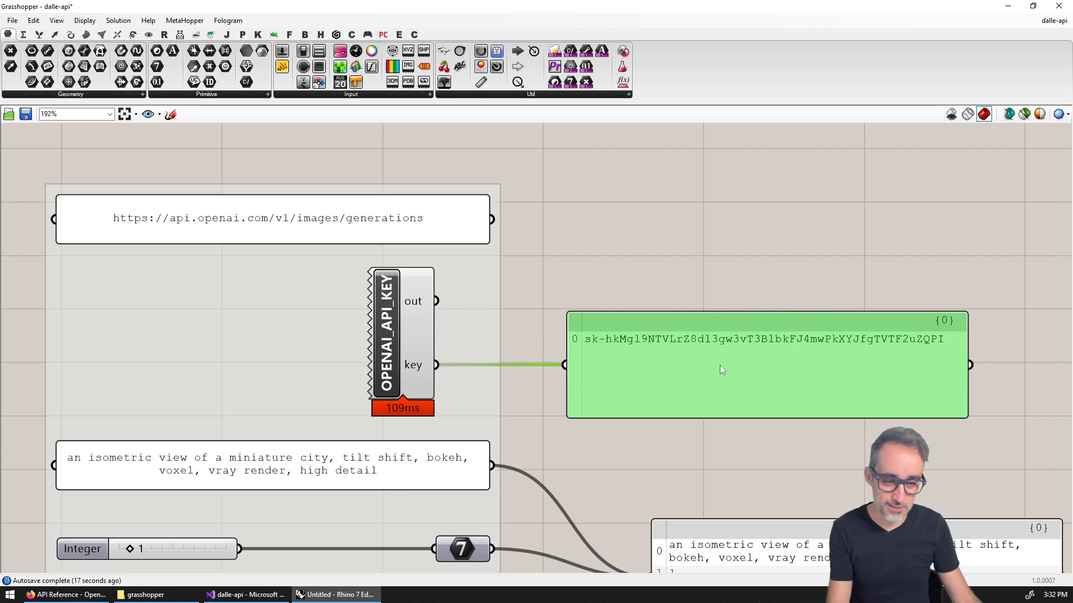
scroll(down, 3)
text(c)
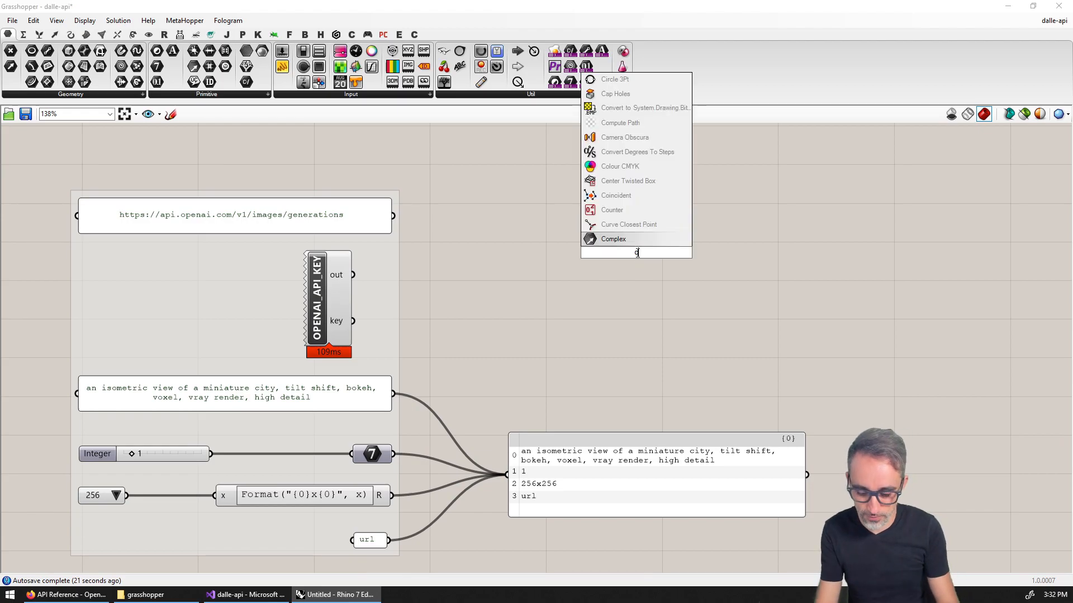
Name the new C# script component DALLE-REQ
right_click(629, 254)
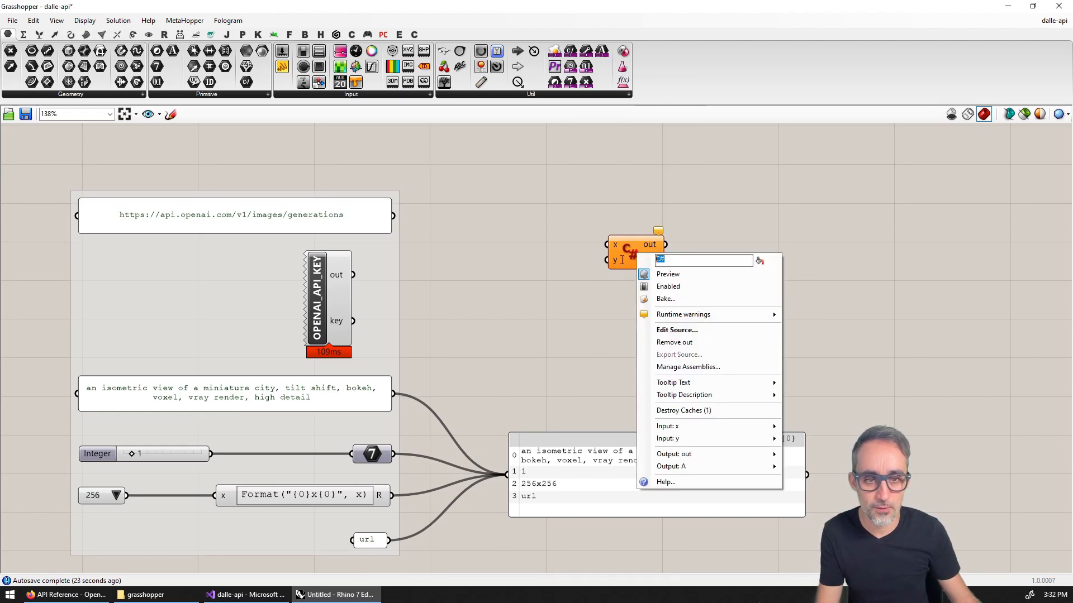
text(DALLE)
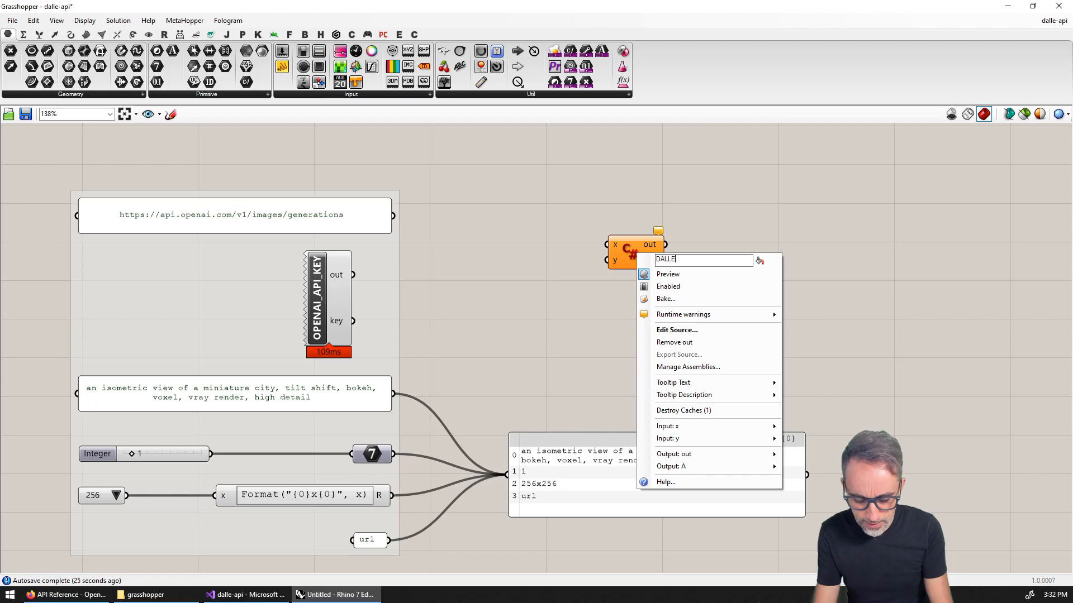
text(REQR)
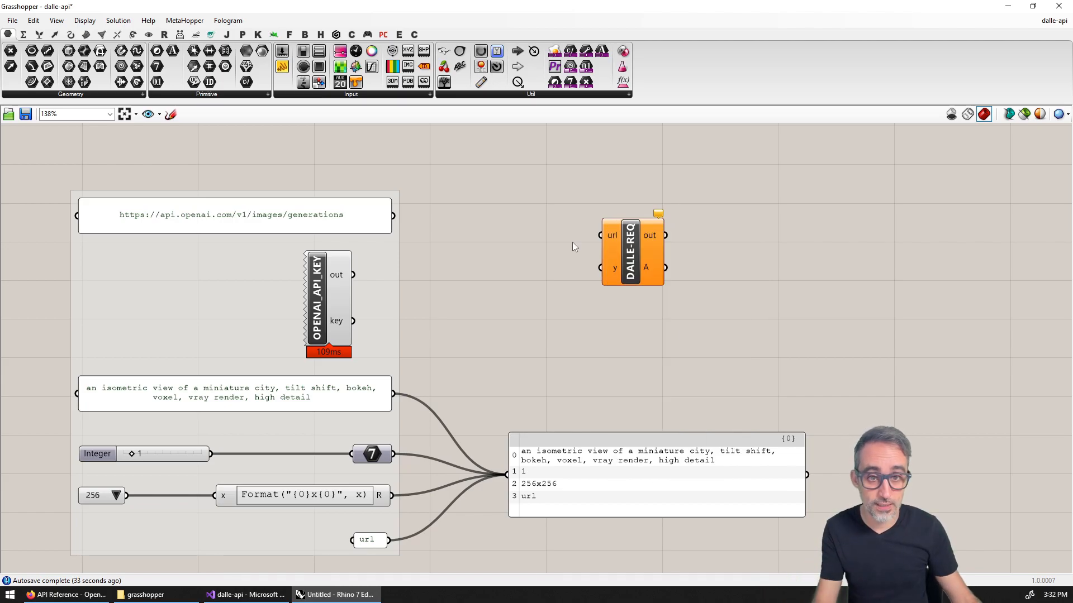
Rename its inputs to url, bearerToken and body and its output to response
right_click(613, 267)
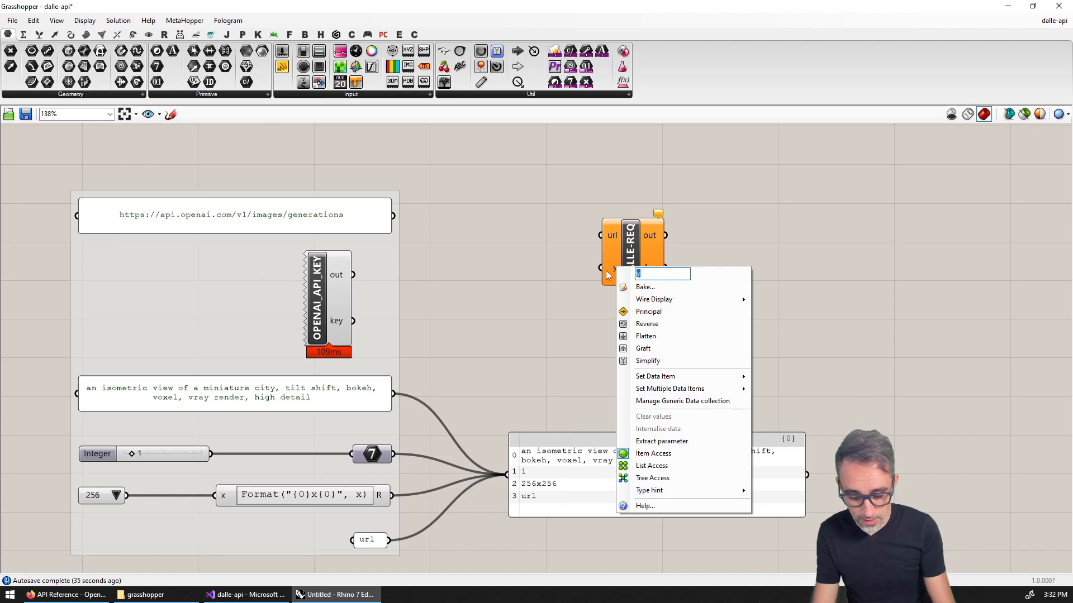
text(bearerToken)
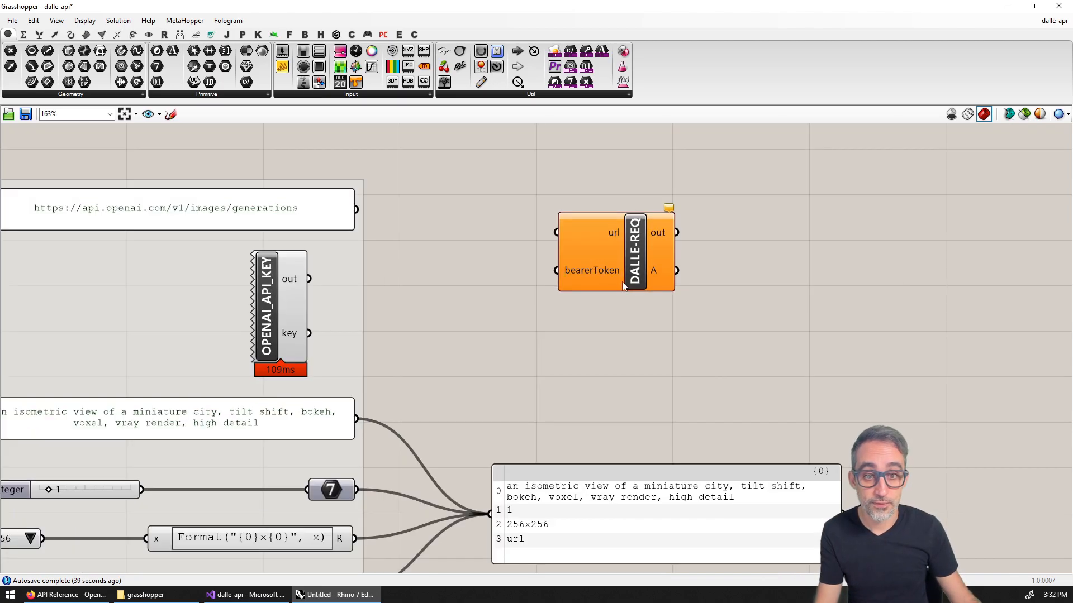
scroll(up, 3)
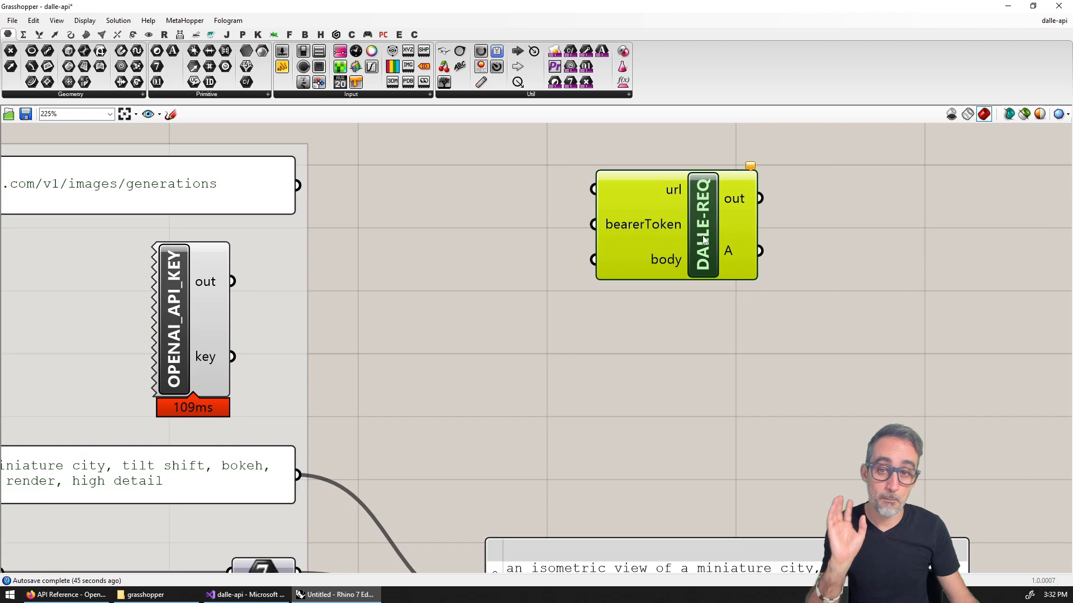
scroll(down, 3)
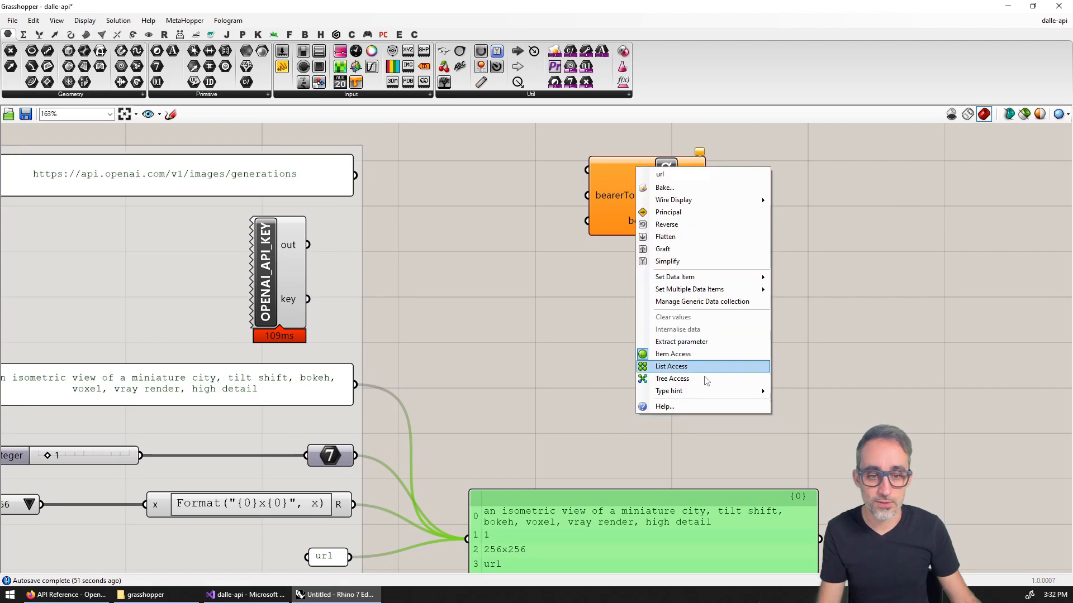
click(671, 366)
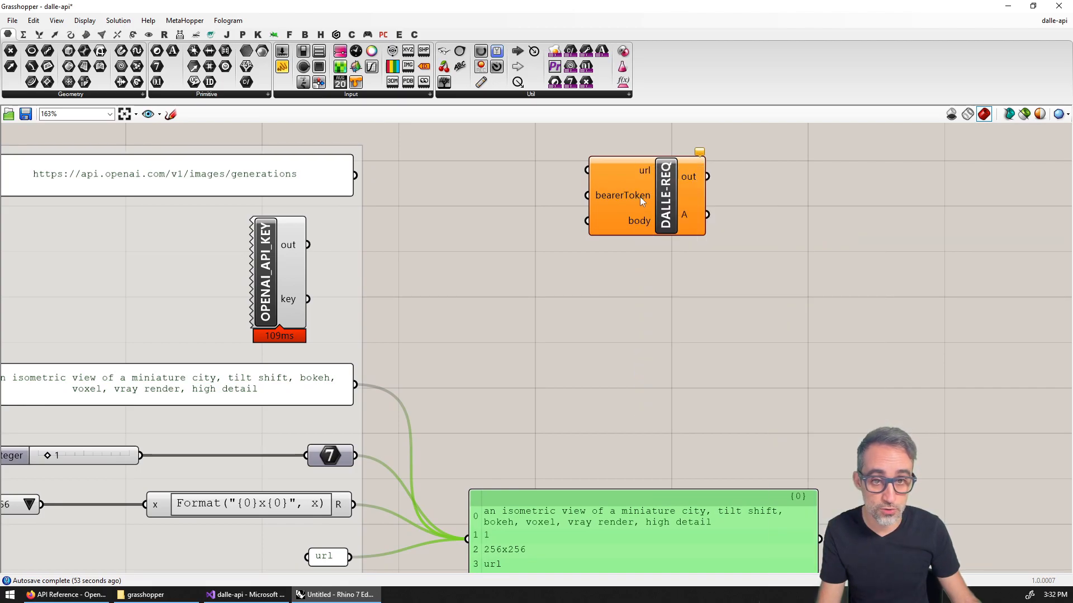
mouse_move(783, 290)
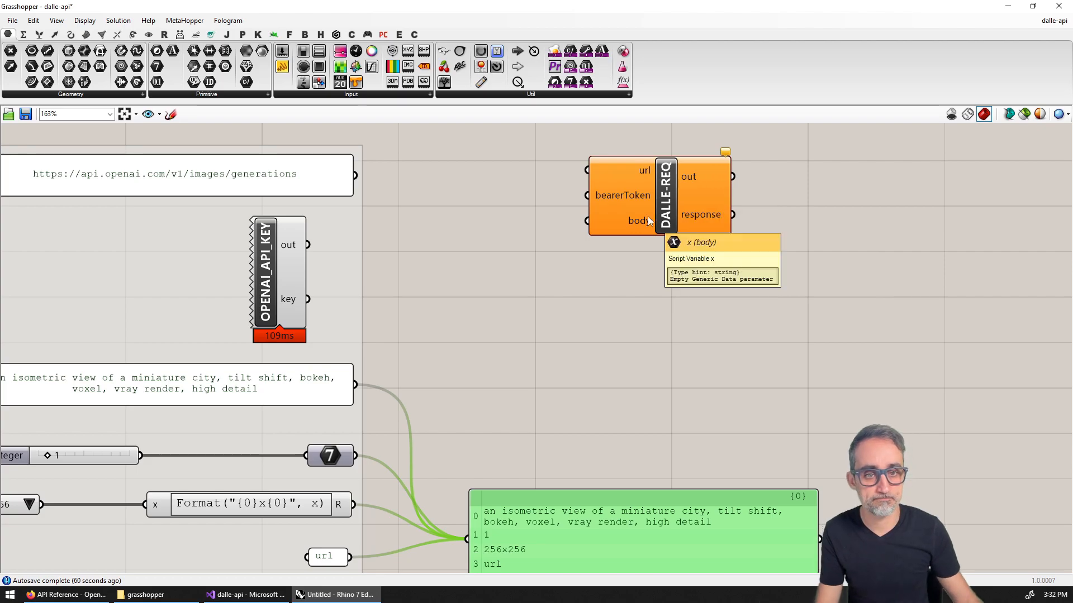
Give DALLE-REQ the HttpWebRequest POST code with bearer authorization and the System.Net, Text and IO usings
double_click(664, 195)
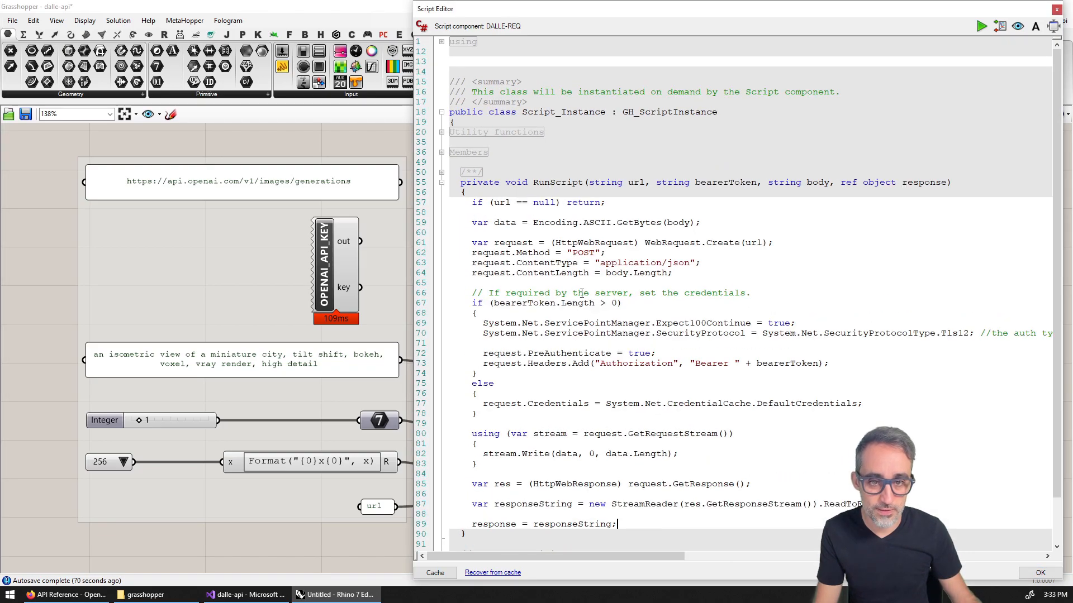
scroll(down, 3)
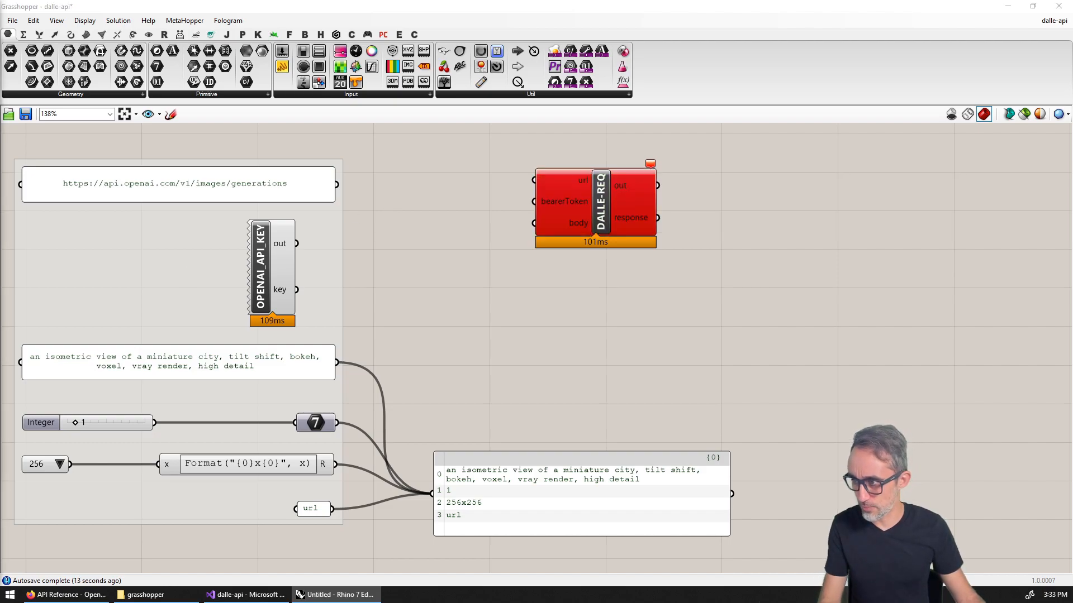
click(596, 202)
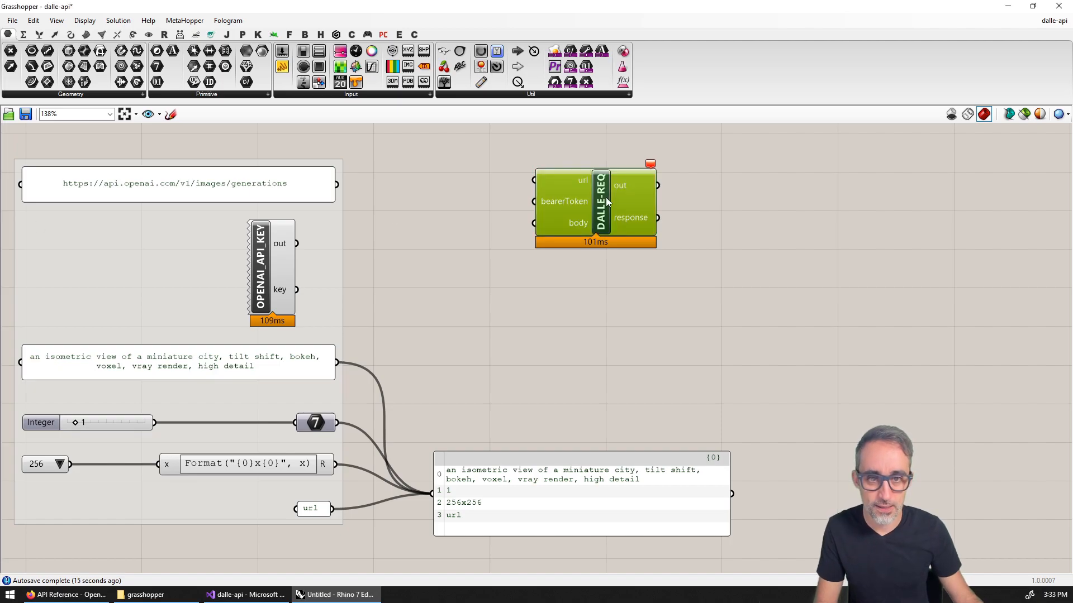
double_click(596, 205)
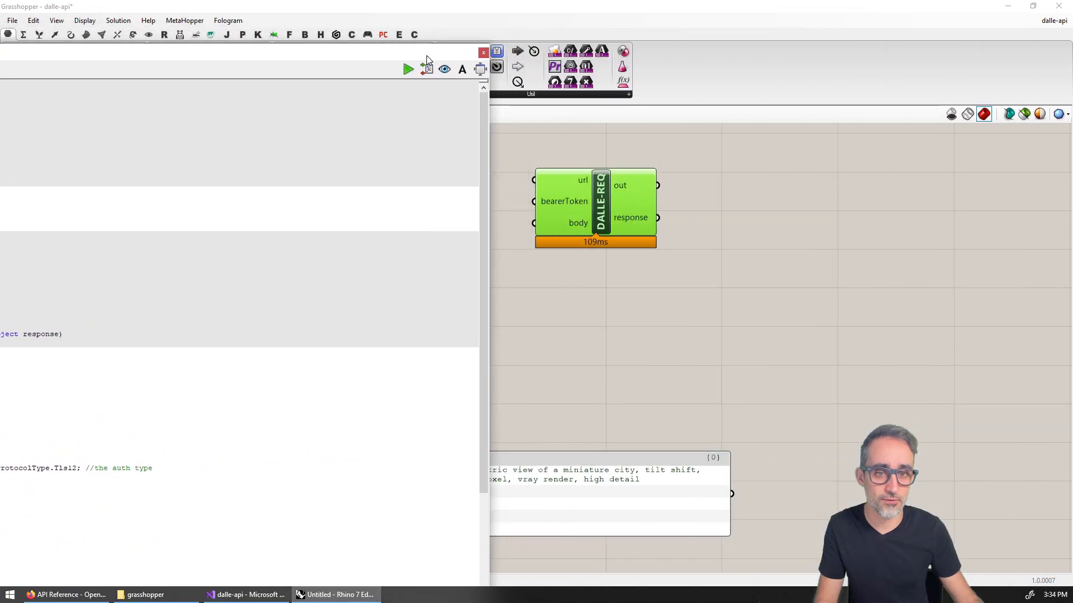
double_click(594, 204)
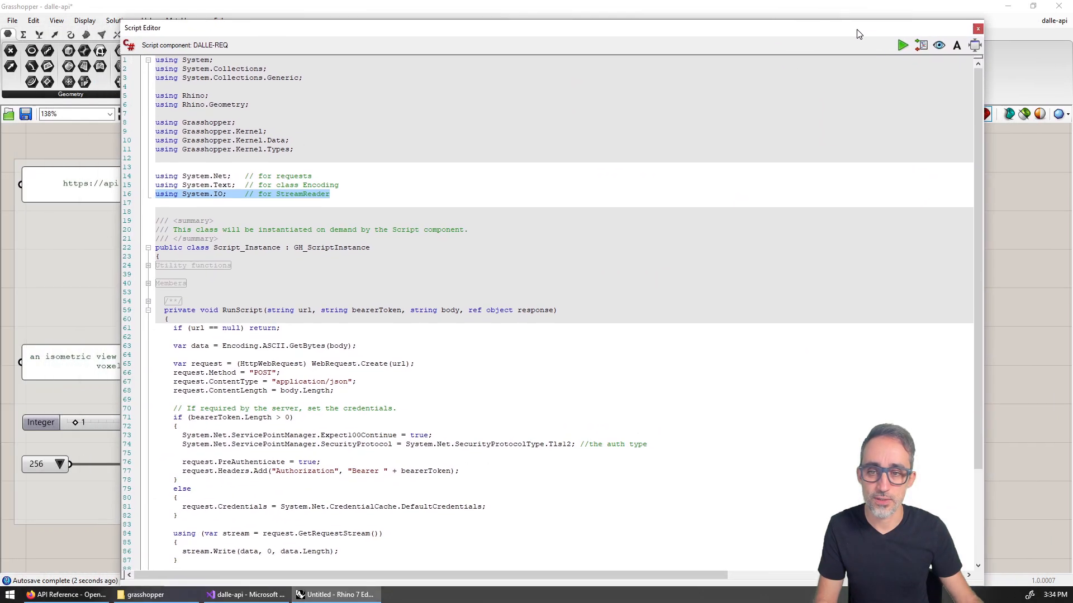
Wire the url panel and API key into DALLE-REQ and show its null response in a panel
click(977, 28)
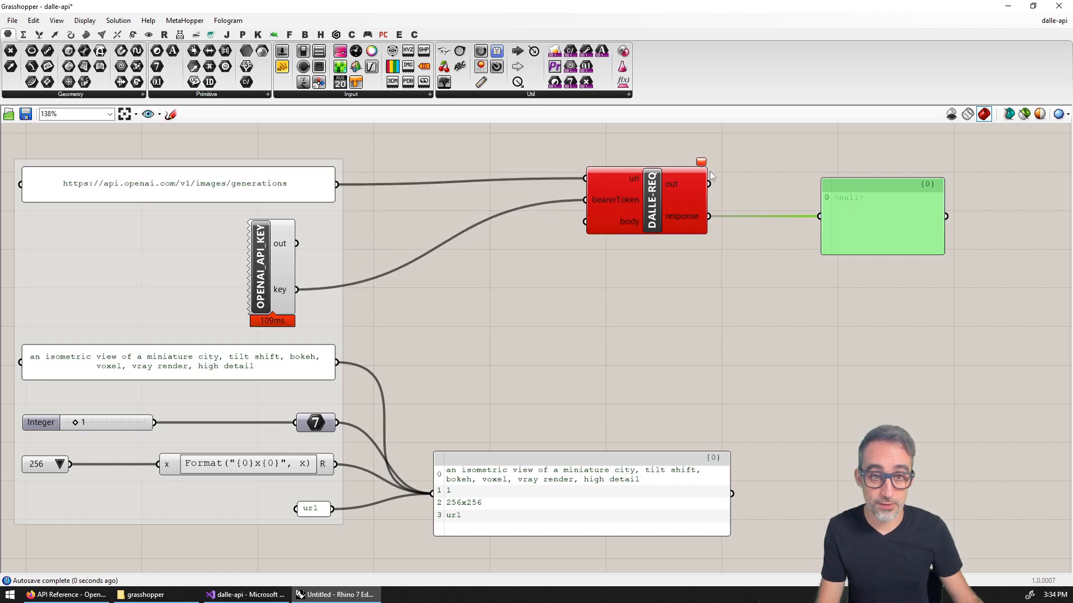
mouse_move(700, 162)
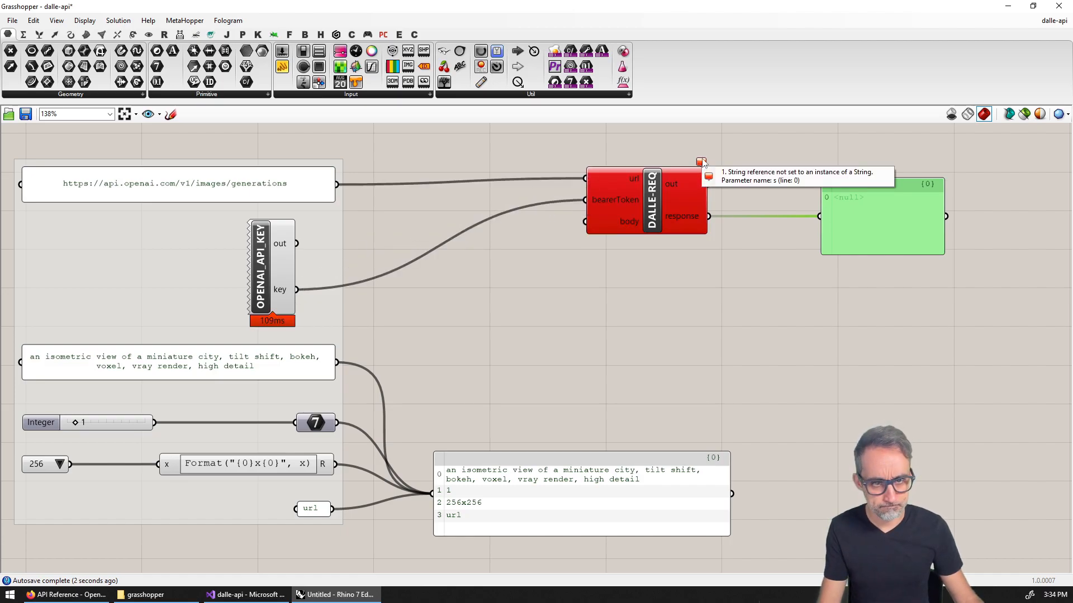
mouse_move(625, 226)
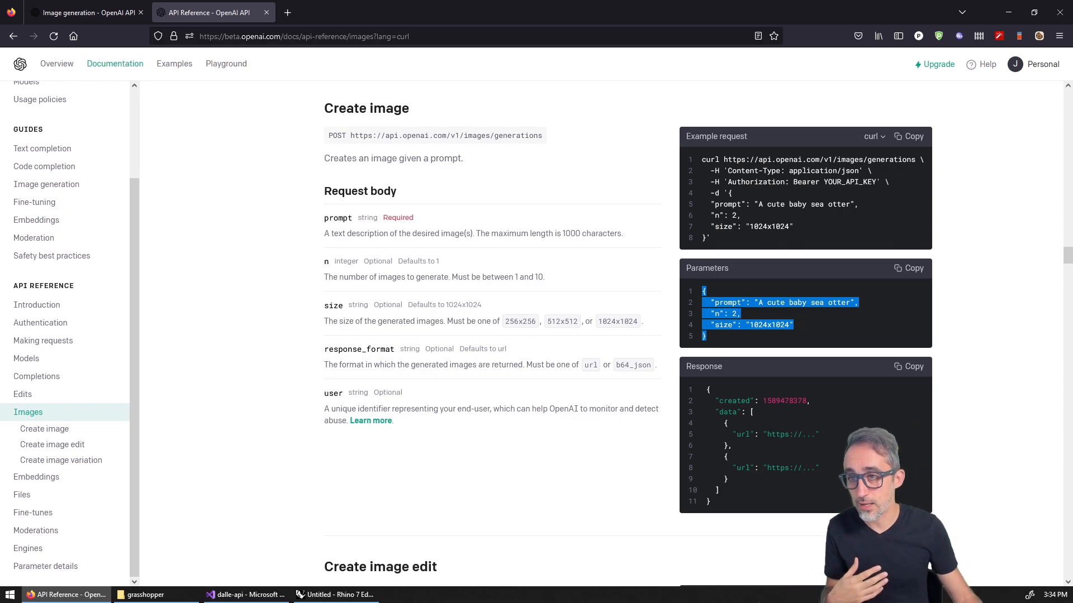
click(245, 594)
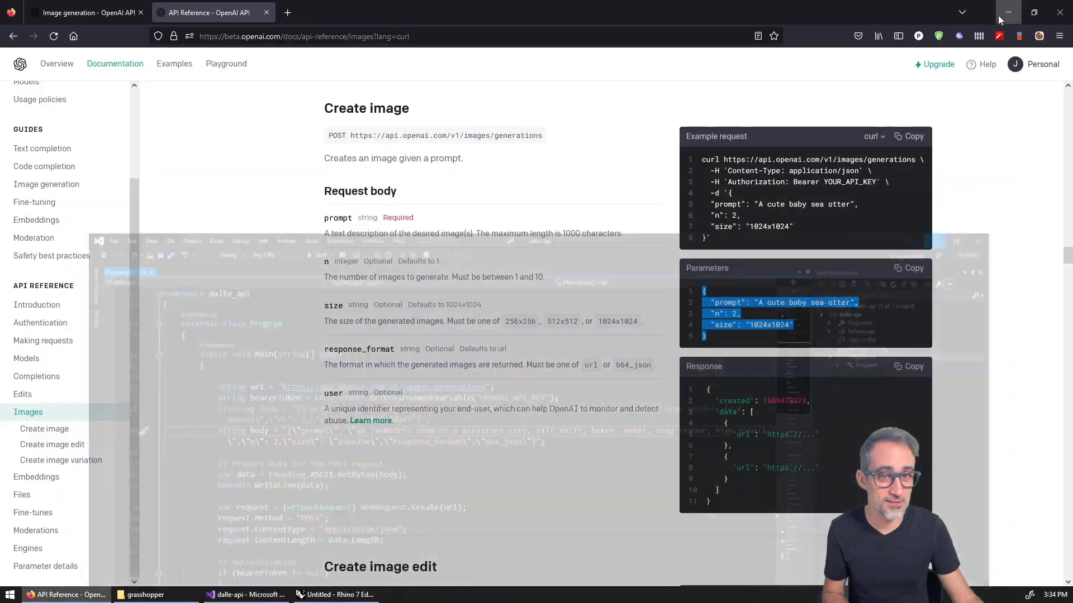
click(142, 594)
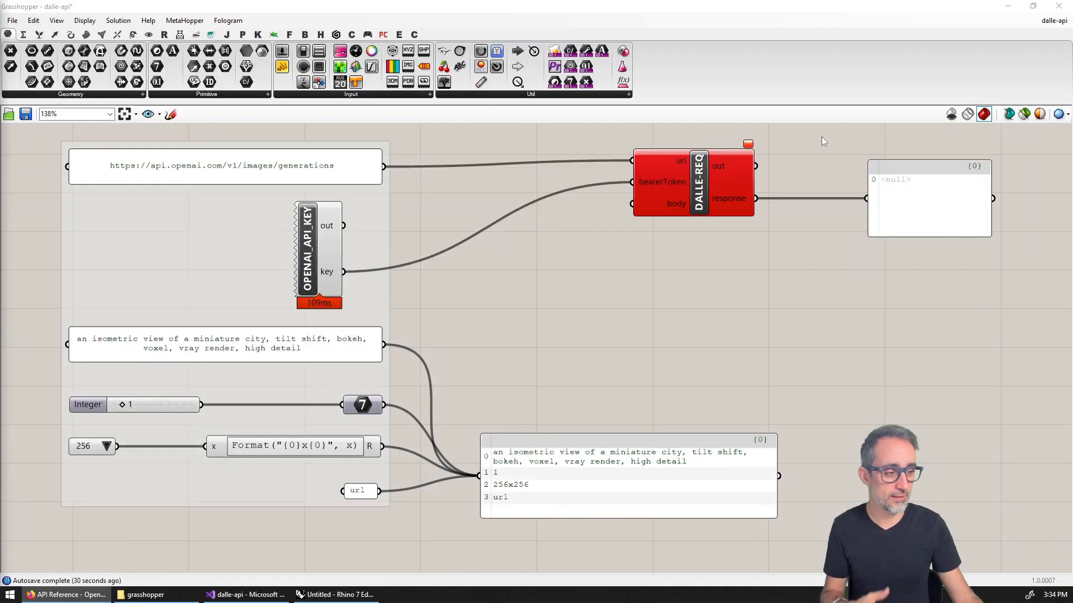
mouse_move(591, 313)
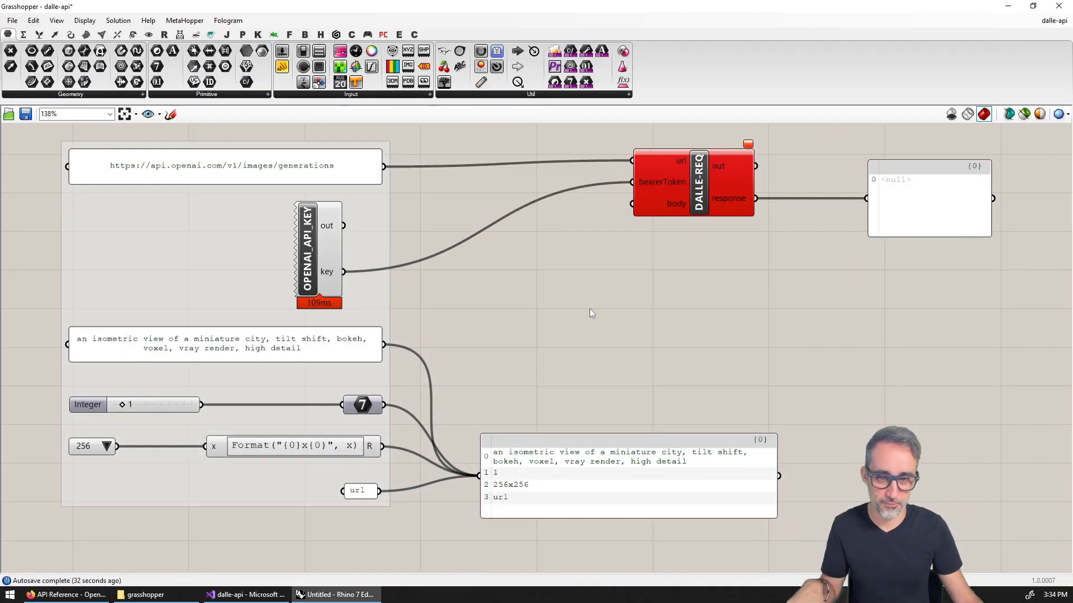
mouse_move(584, 314)
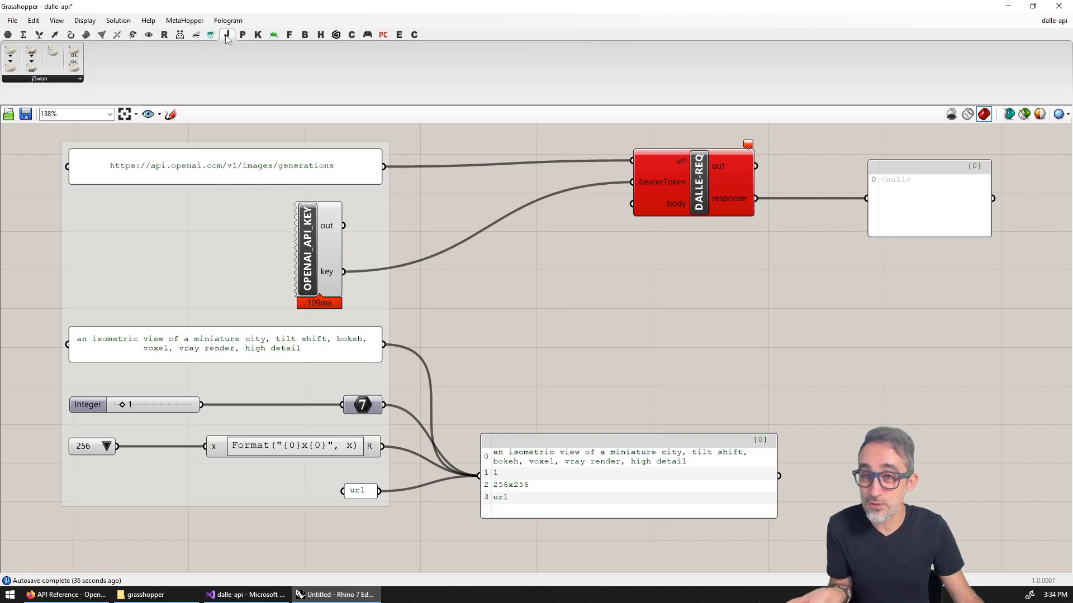
Add a jSwan JSON object component with a prompt input and start a second input
click(40, 79)
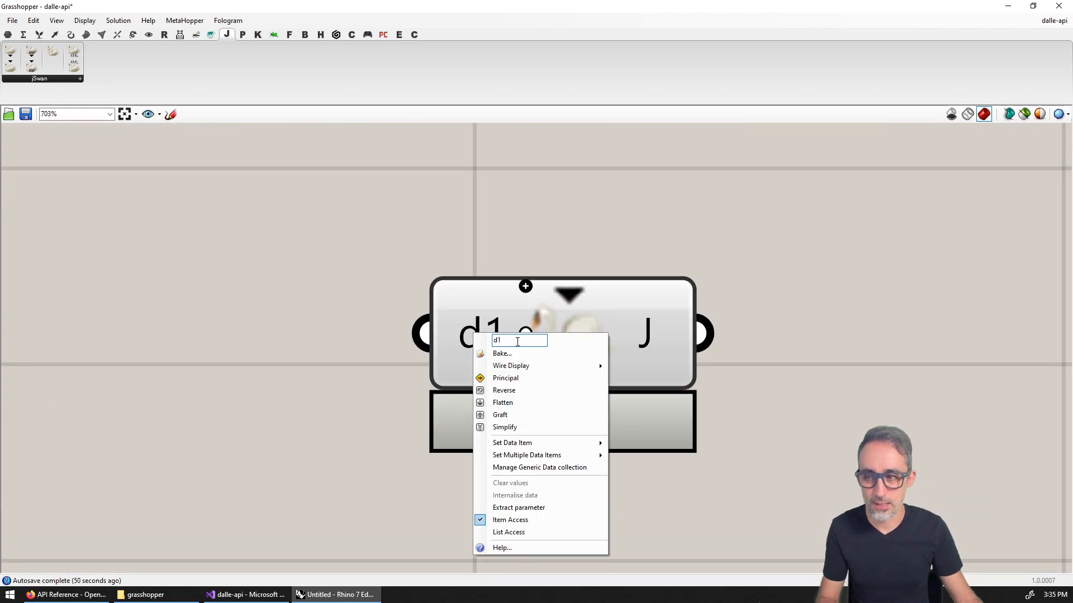
text(prompt)
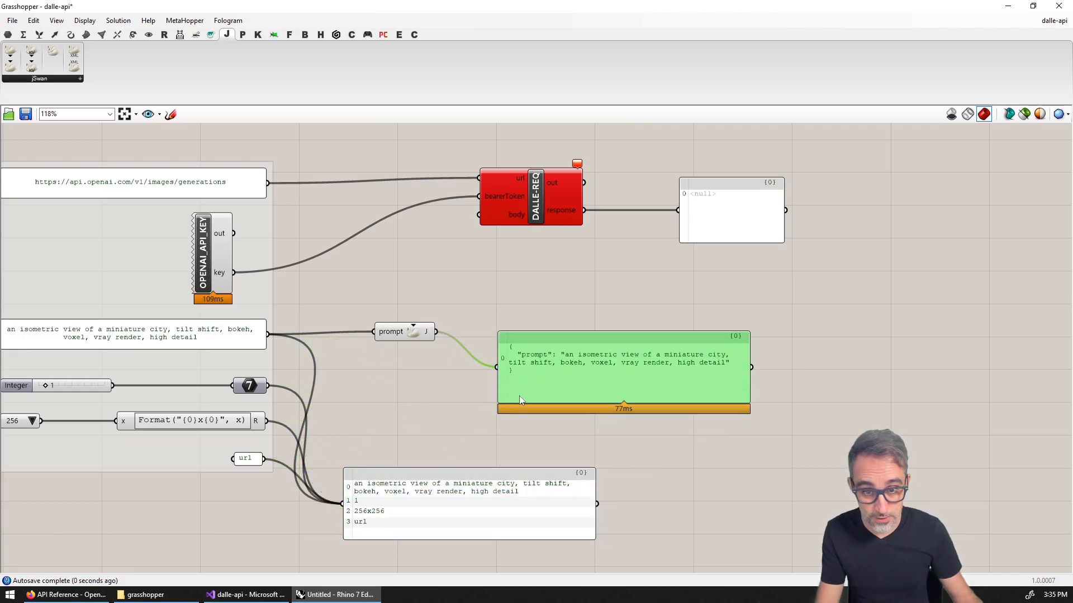
scroll(down, 3)
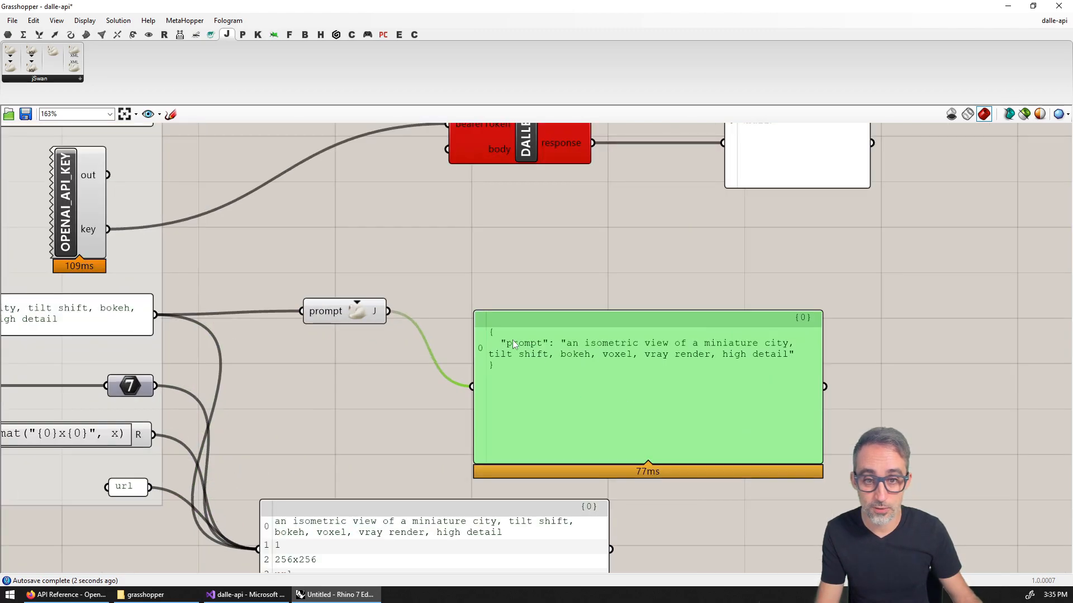
mouse_move(152, 313)
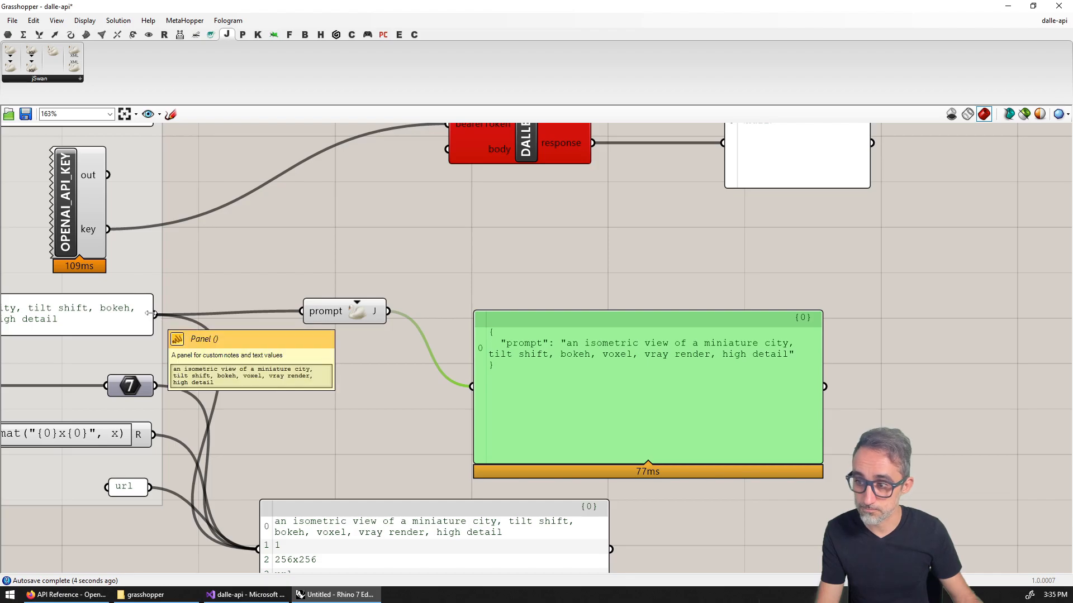
scroll(up, 3)
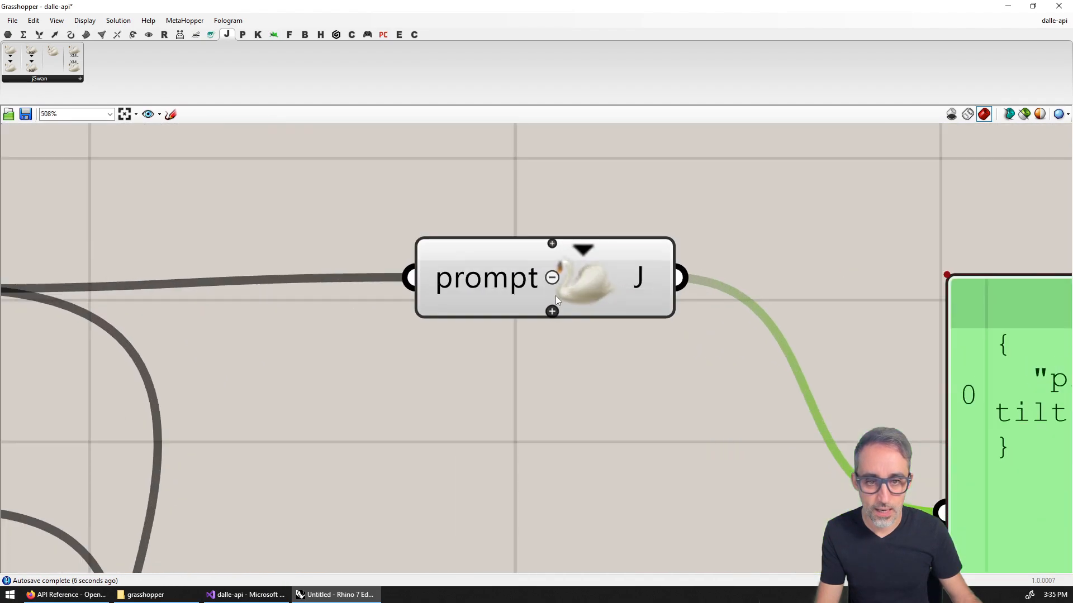
right_click(519, 304)
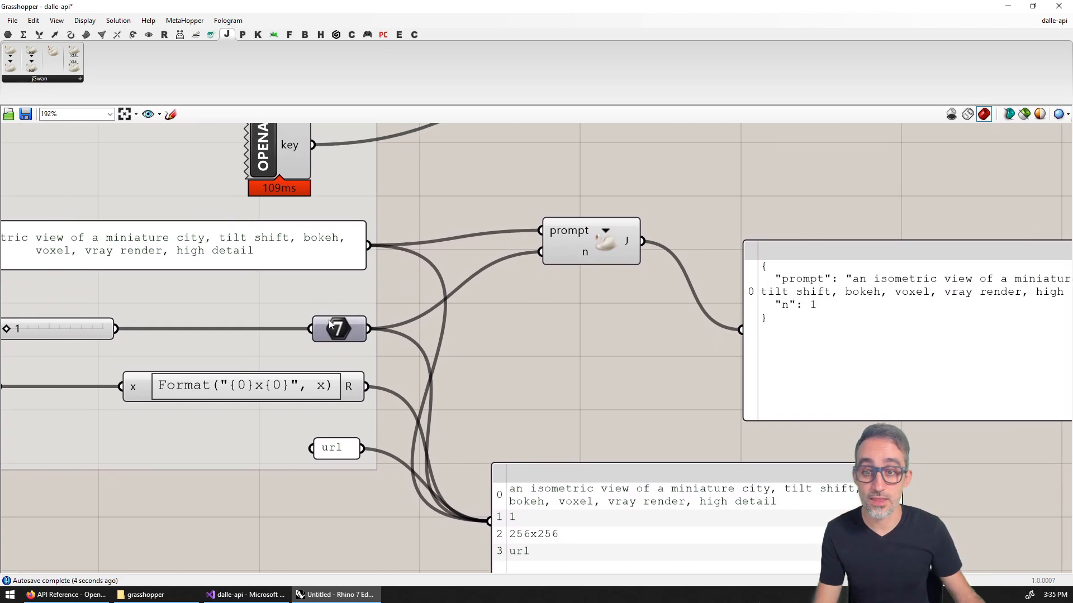
mouse_move(841, 308)
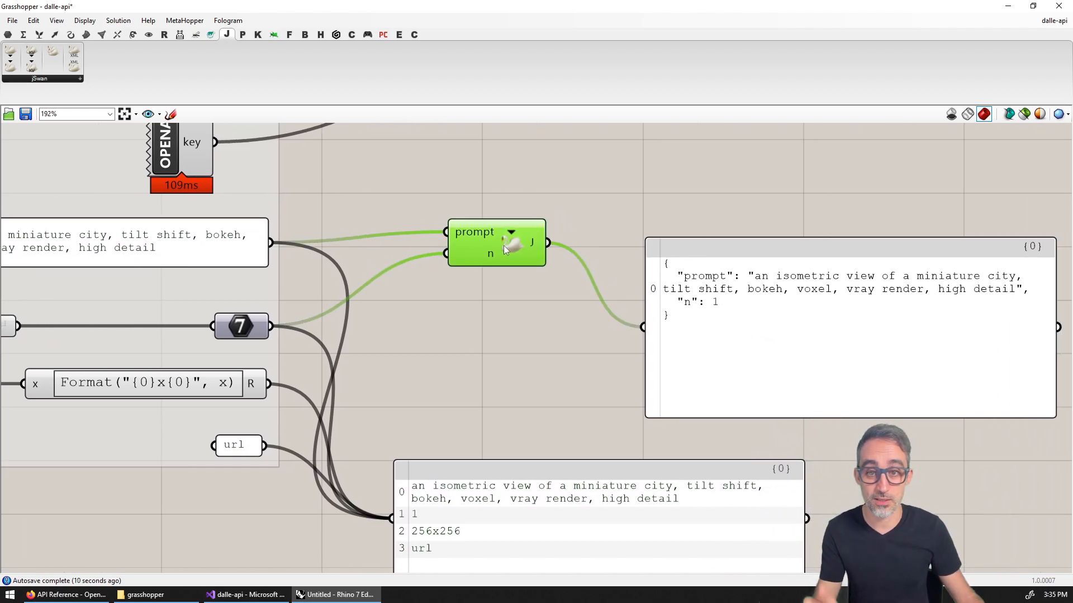
mouse_move(500, 253)
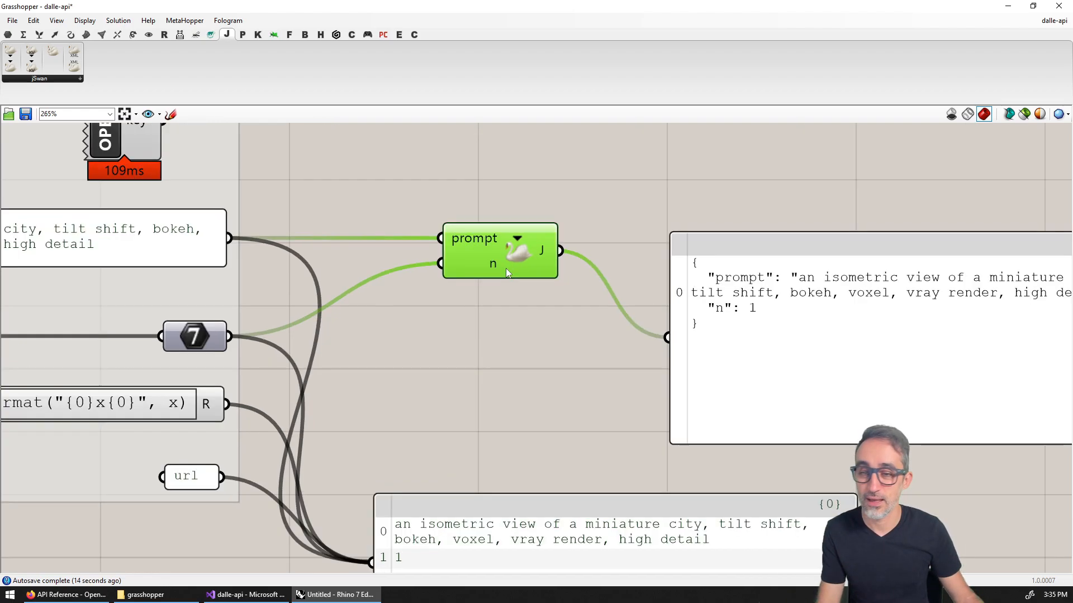
Rename the JSON object's further inputs to n, size and response_format
right_click(493, 263)
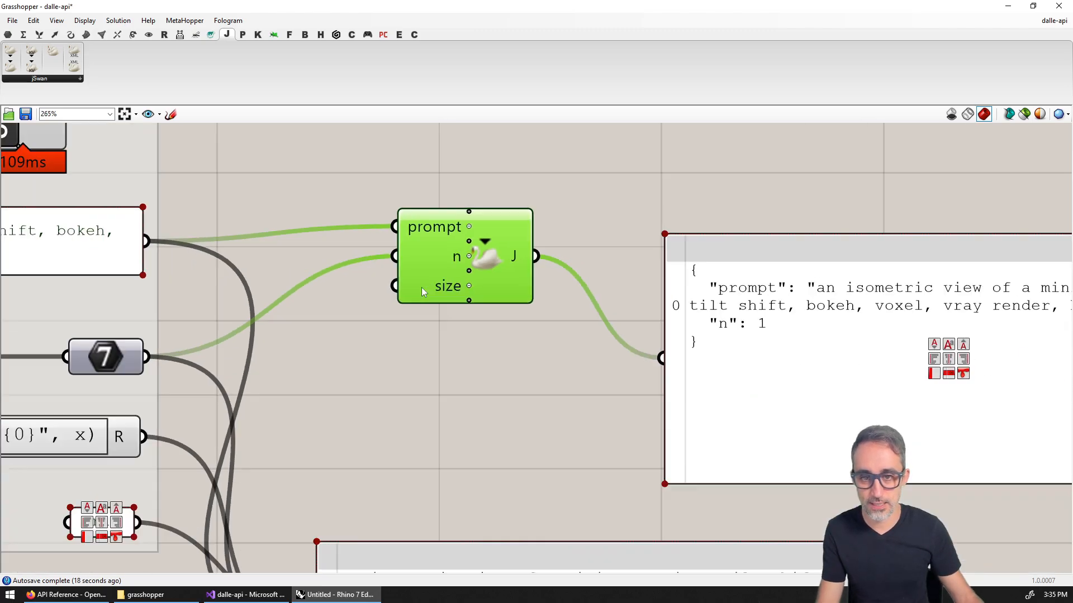
scroll(down, 3)
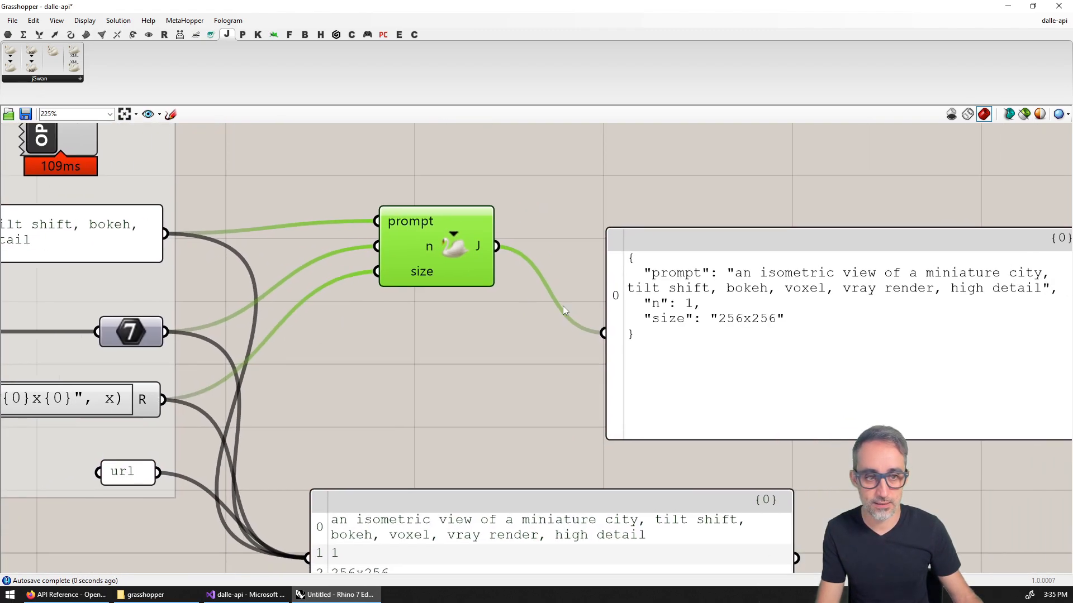
scroll(up, 3)
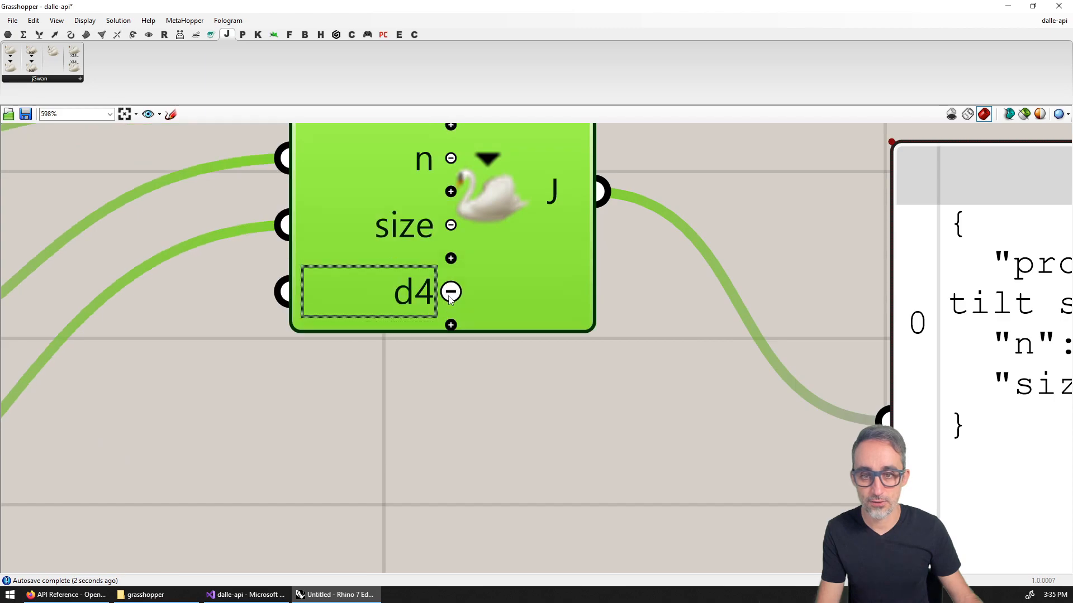
right_click(449, 291)
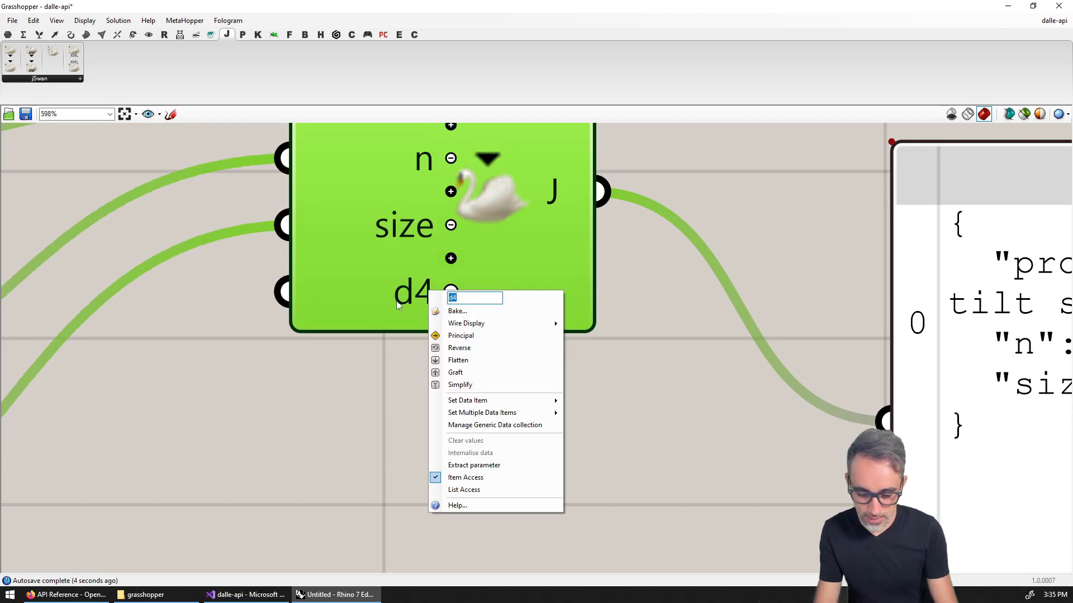
text(response_foprmat)
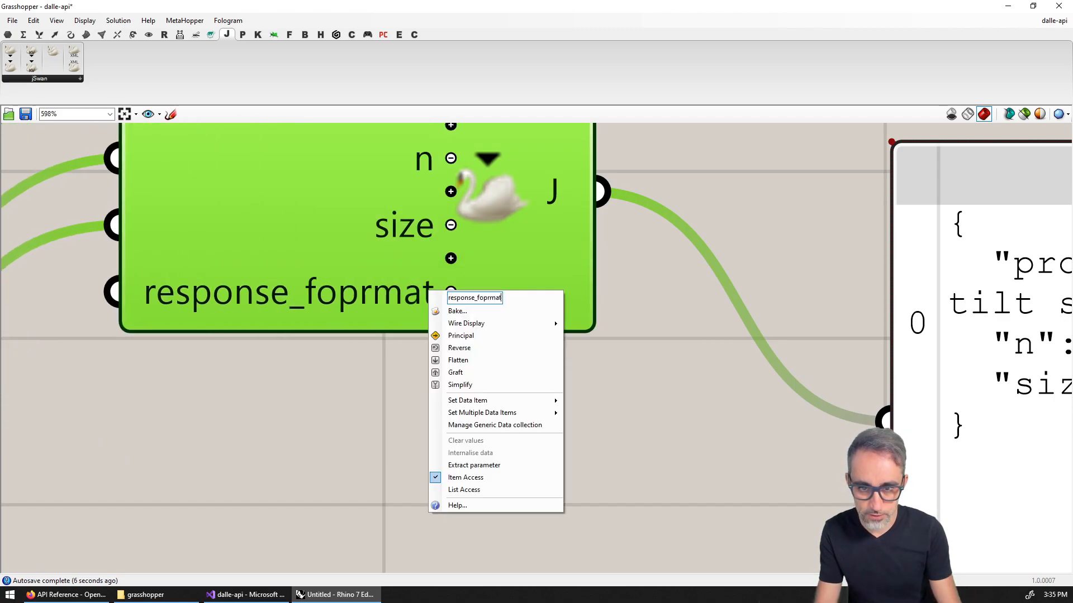
text(response_format)
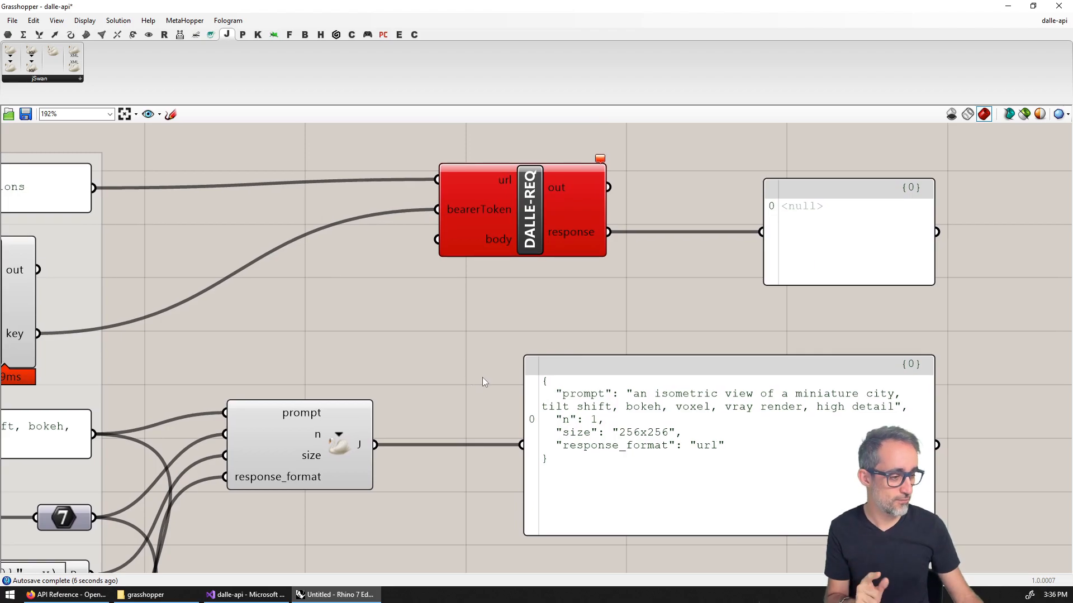
mouse_move(720, 452)
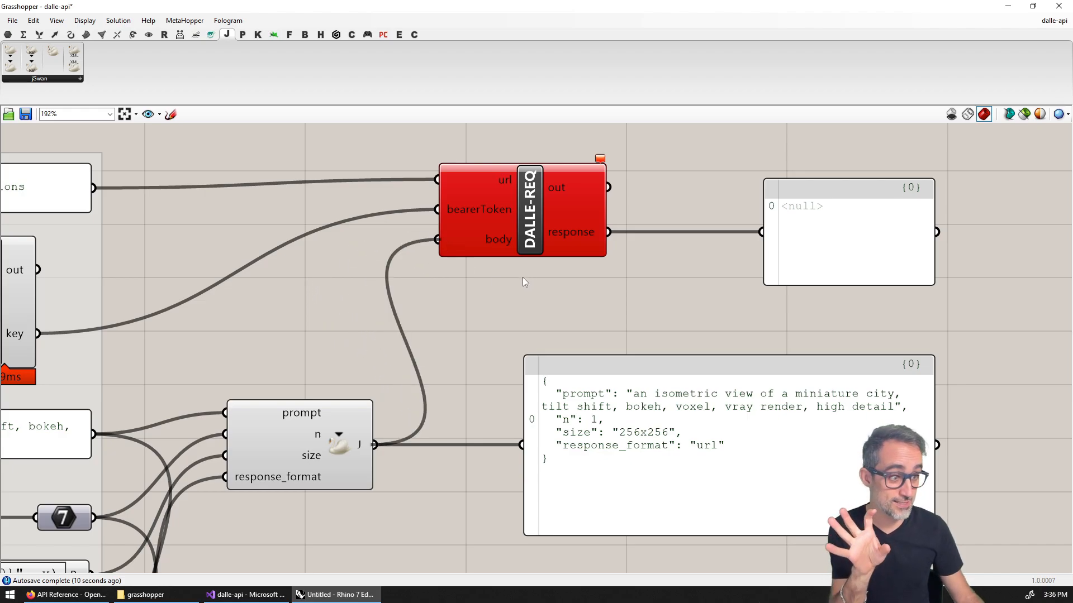
mouse_move(609, 290)
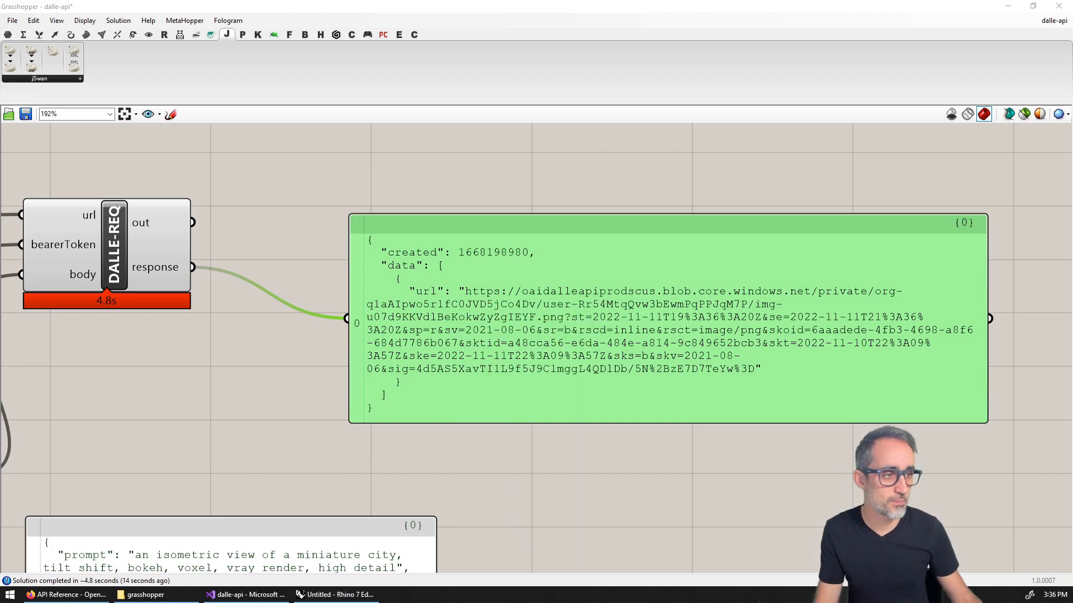
Load the returned url as a miniature city image in Firefox, then return to Grasshopper
click(424, 593)
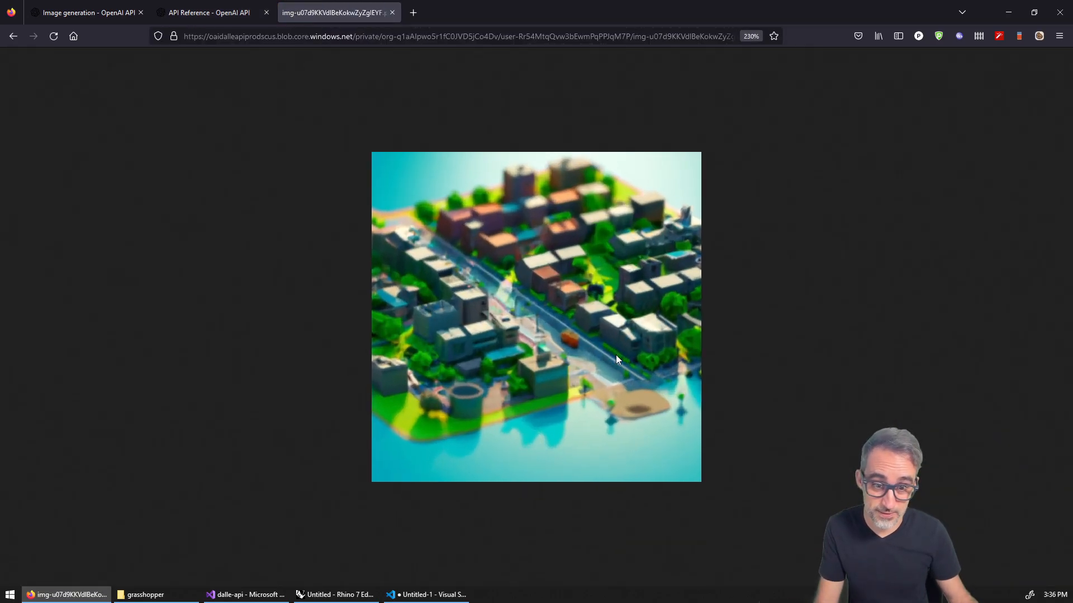
mouse_move(622, 429)
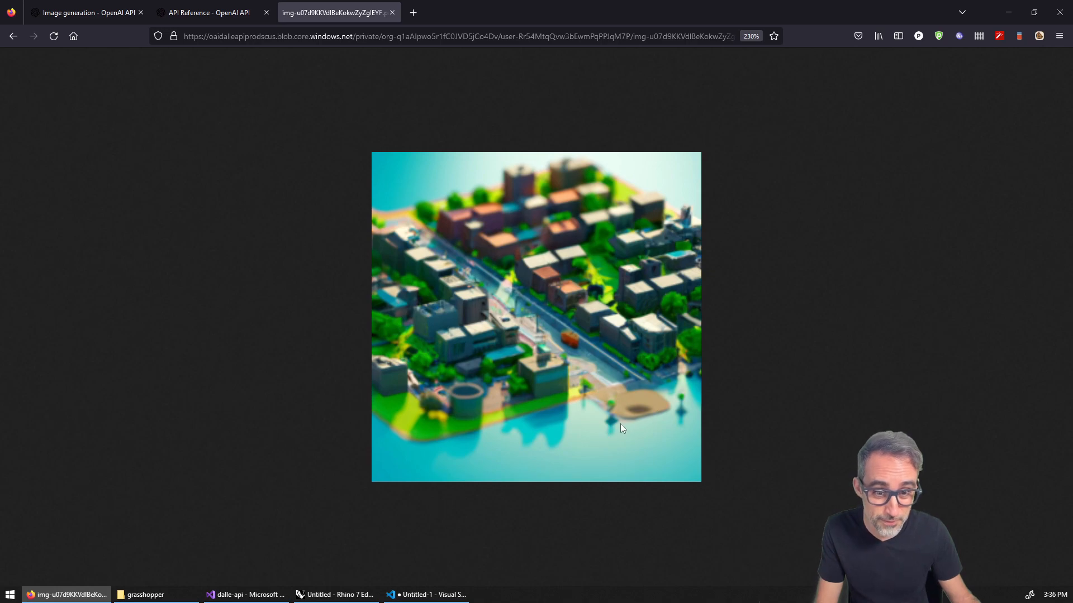
mouse_move(587, 367)
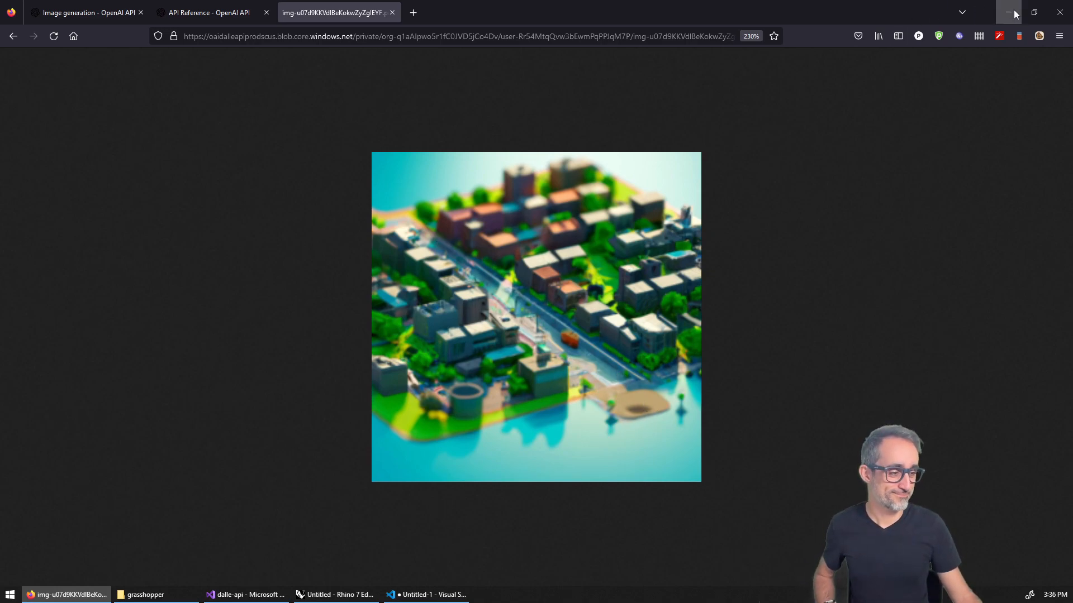
click(1008, 12)
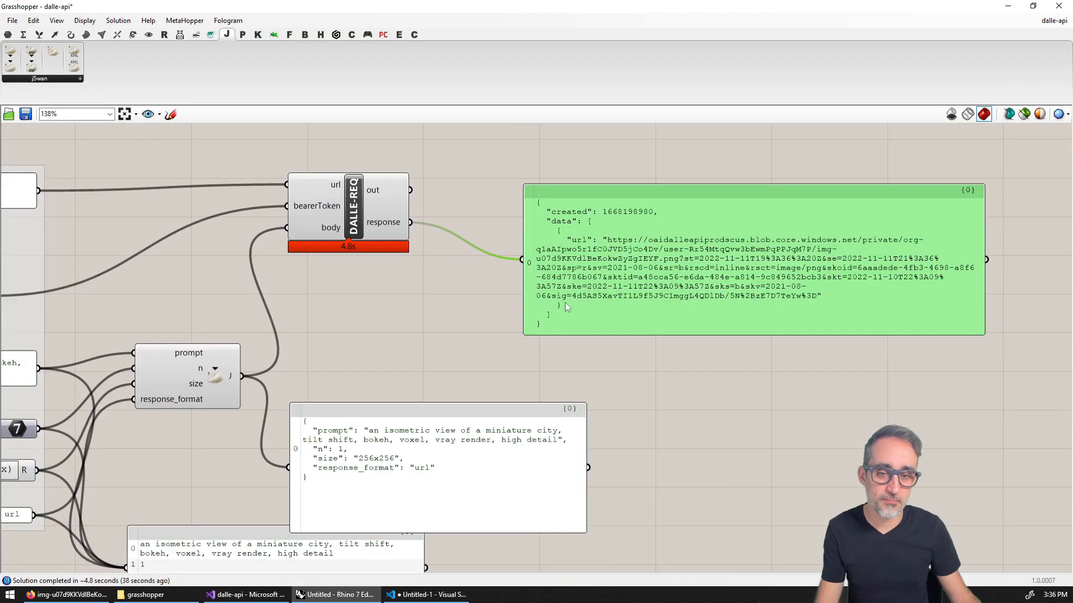
mouse_move(565, 307)
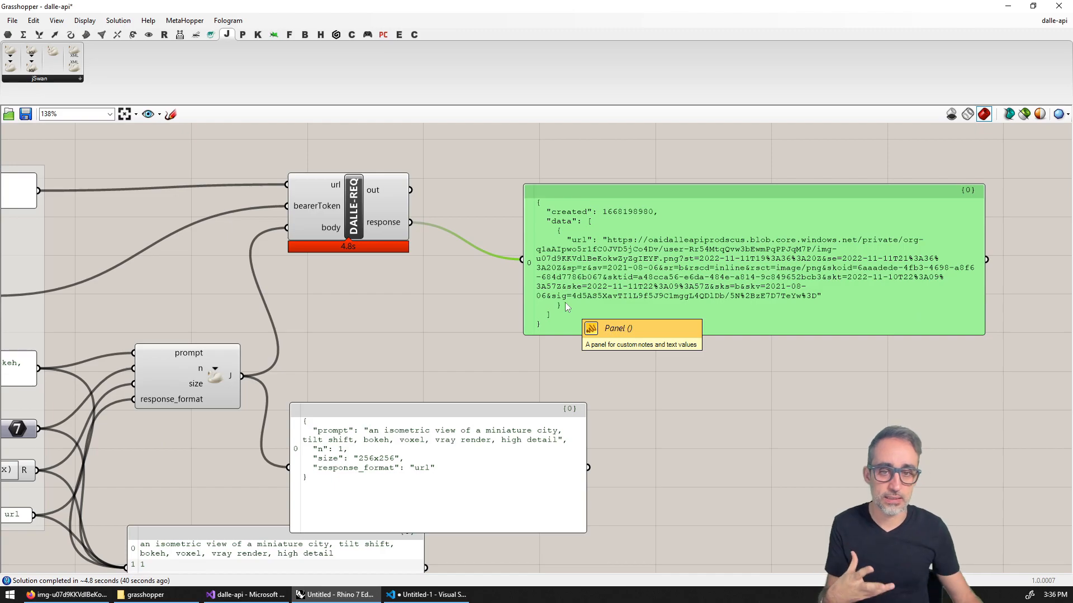
mouse_move(674, 251)
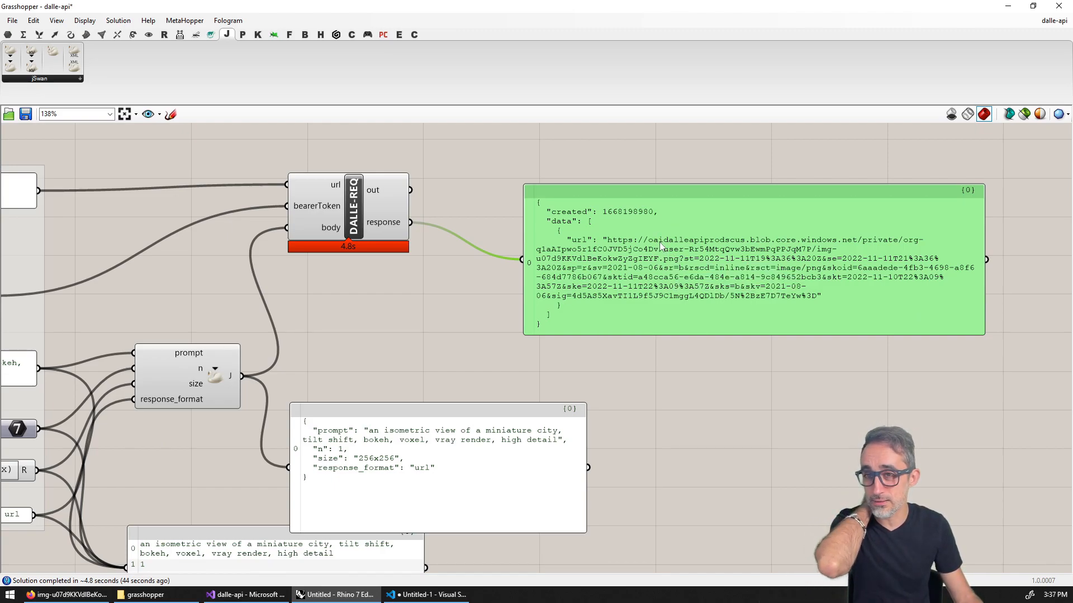
Deserialize the response through created/data and url components and show the url string in a Panel
click(77, 78)
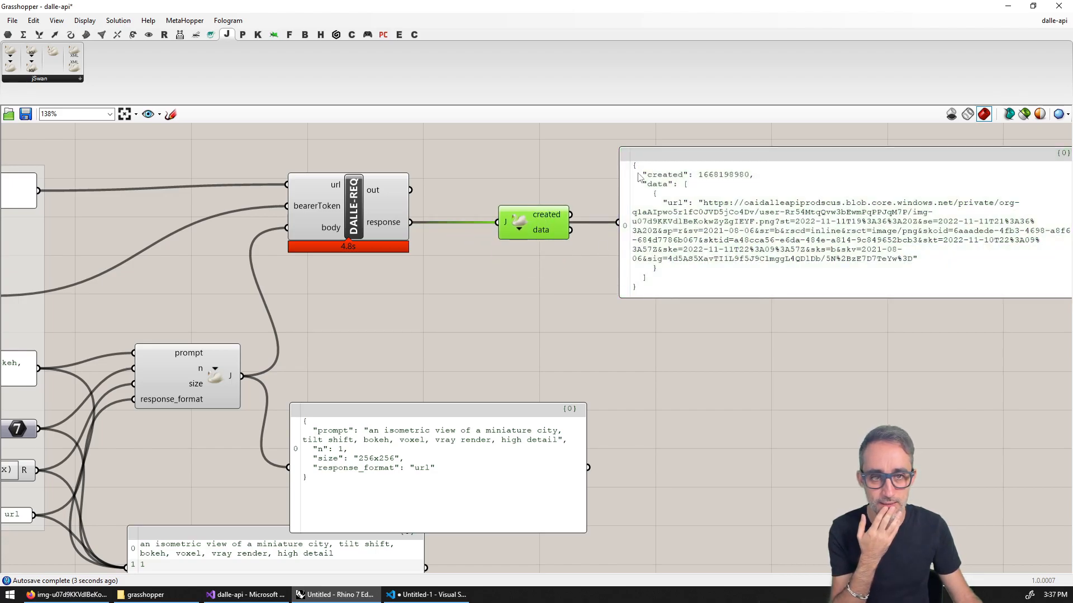
mouse_move(690, 230)
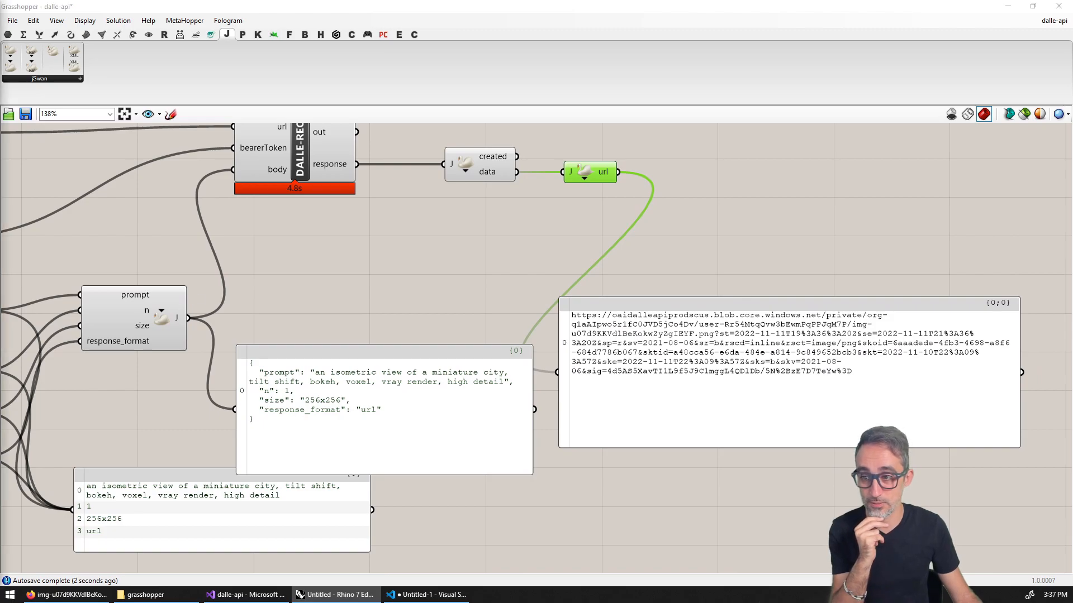
mouse_move(692, 340)
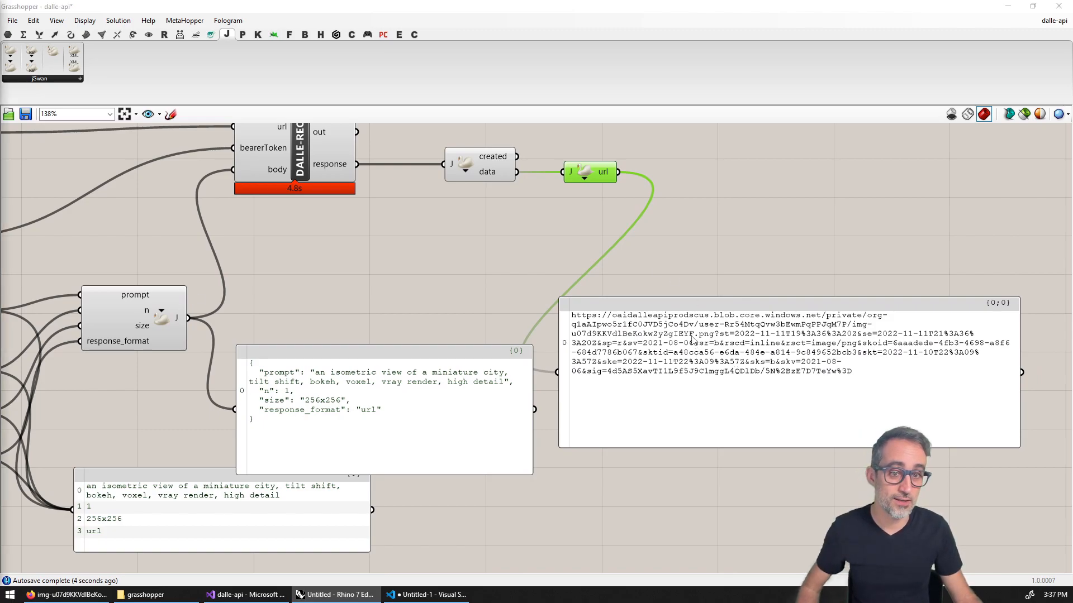
scroll(down, 3)
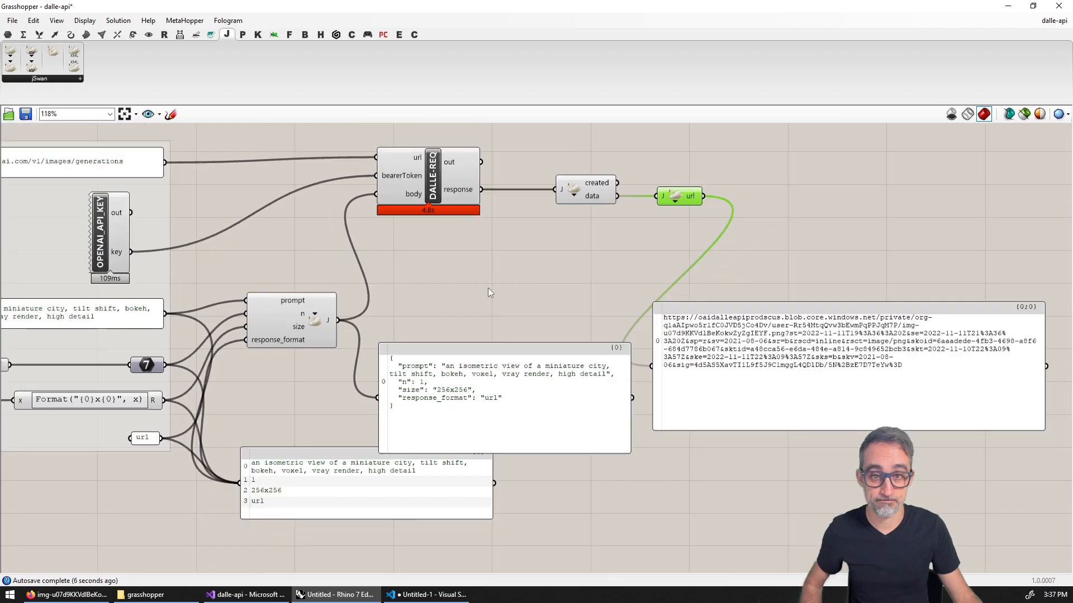
scroll(down, 3)
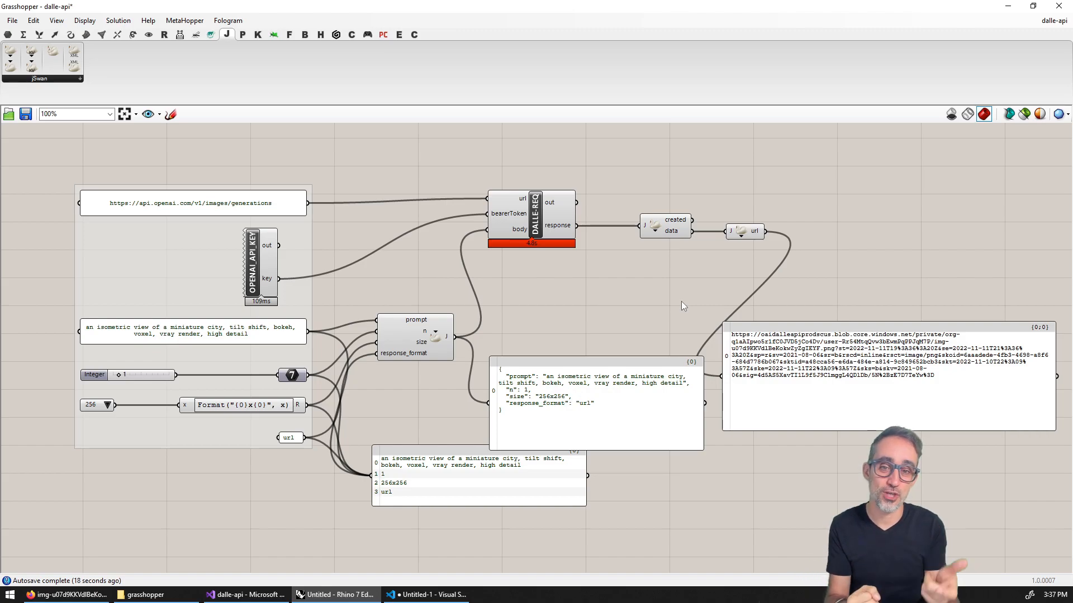
mouse_move(374, 311)
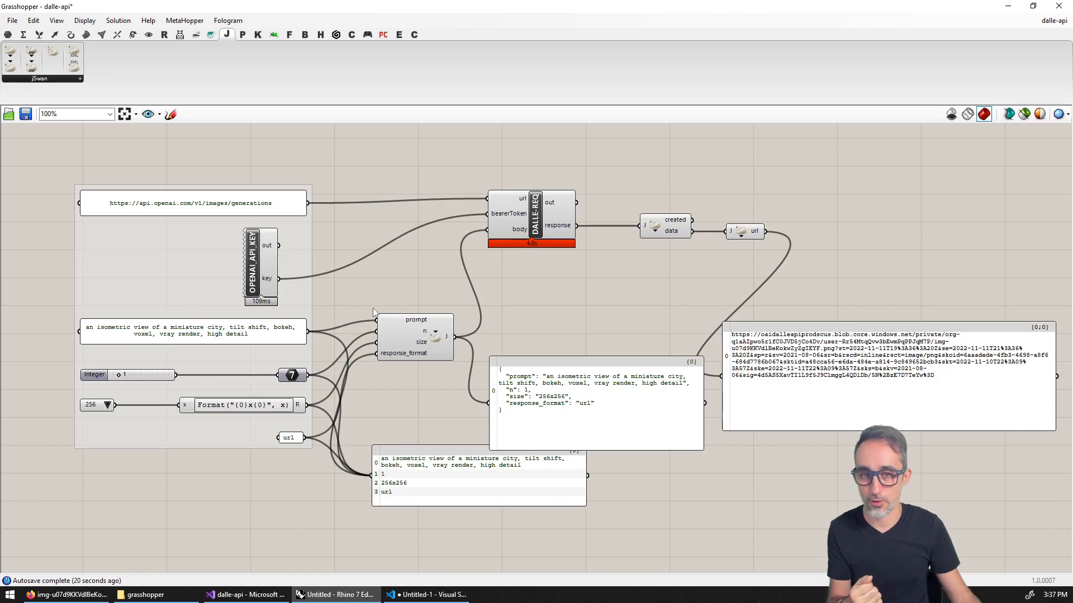
mouse_move(579, 279)
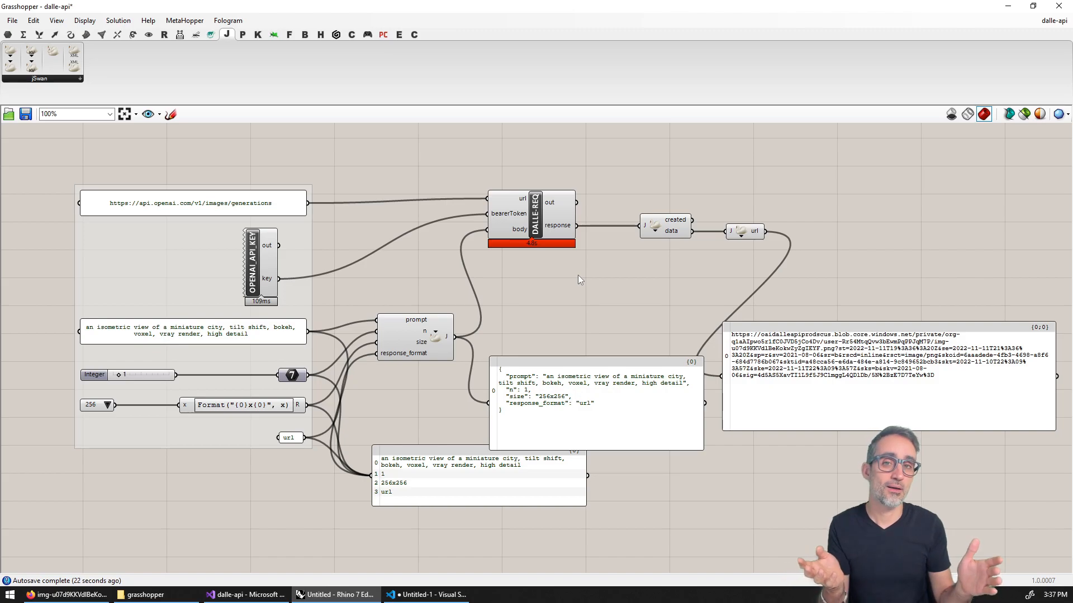
mouse_move(962, 368)
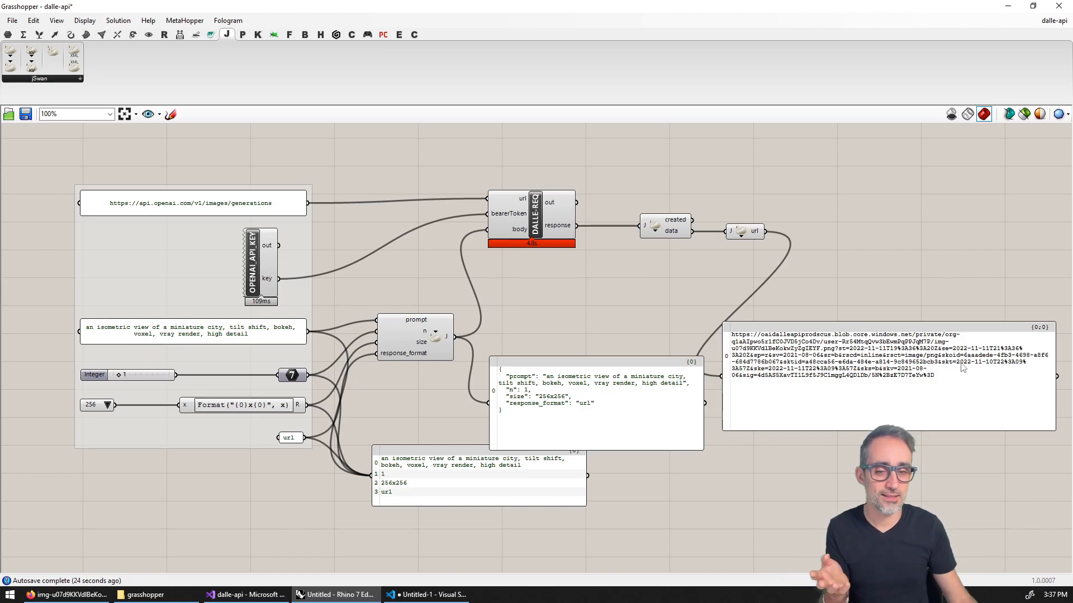
scroll(down, 3)
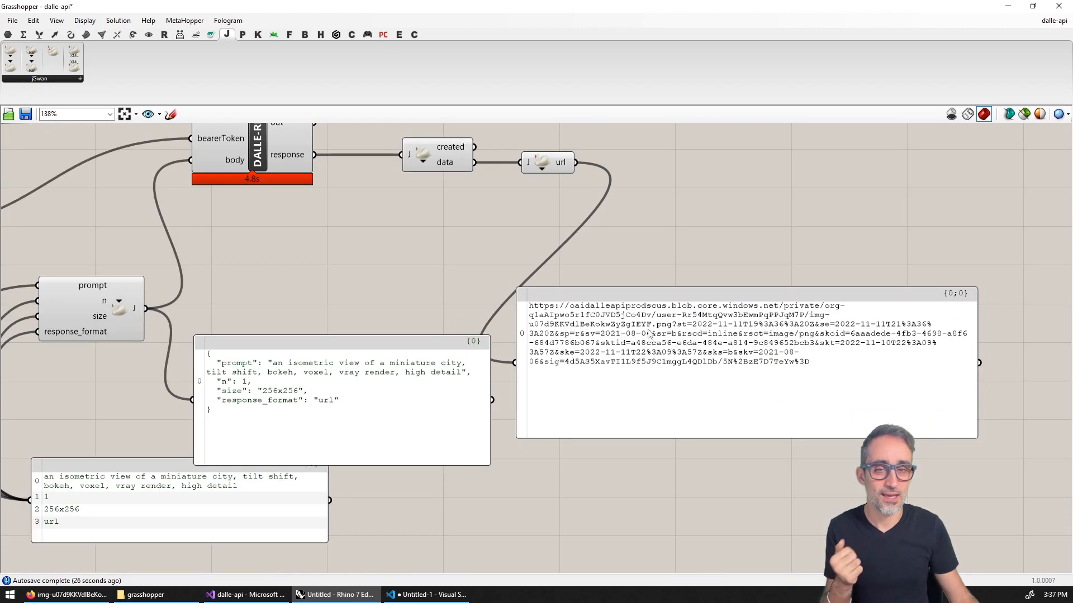
scroll(down, 3)
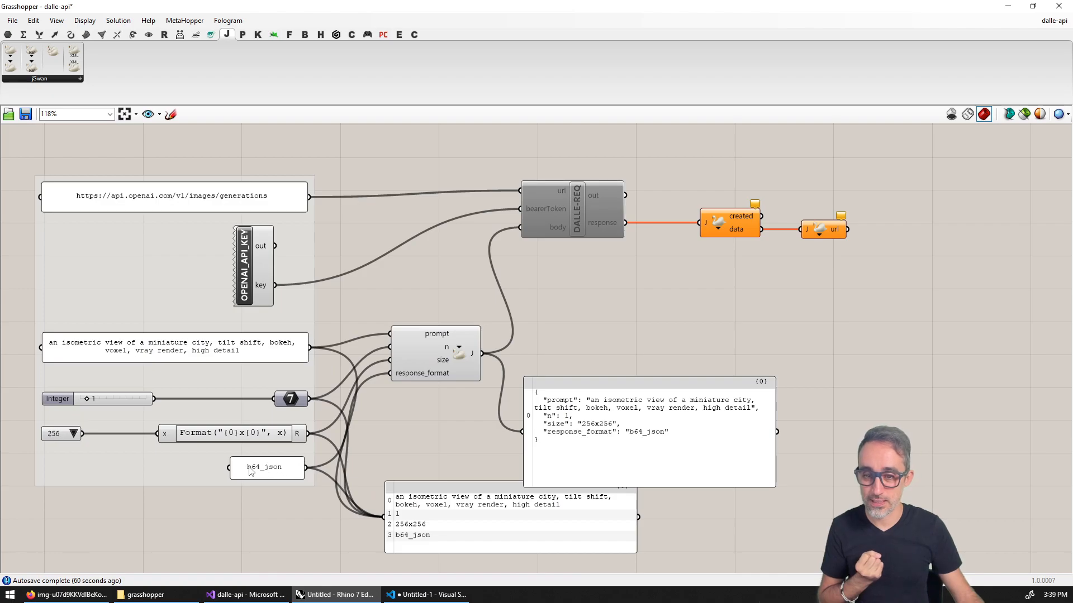
mouse_move(266, 468)
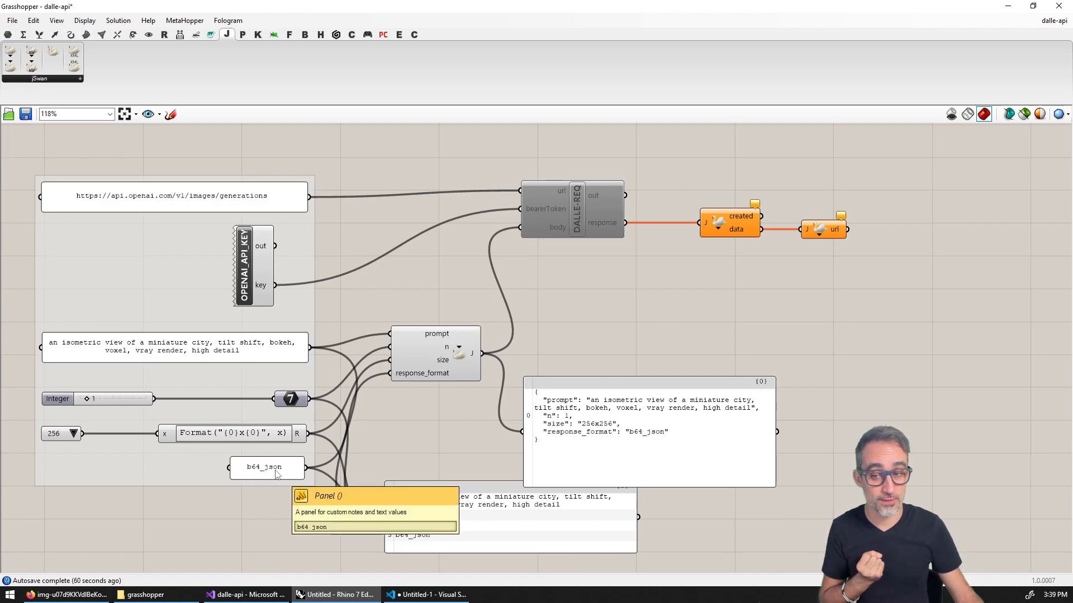
mouse_move(375, 457)
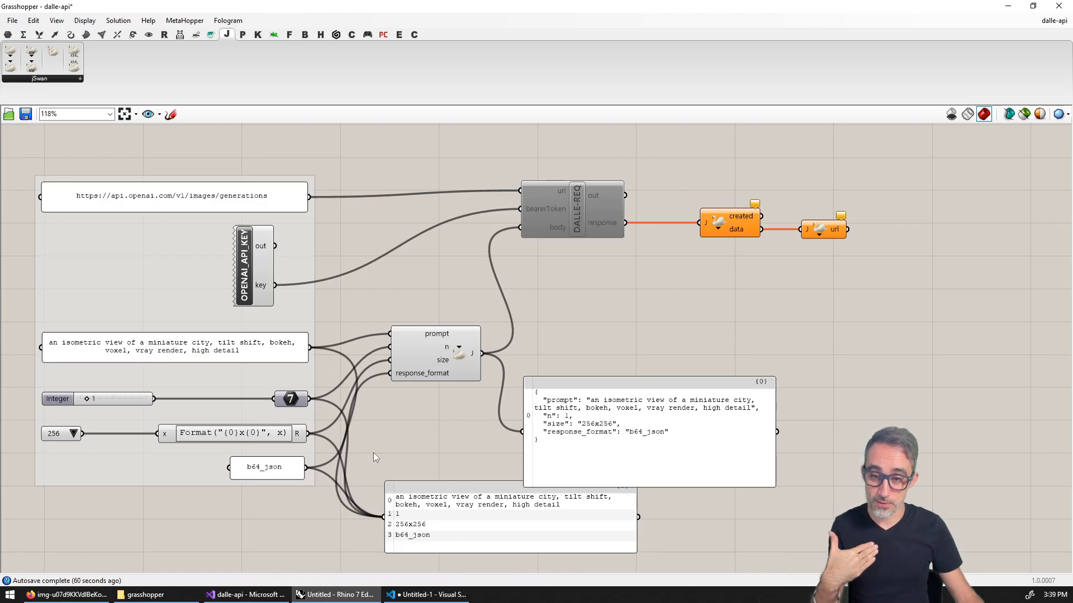
mouse_move(235, 495)
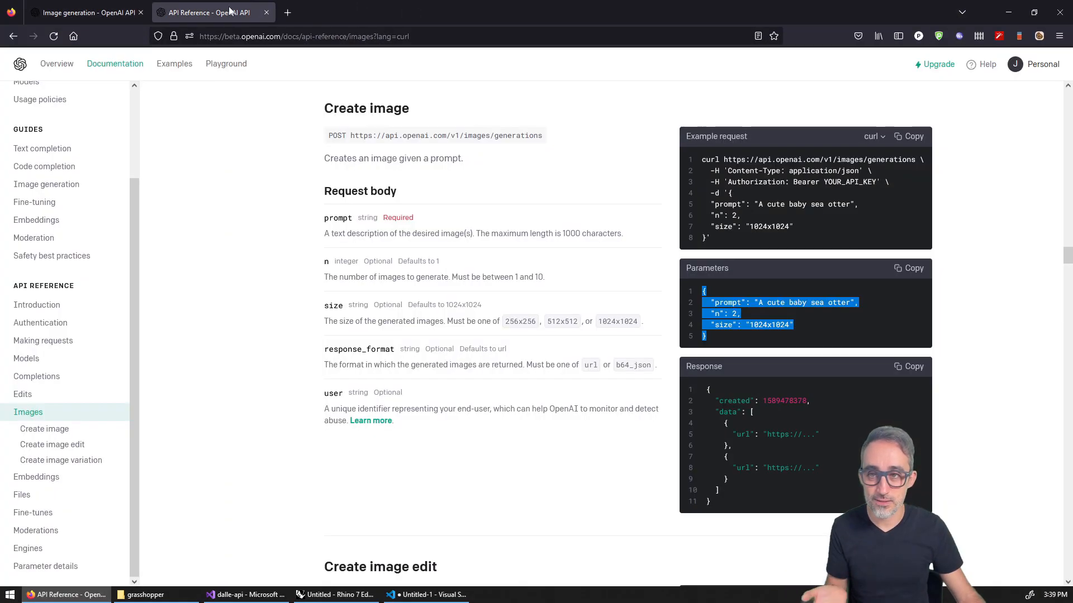
mouse_move(347, 348)
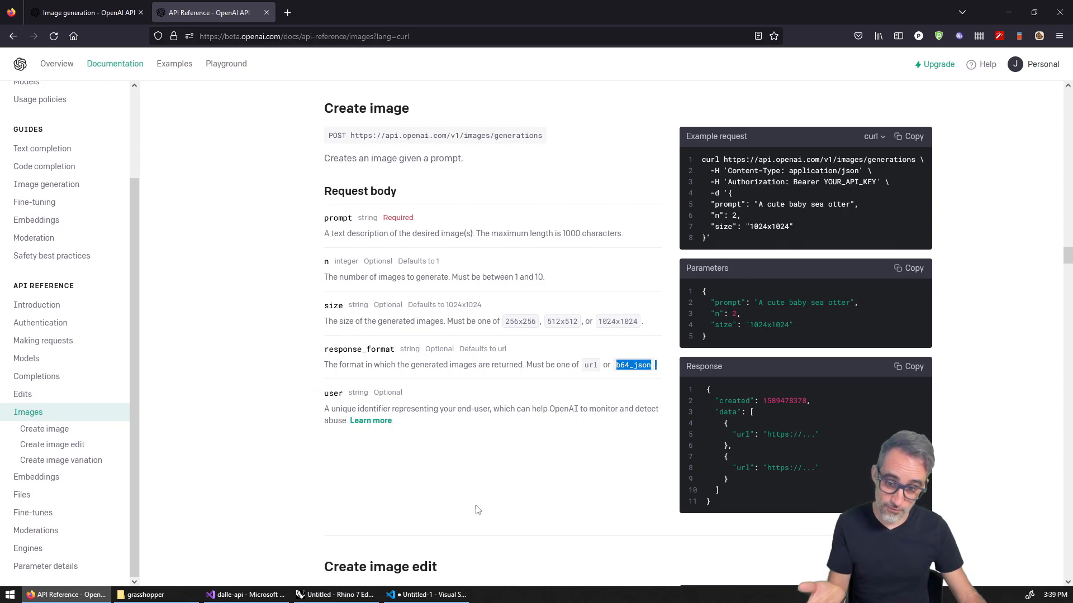
Read the response_format entry (url or b64_json) under Create image in the API reference
click(142, 594)
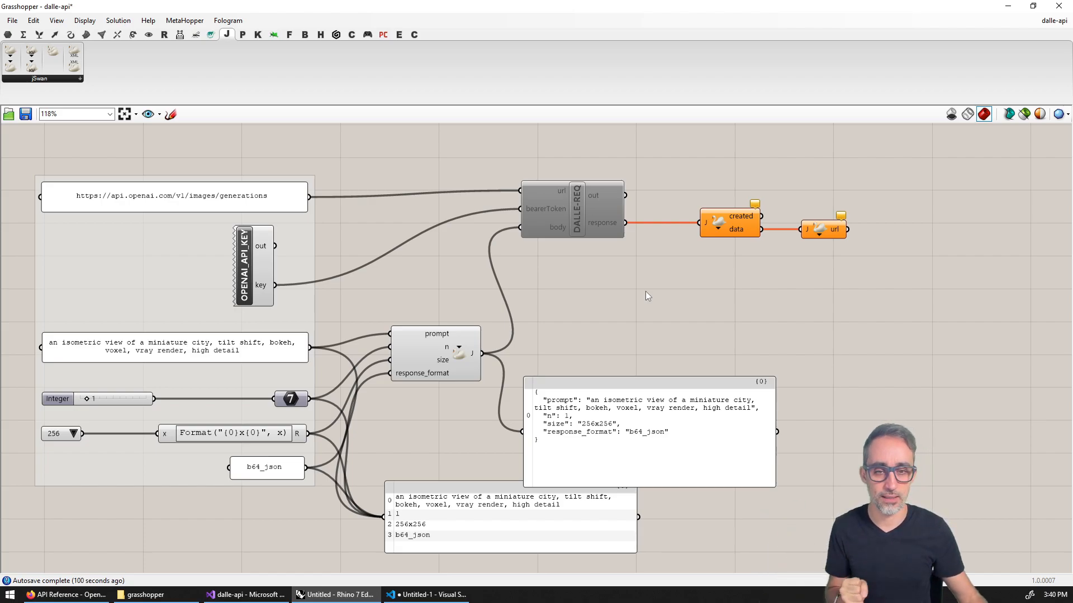
mouse_move(647, 333)
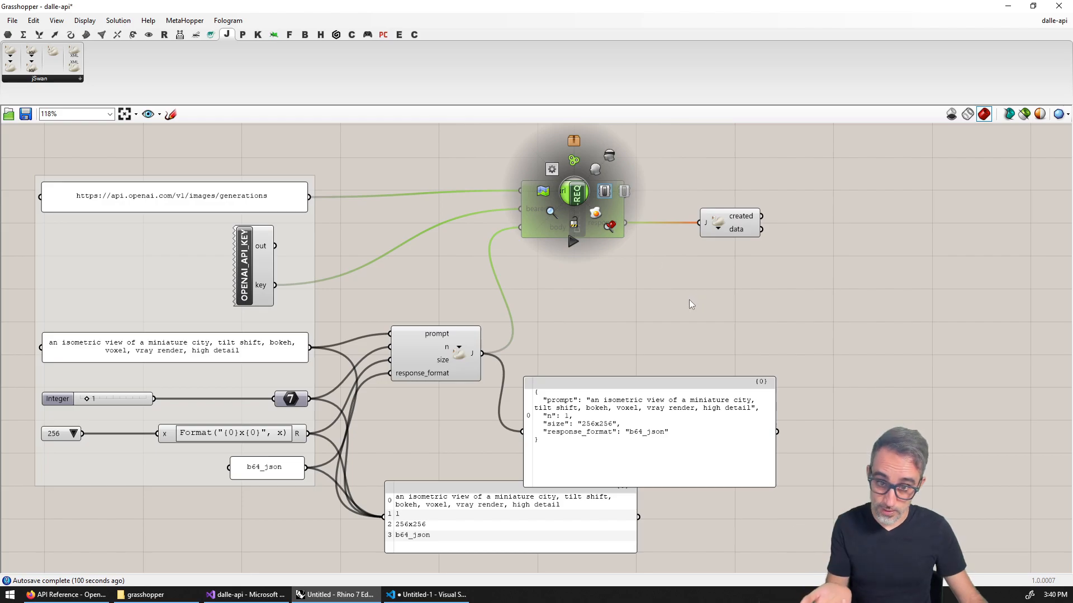
mouse_move(667, 287)
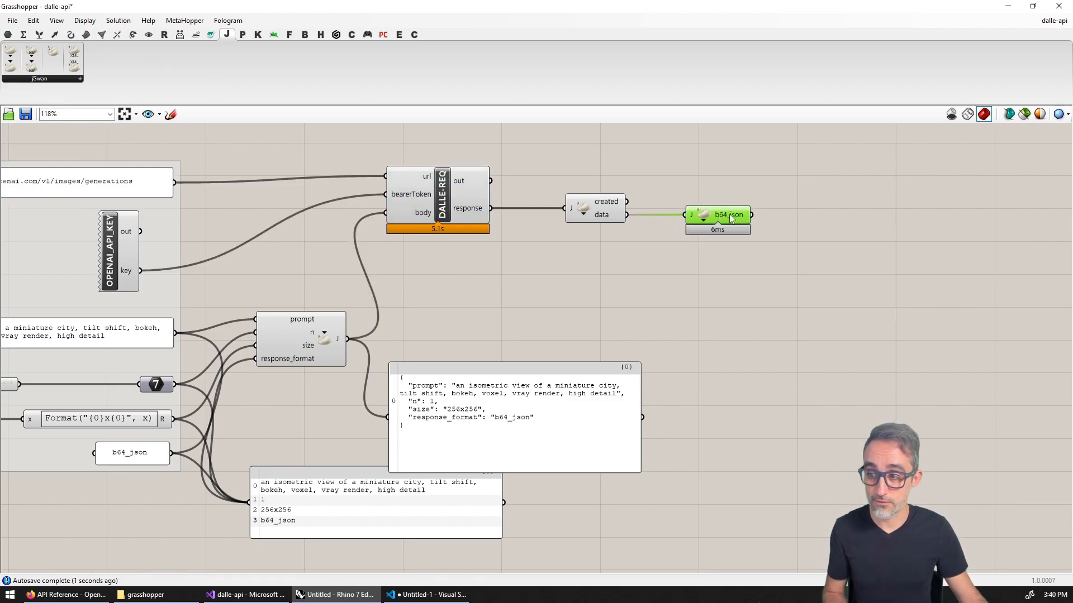
mouse_move(717, 215)
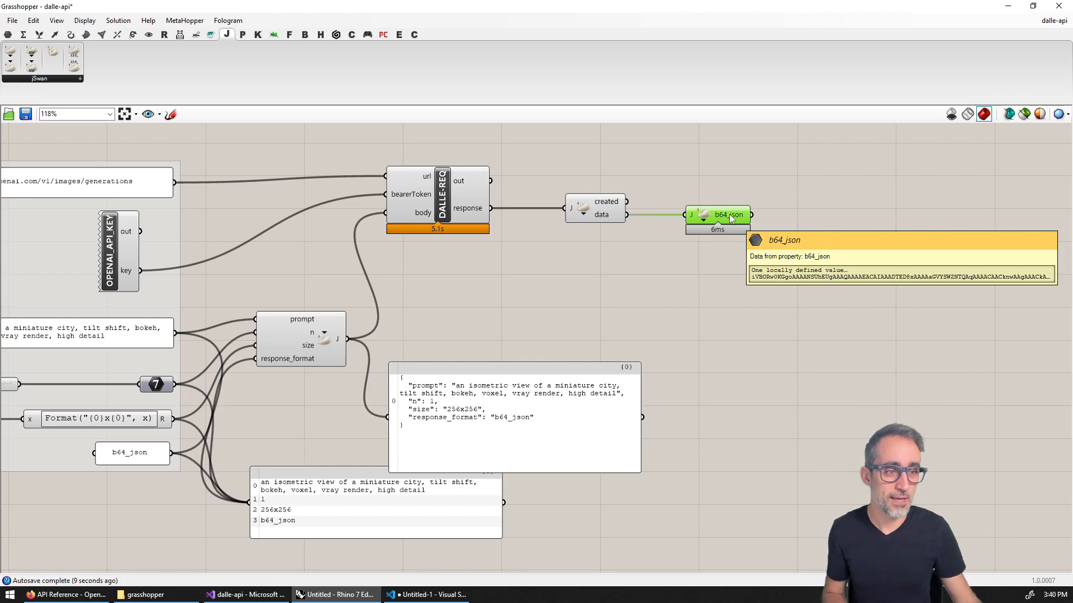
mouse_move(771, 212)
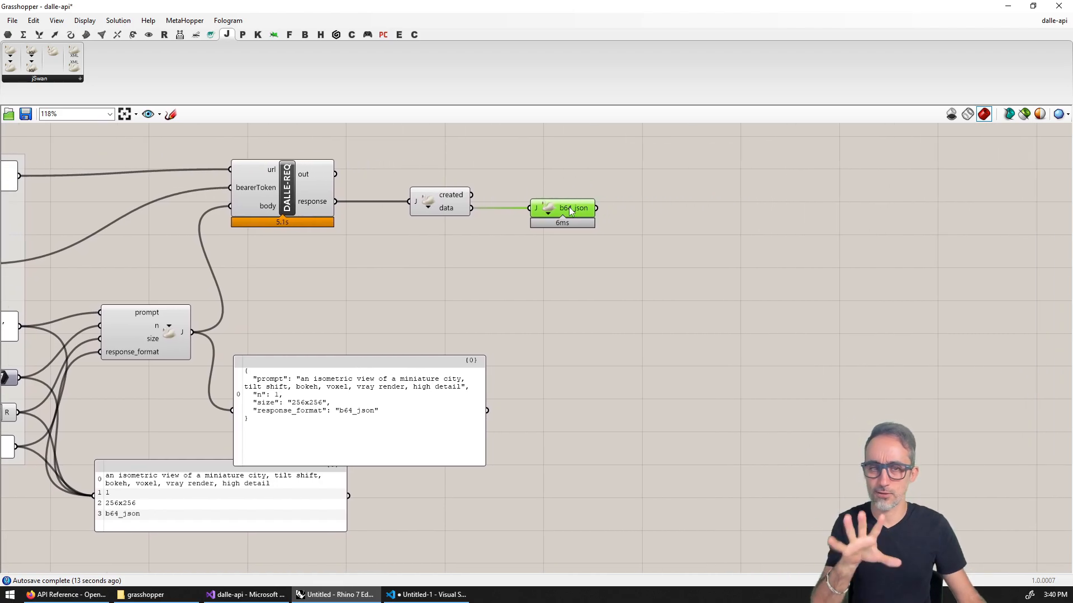
mouse_move(572, 208)
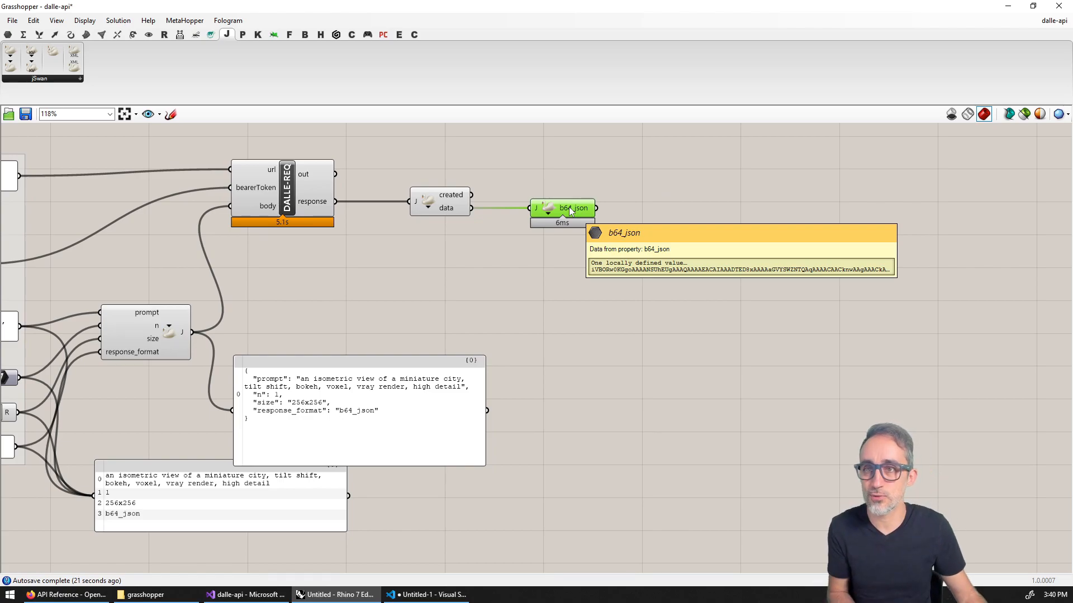
mouse_move(198, 35)
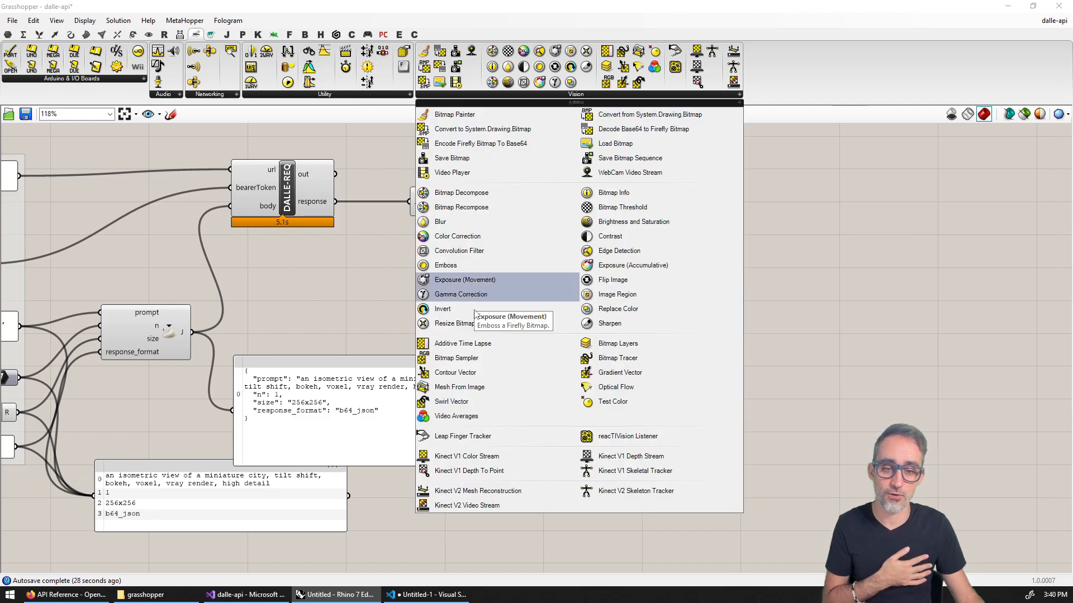
mouse_move(634, 491)
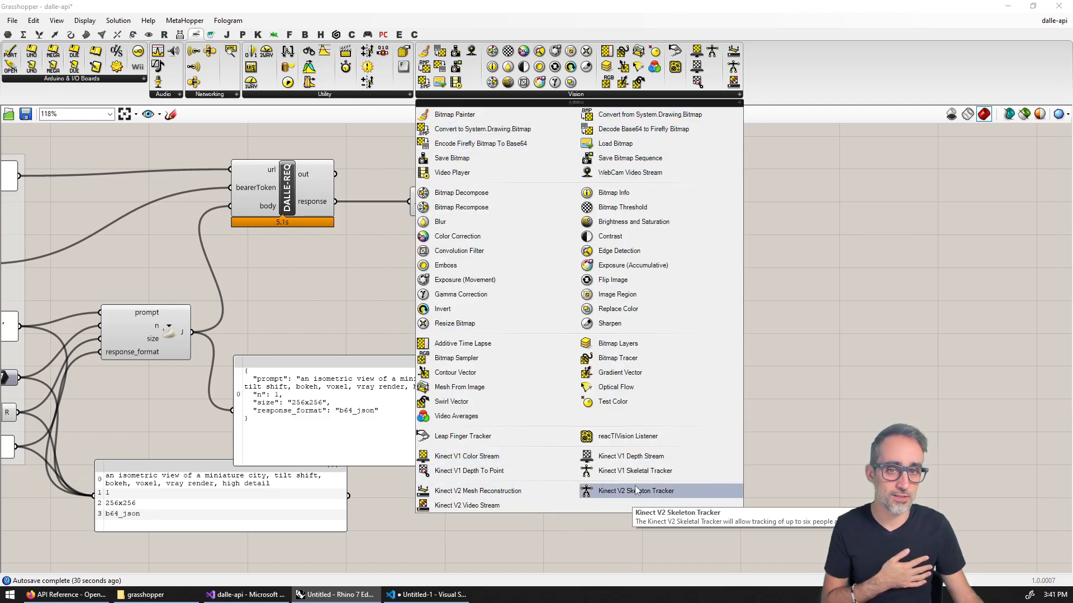
mouse_move(653, 451)
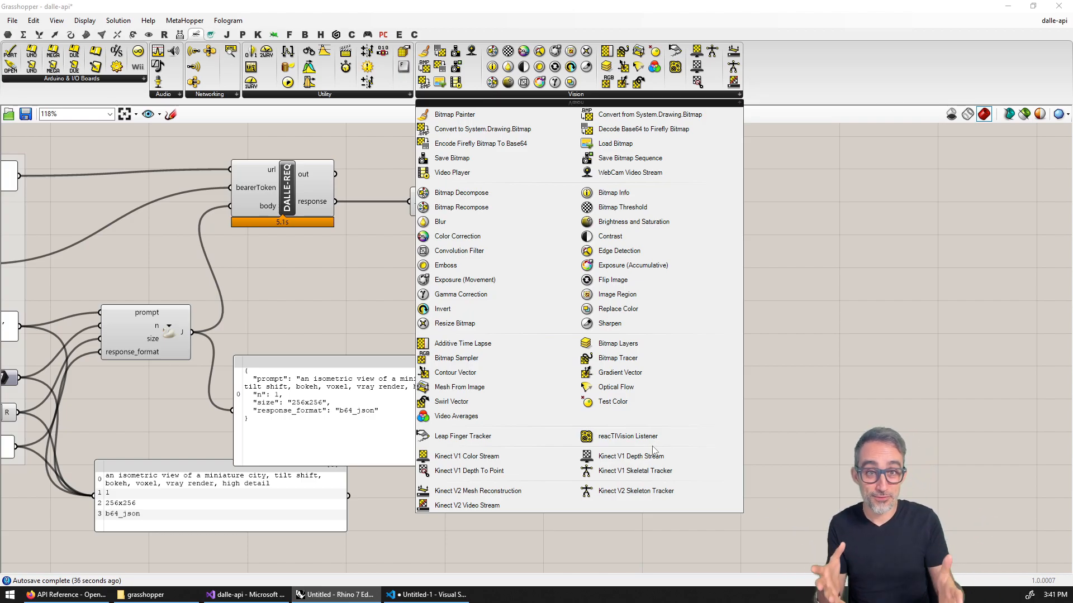
mouse_move(613, 279)
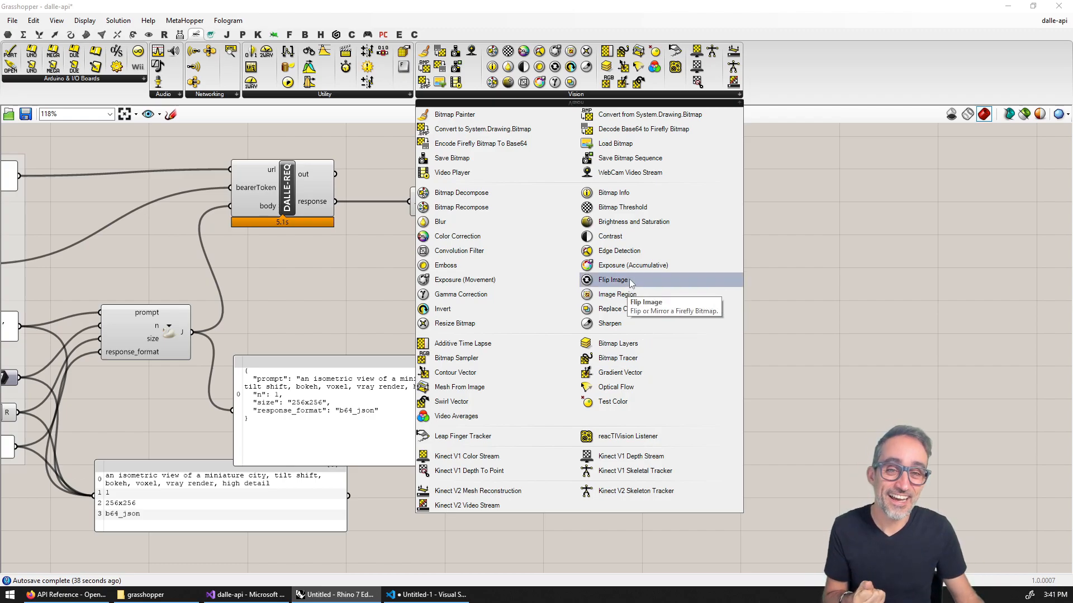
mouse_move(551, 143)
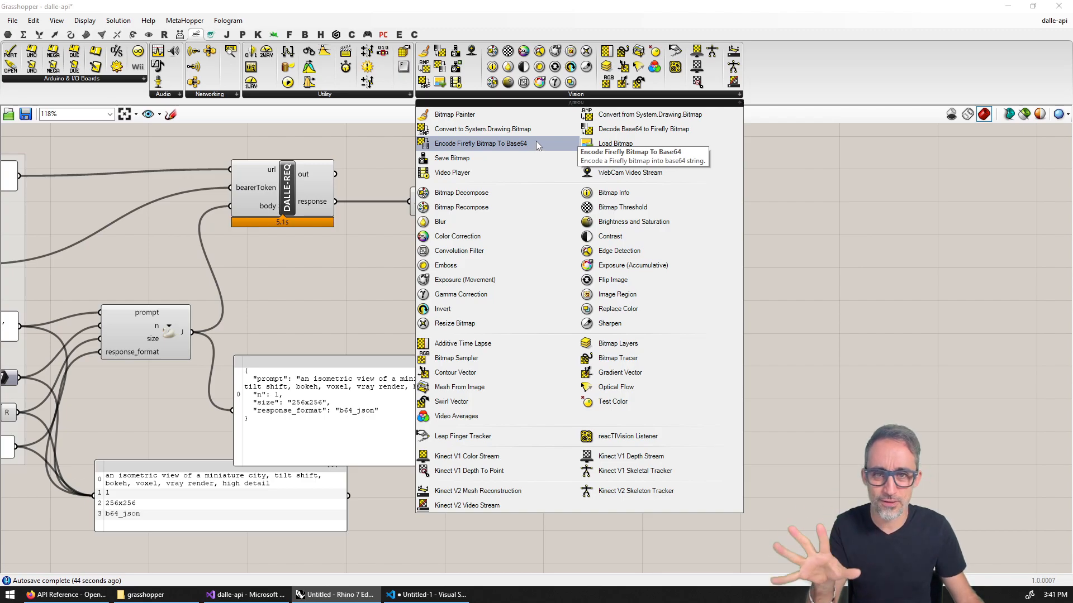
mouse_move(536, 145)
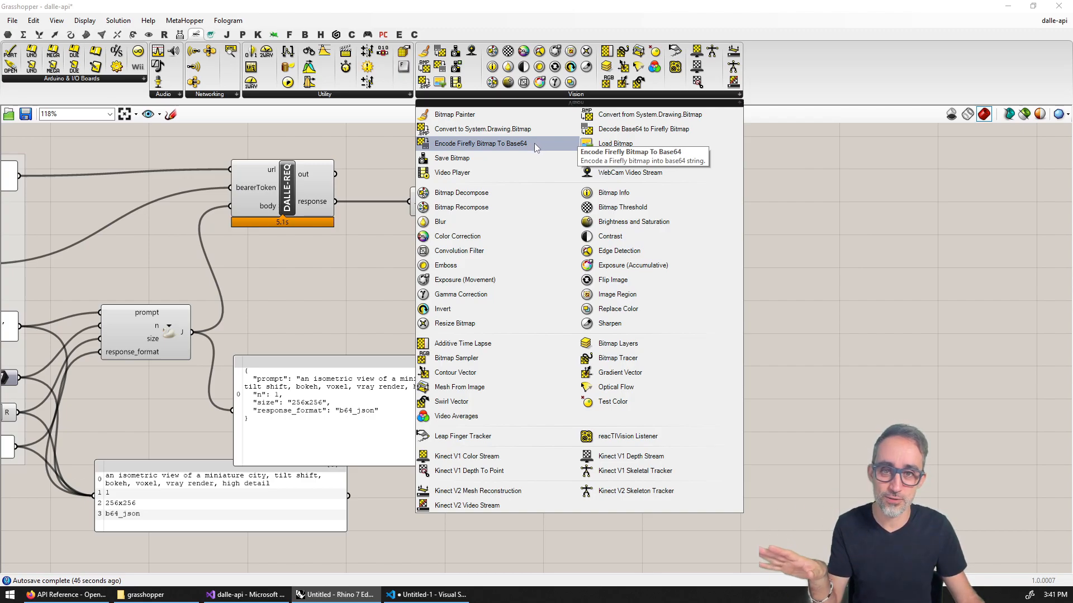
mouse_move(524, 149)
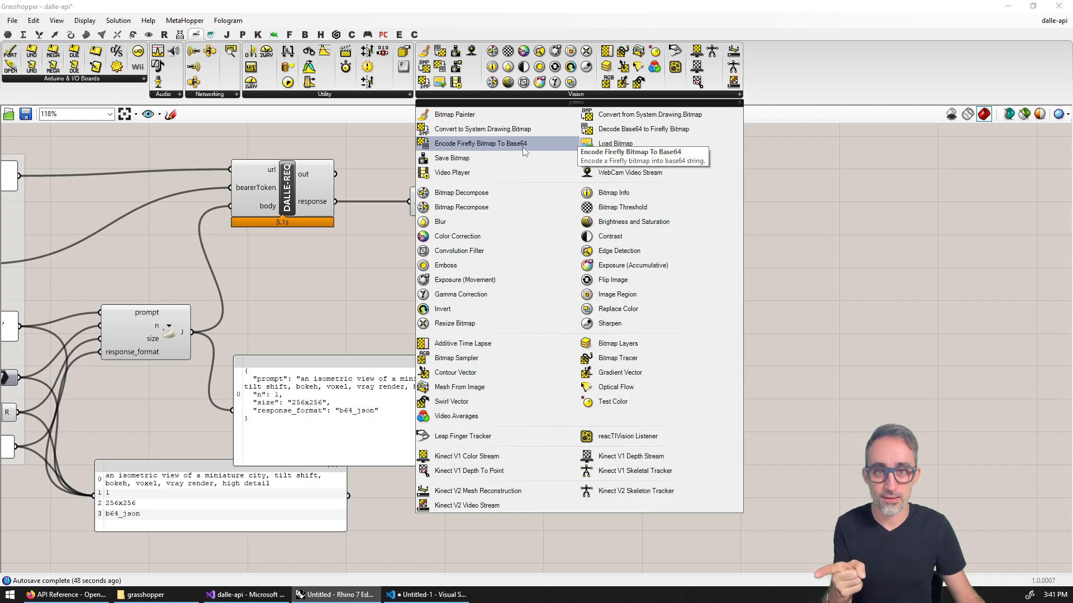
mouse_move(644, 129)
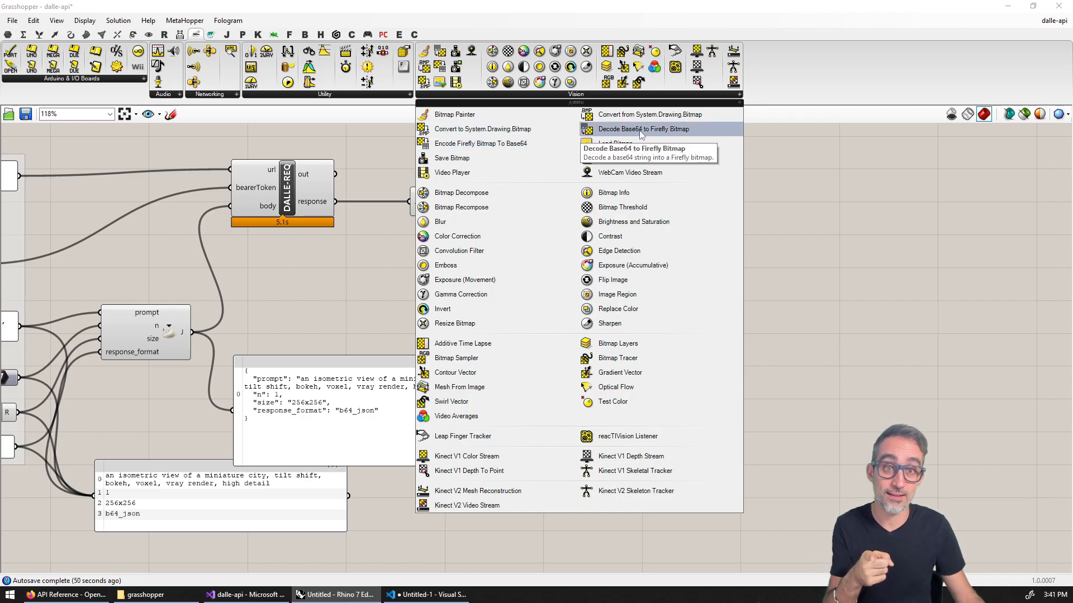
Add Firefly's Decode Base64 to Bitmap and a viewer so the b64_json renders as the voxel city
click(644, 130)
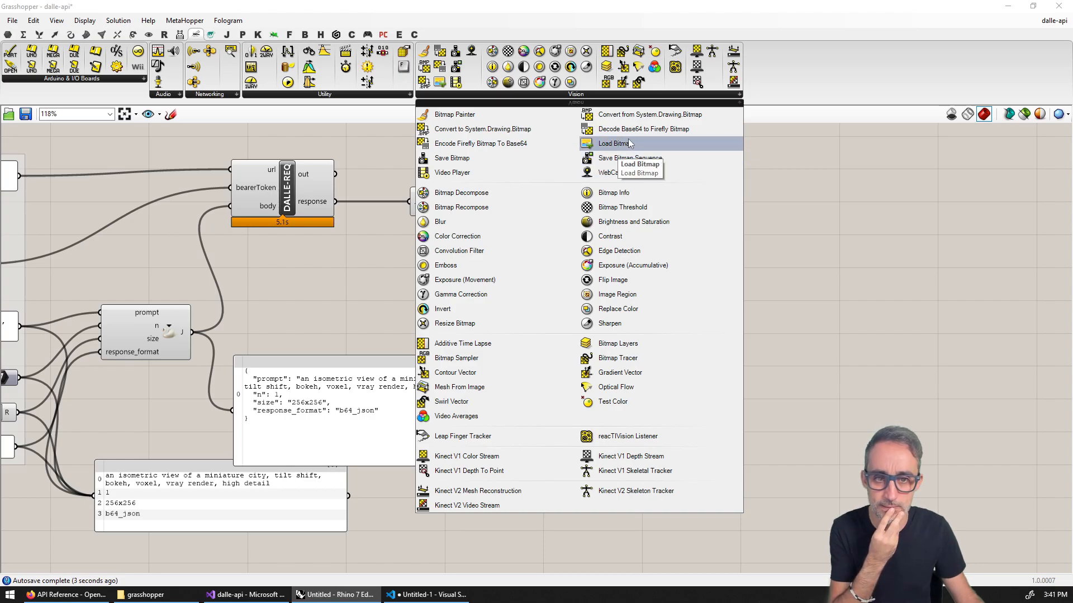
click(615, 143)
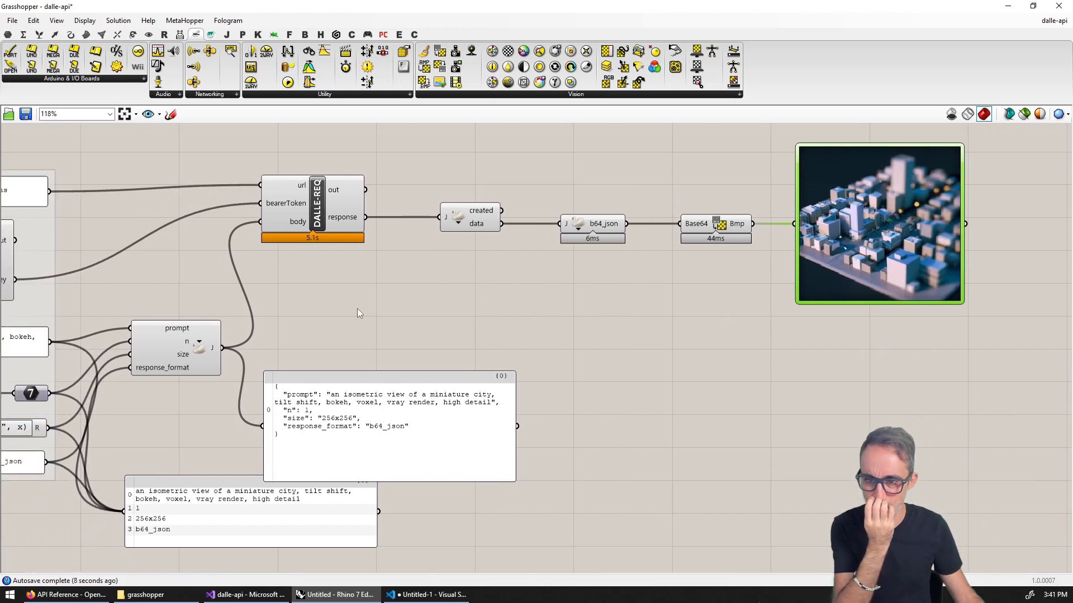
Recompute the solution (F5) so a new miniature city bitmap replaces the displayed one
click(117, 20)
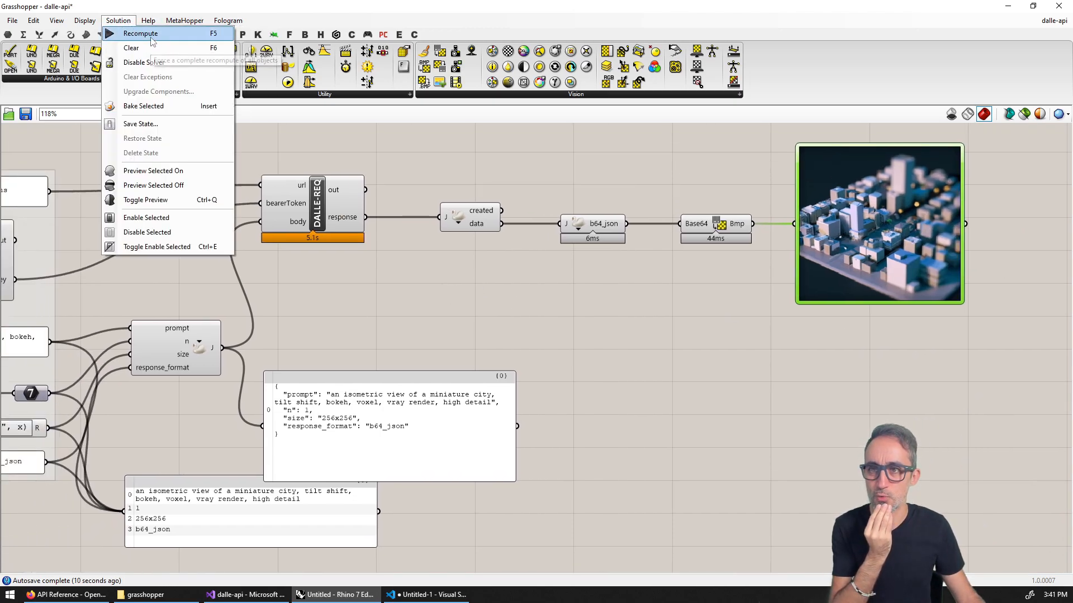
click(140, 33)
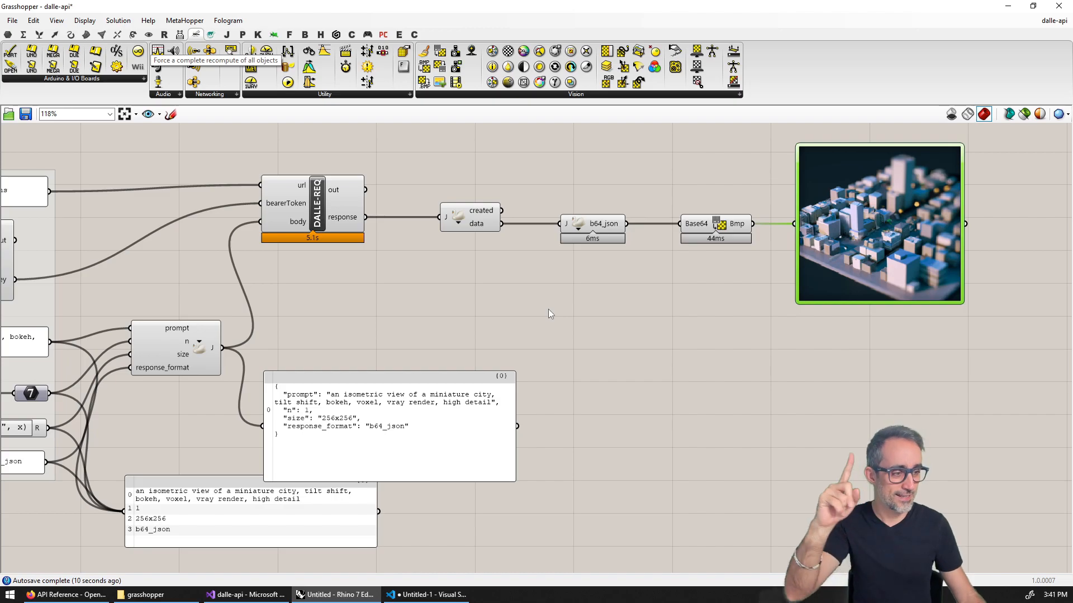
mouse_move(920, 276)
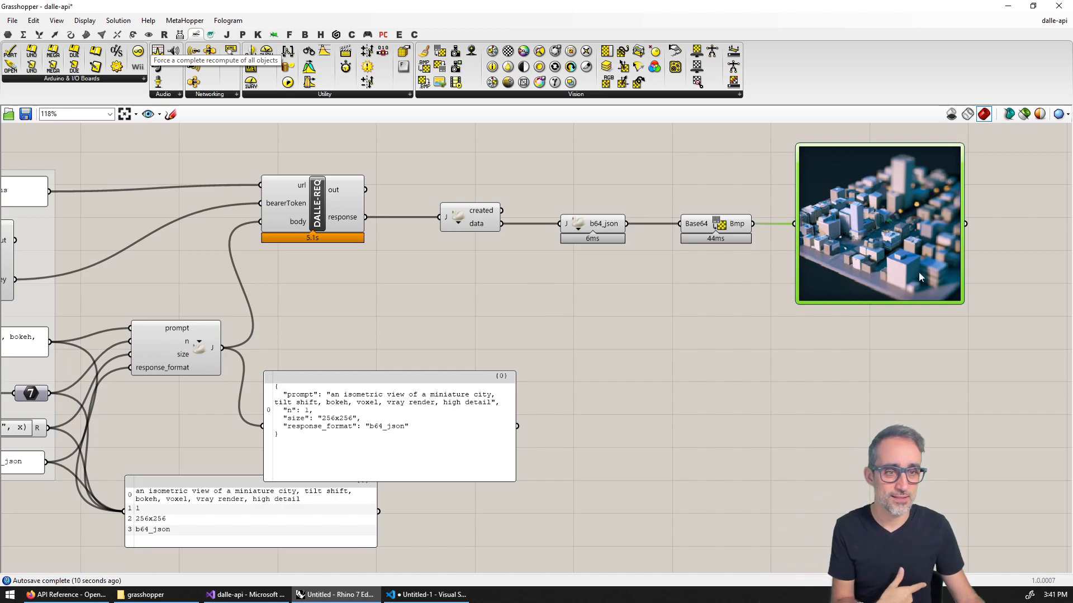
mouse_move(863, 308)
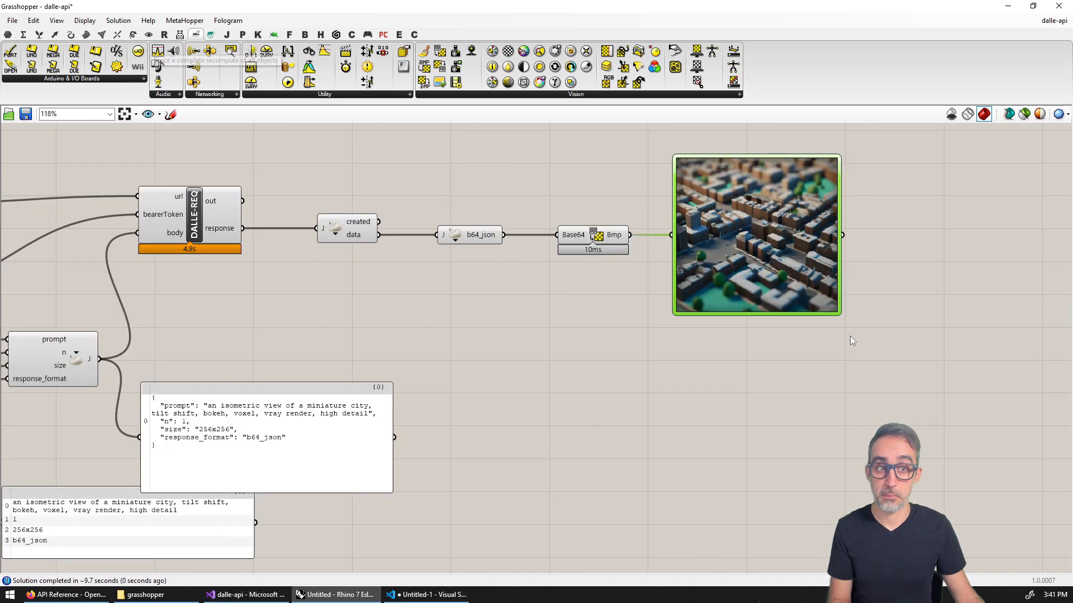
scroll(down, 3)
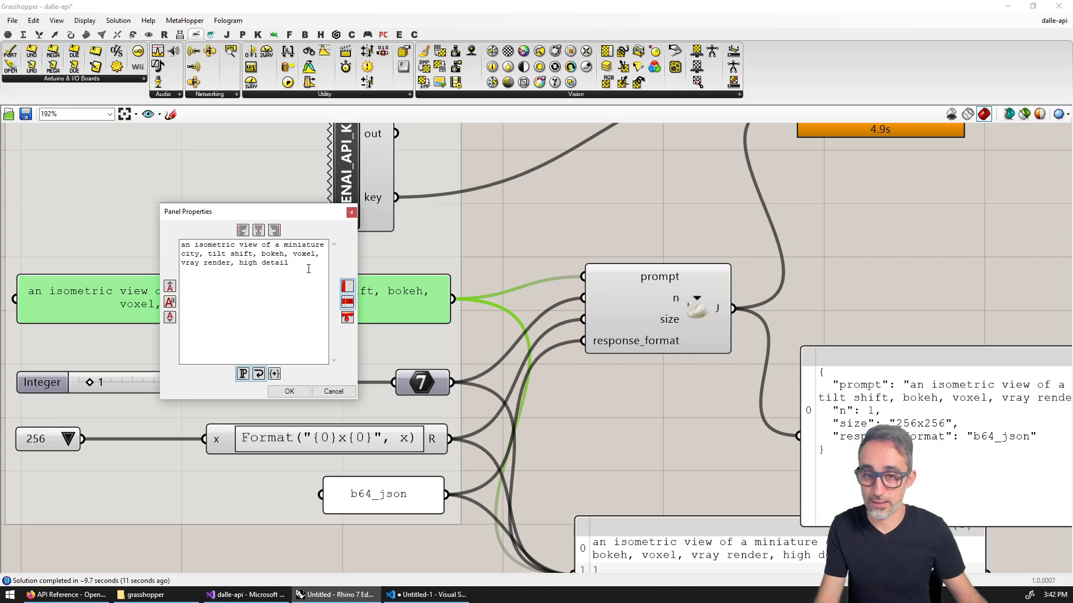
Start editing the image prompt and bring up the image-processing component list
click(289, 391)
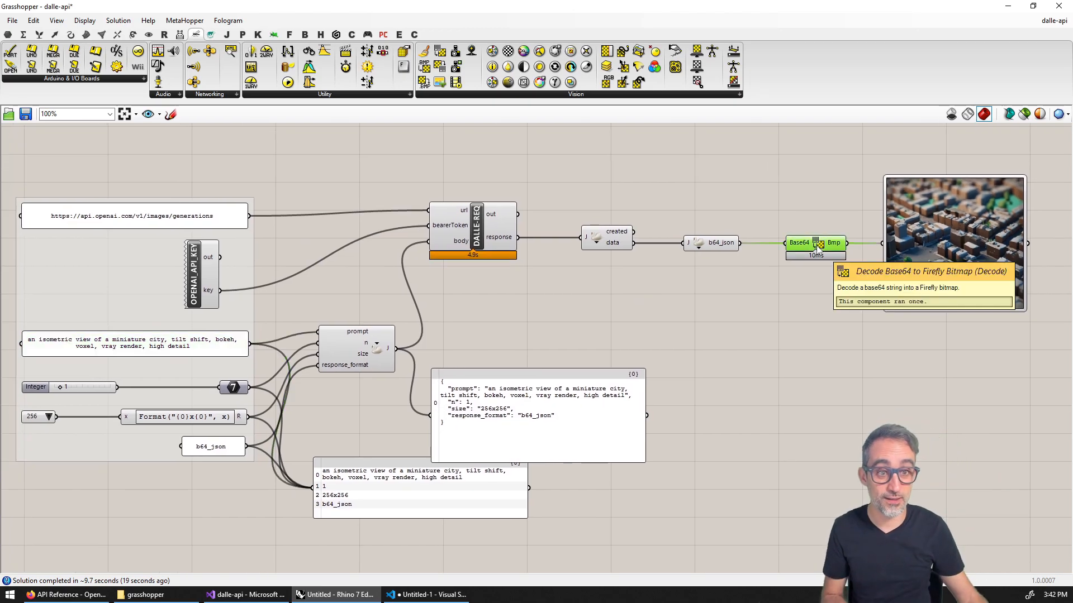
mouse_move(815, 351)
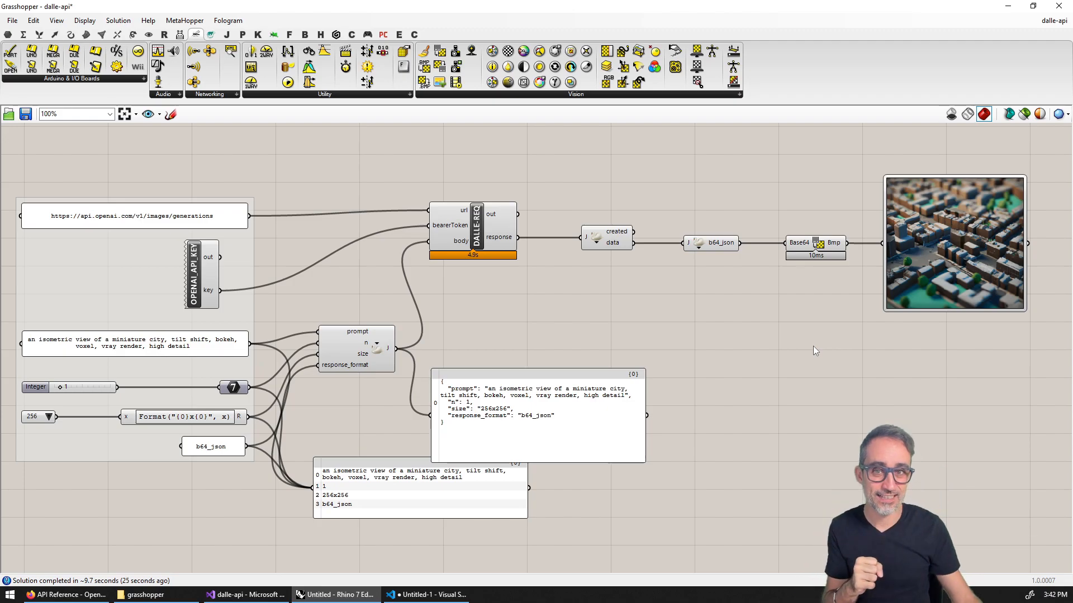
click(577, 94)
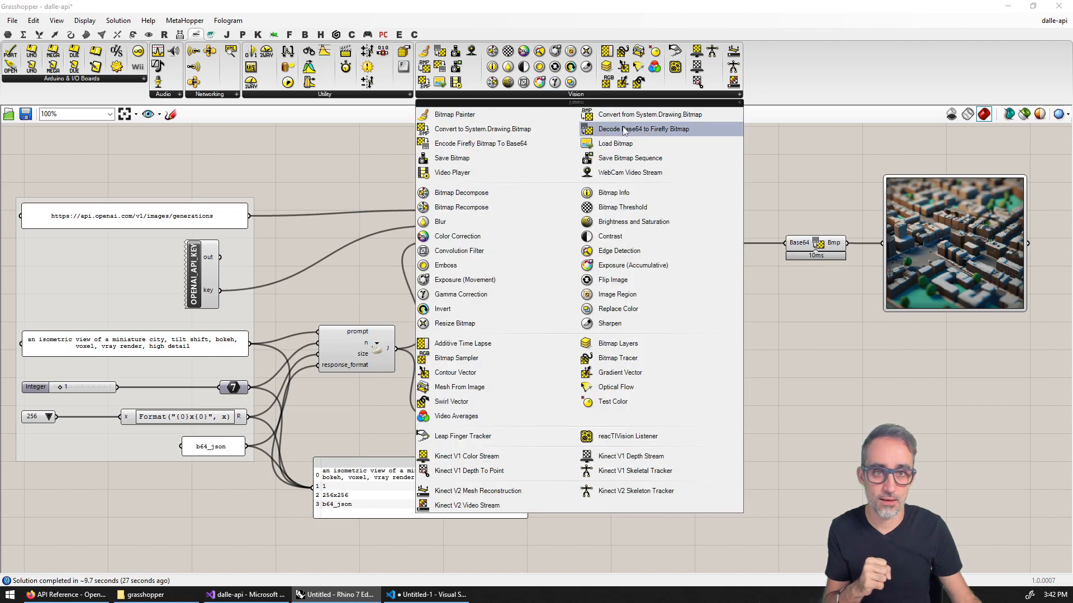